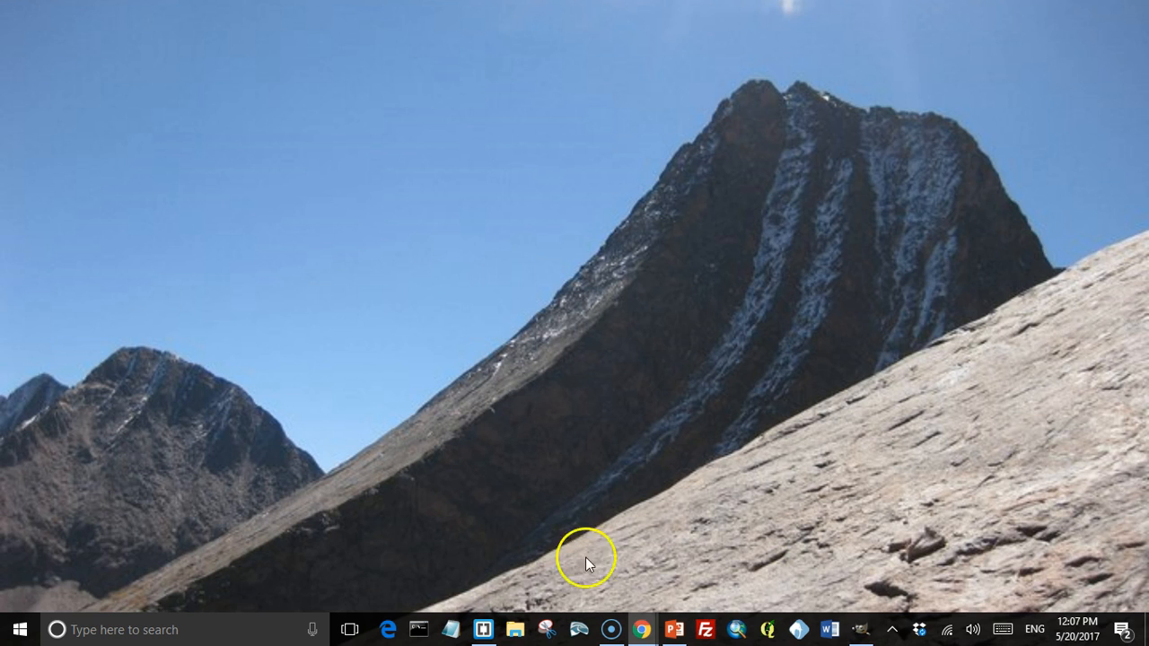
mouse_move(640, 628)
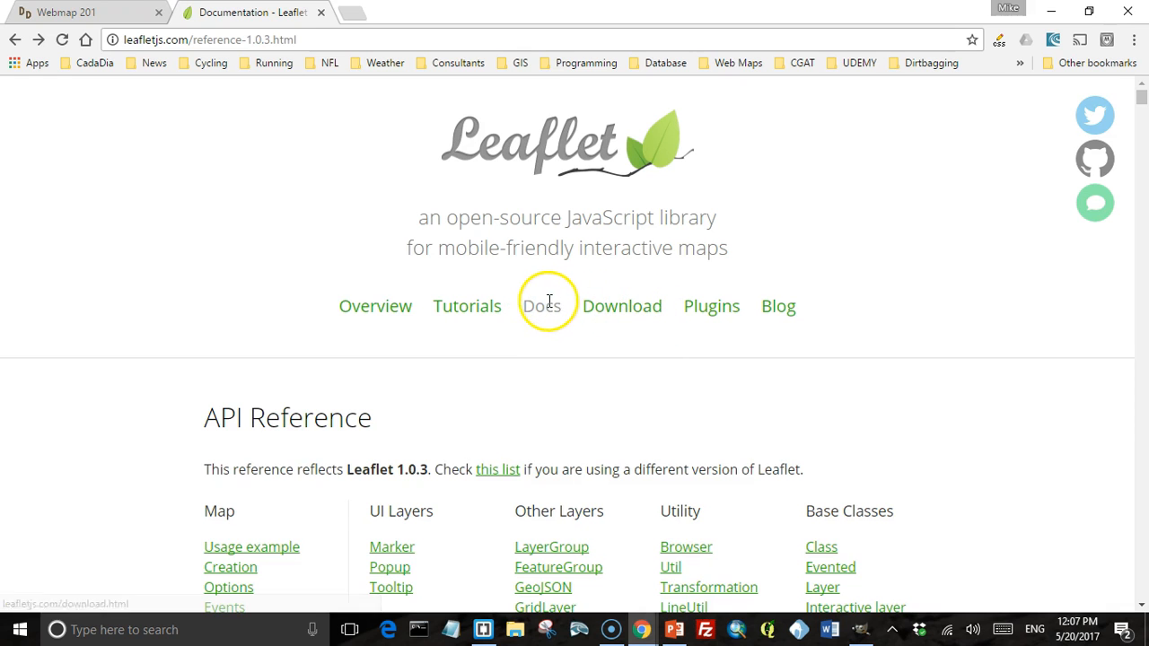
Jump to the ImageOverlay reference entry and scroll to its options table with opacity.
scroll(down, 3)
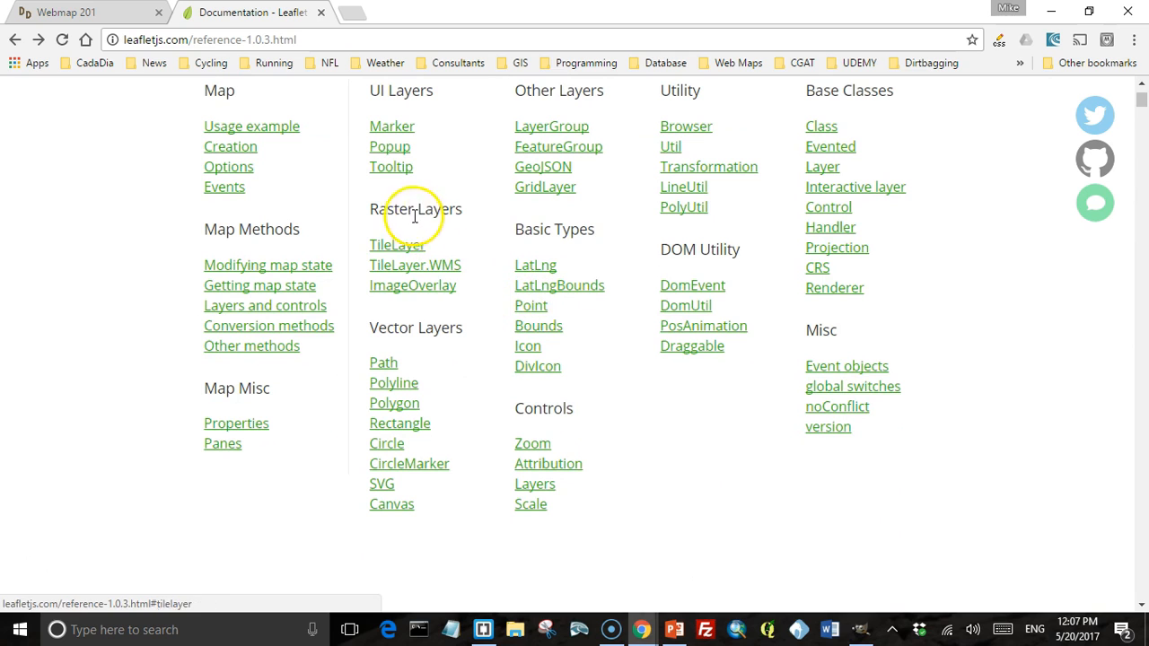
click(413, 286)
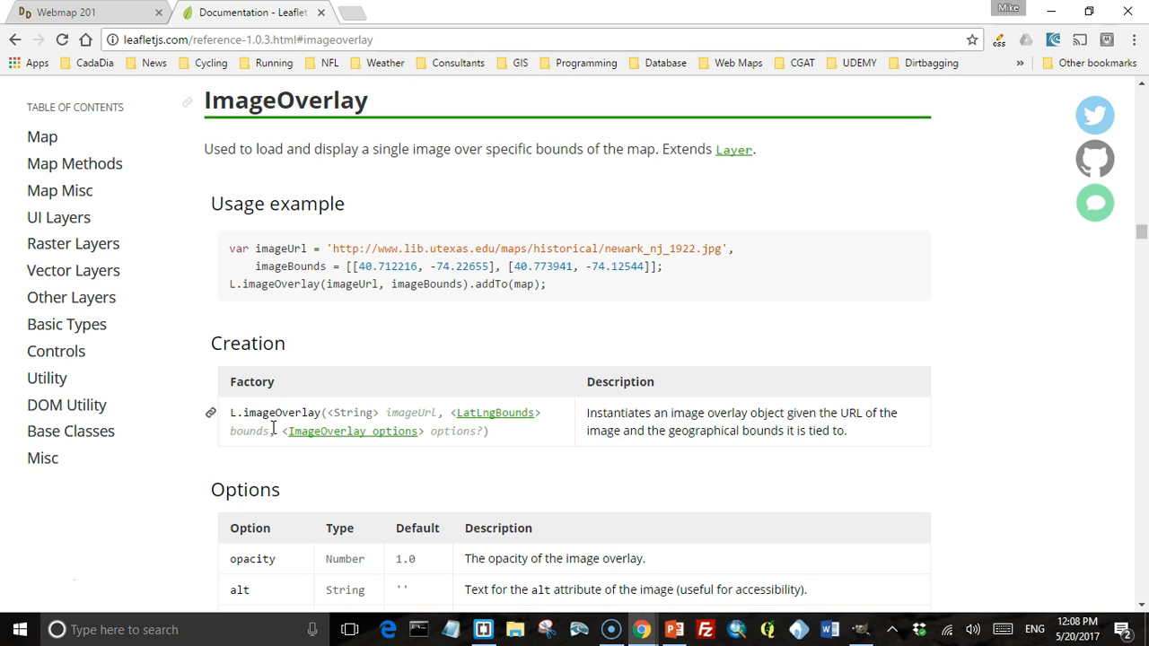
mouse_move(305, 431)
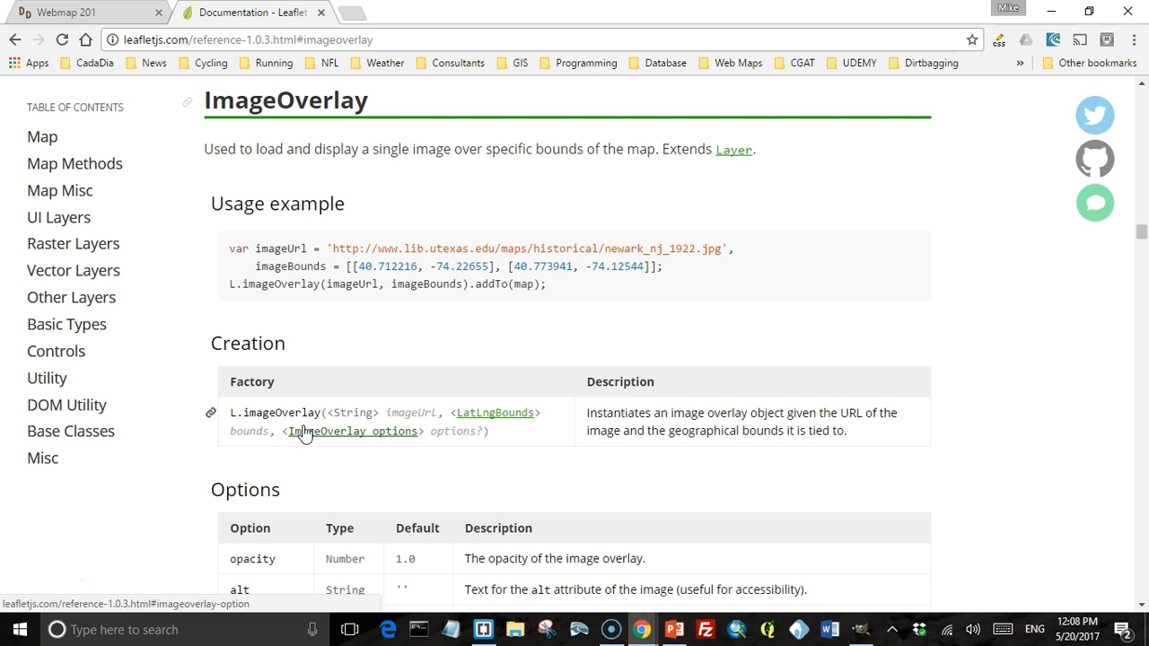
scroll(down, 3)
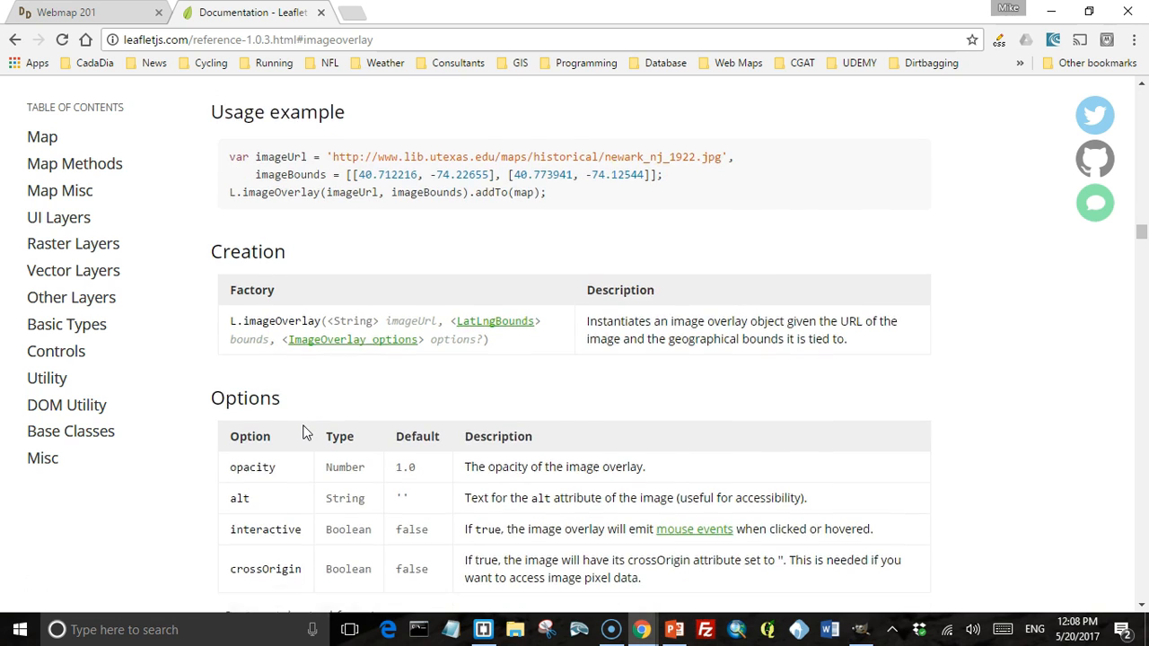
scroll(down, 3)
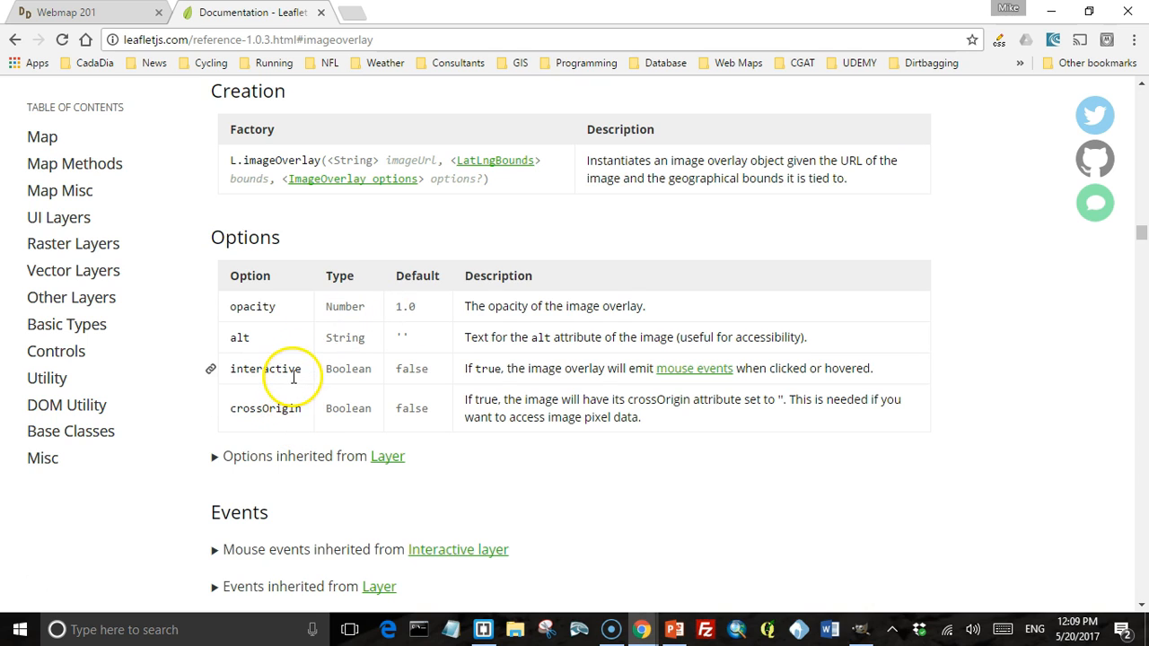
mouse_move(298, 305)
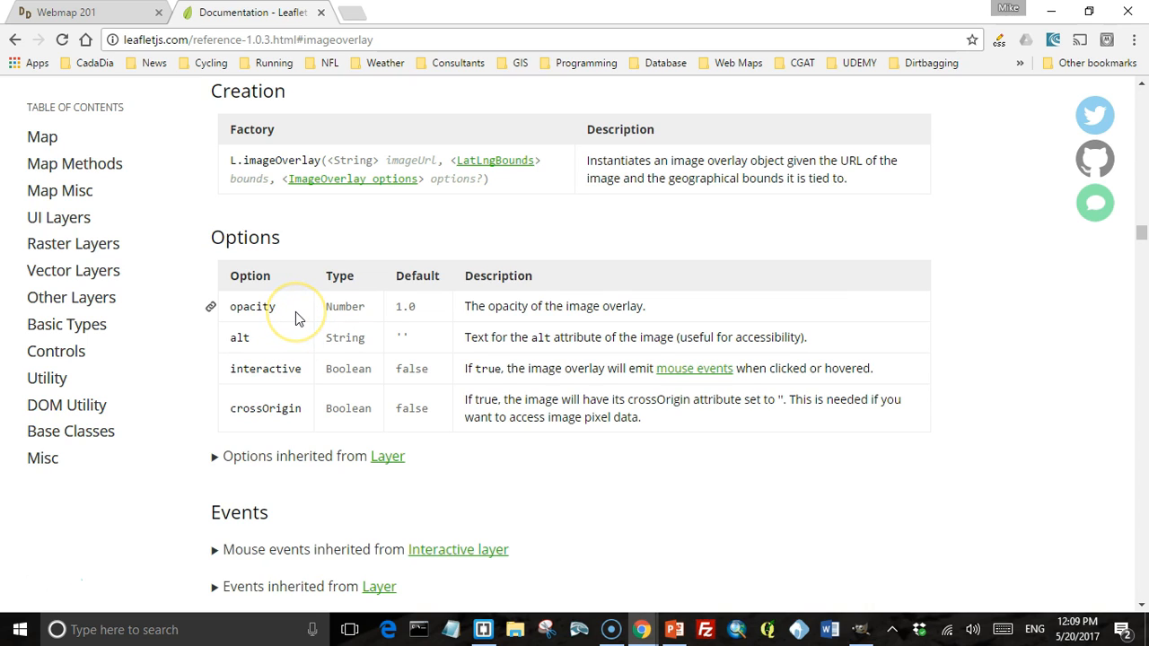
mouse_move(304, 341)
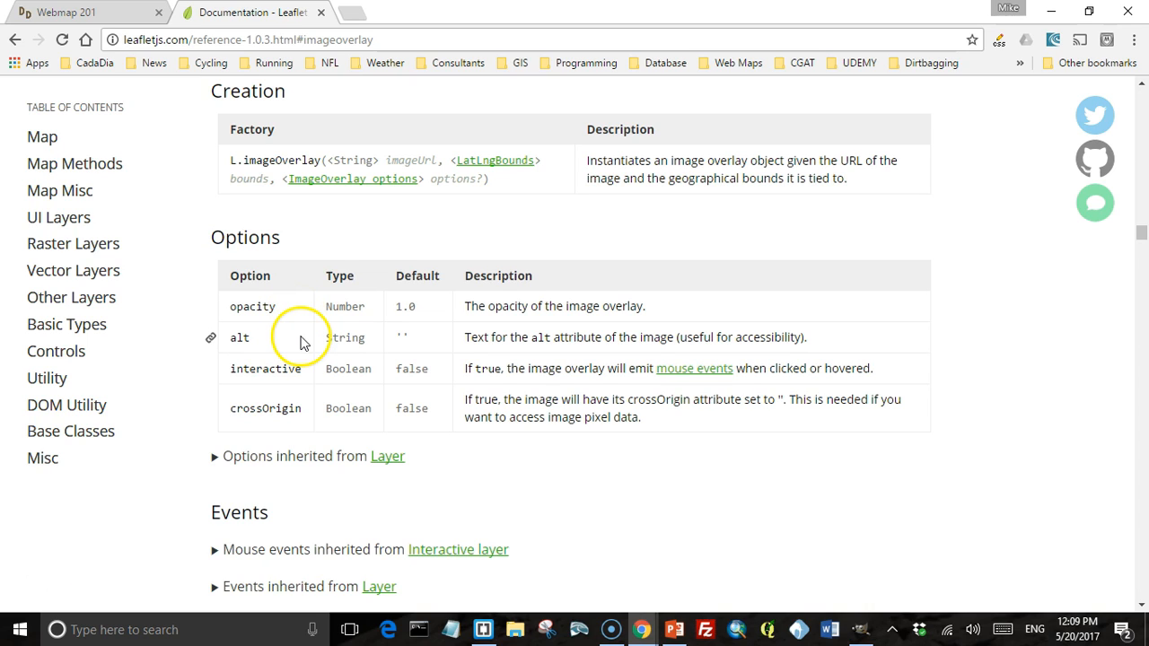
mouse_move(314, 327)
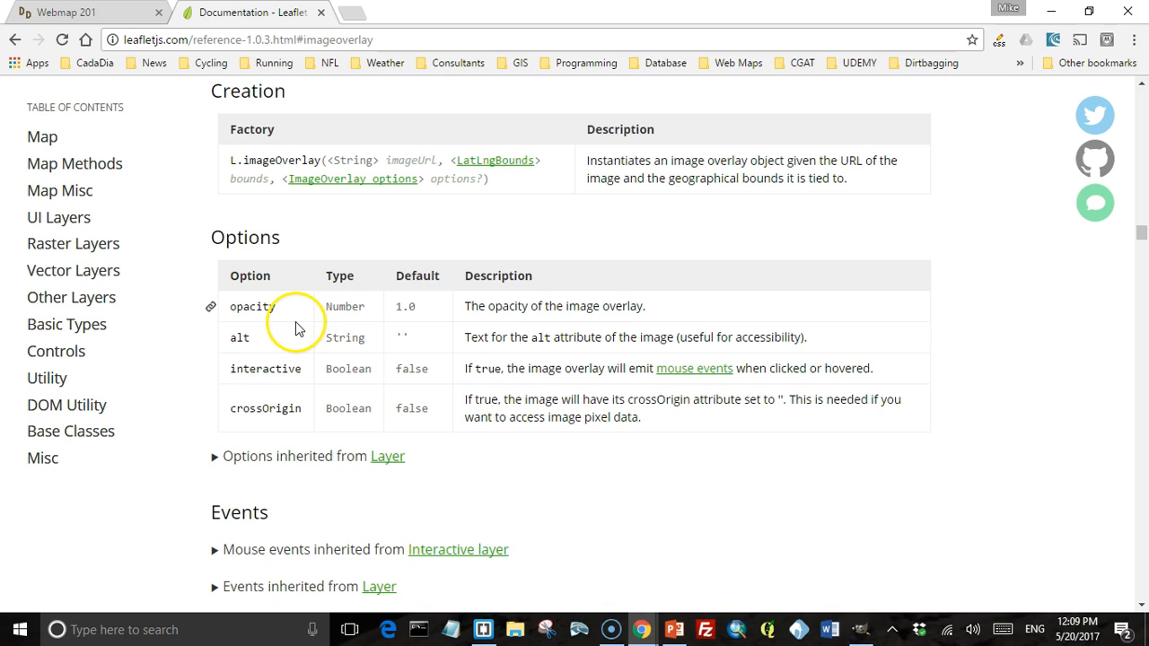
mouse_move(134, 40)
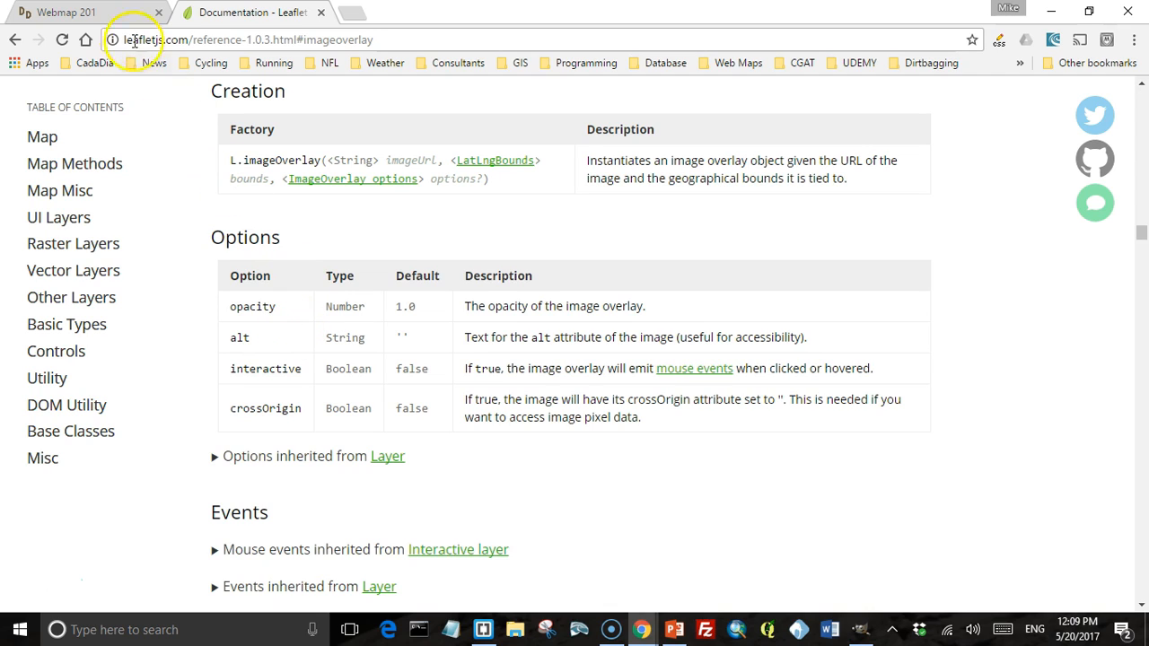
Return to the Webmap 201 tab showing the Chapultepec satellite map in a smaller window.
click(63, 11)
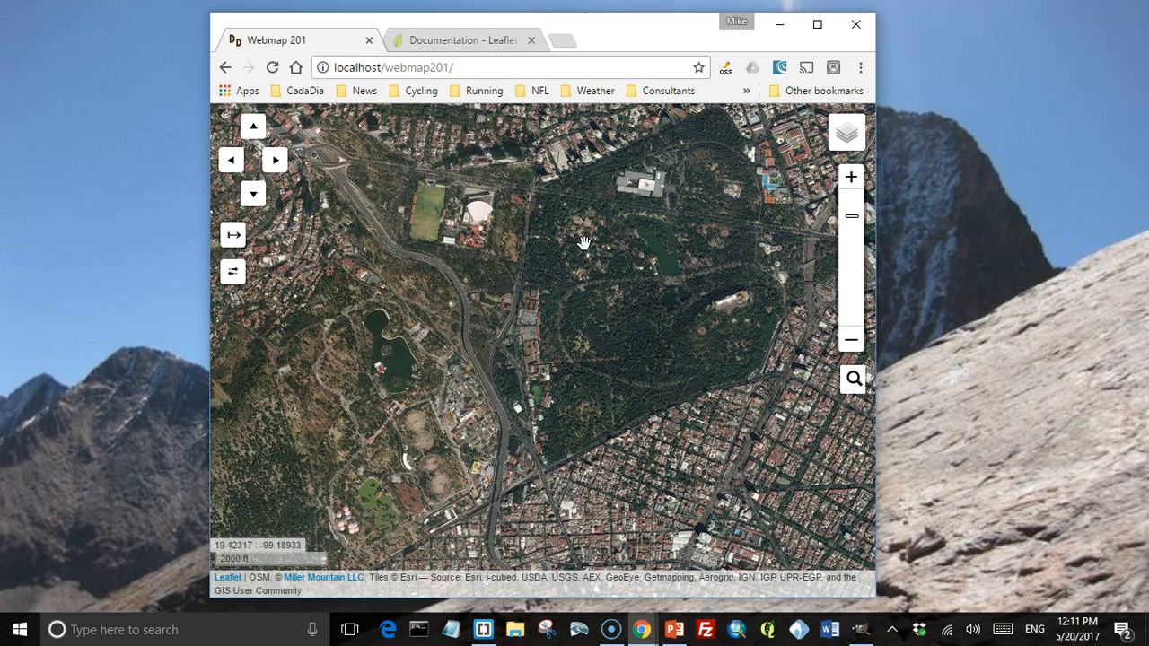
click(253, 125)
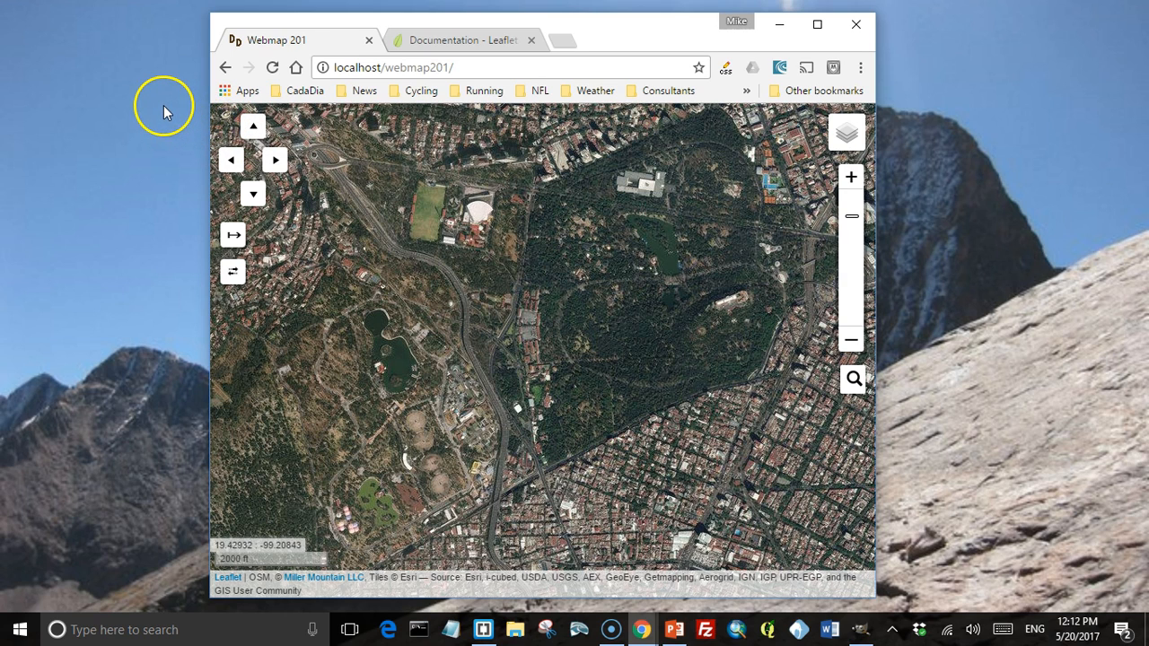
mouse_move(165, 108)
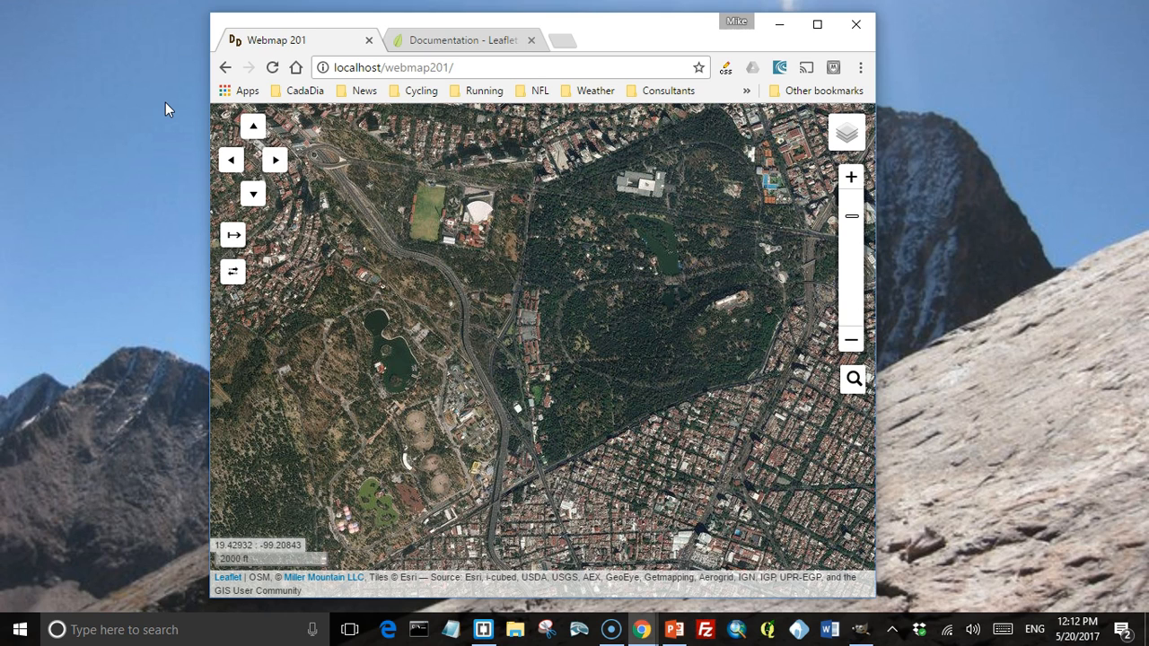
mouse_move(176, 99)
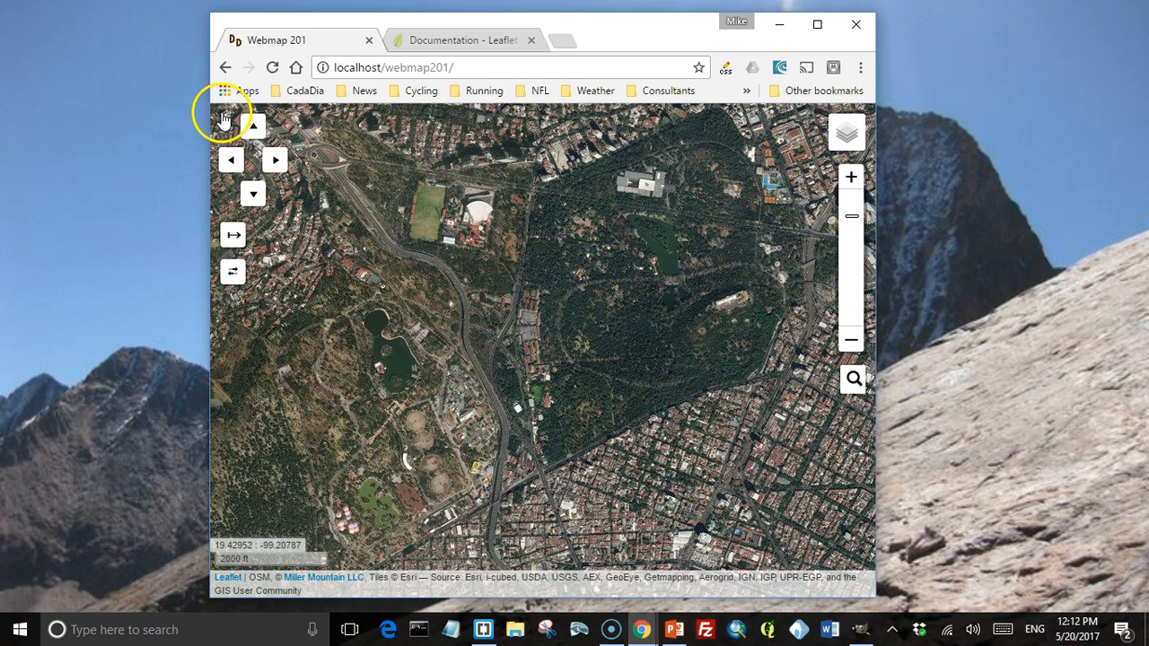
mouse_move(226, 90)
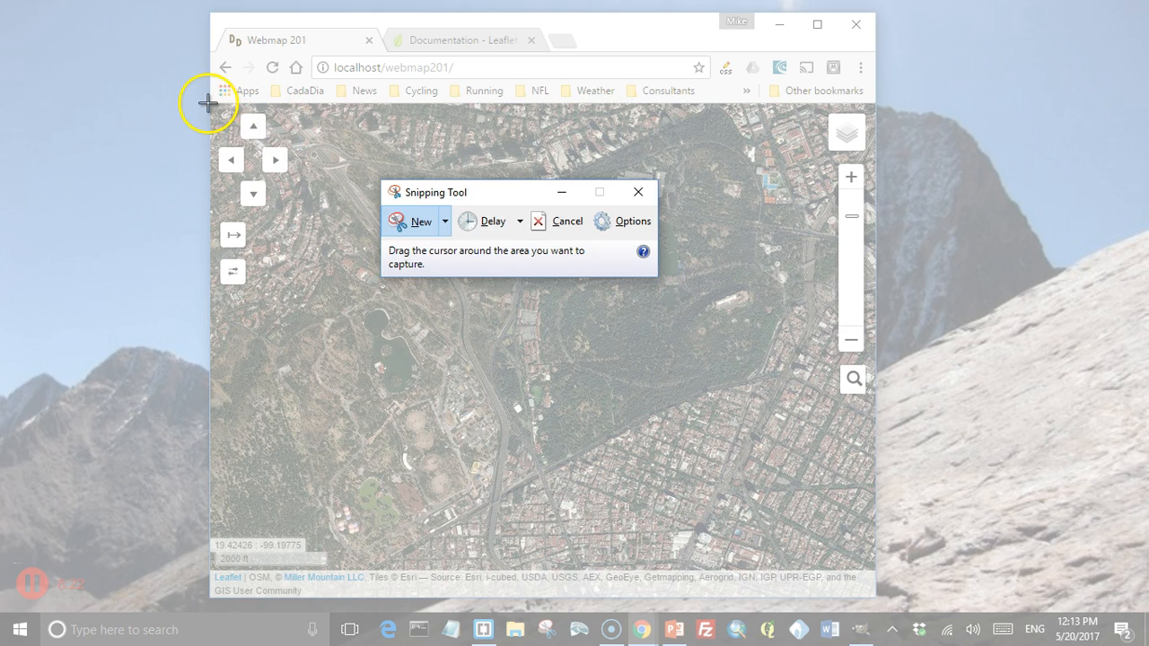
Snip a rectangle around the map area and start saving the capture.
drag(208, 100, 387, 253)
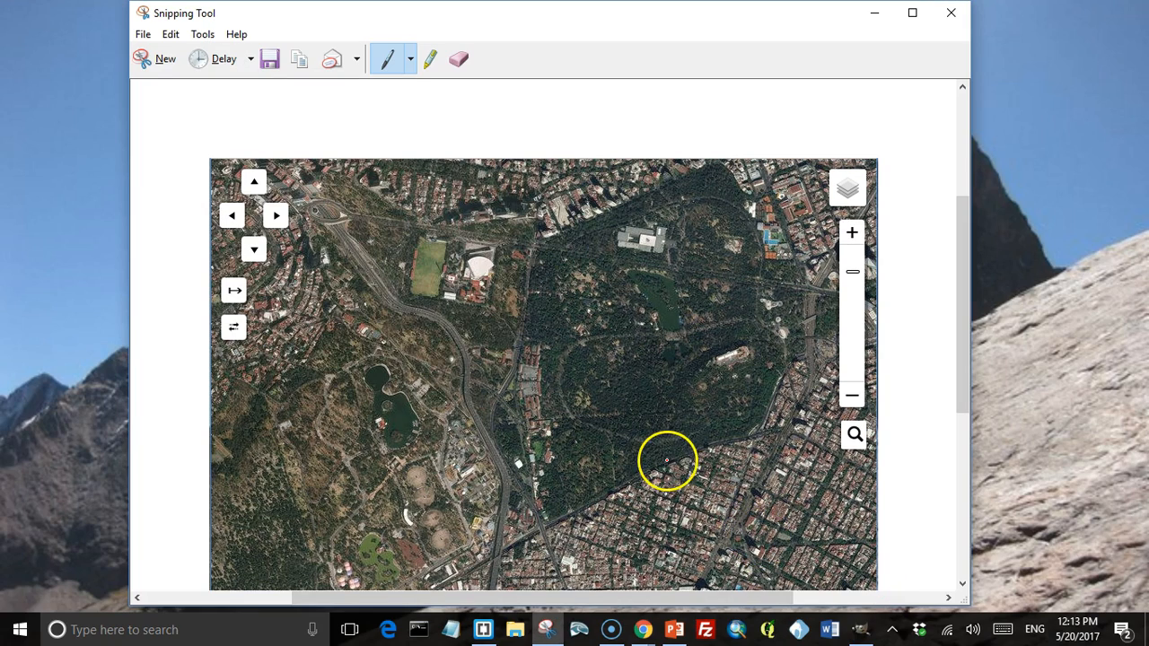
click(269, 58)
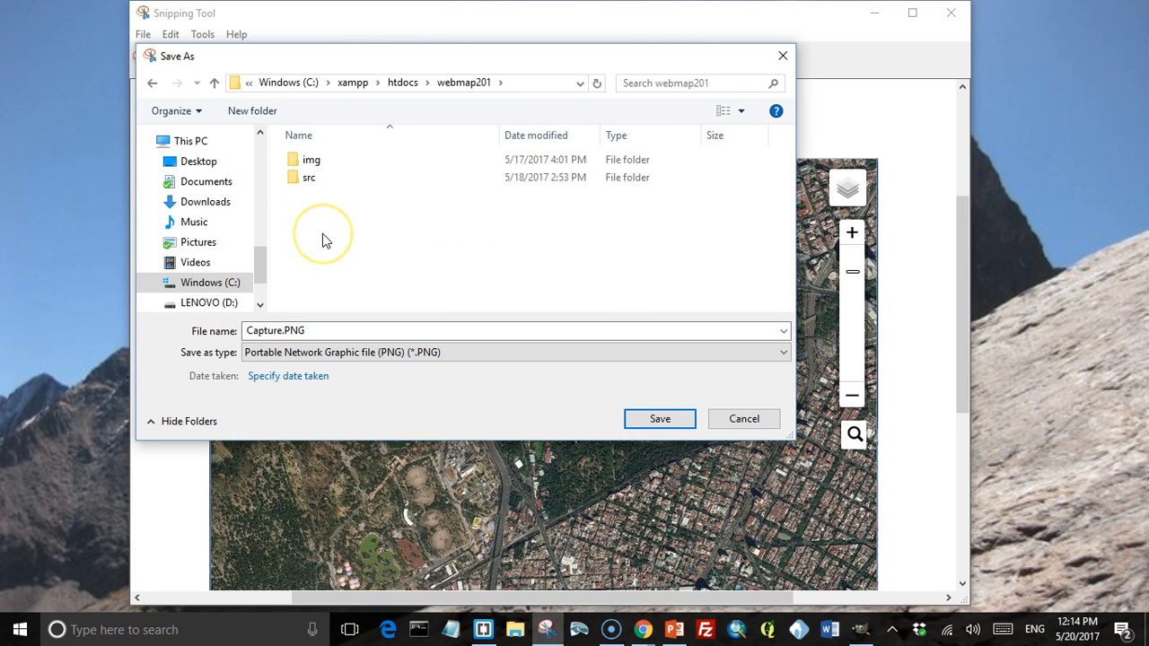
Save the capture as chapultepec.png inside the webmap201 img folder.
click(312, 158)
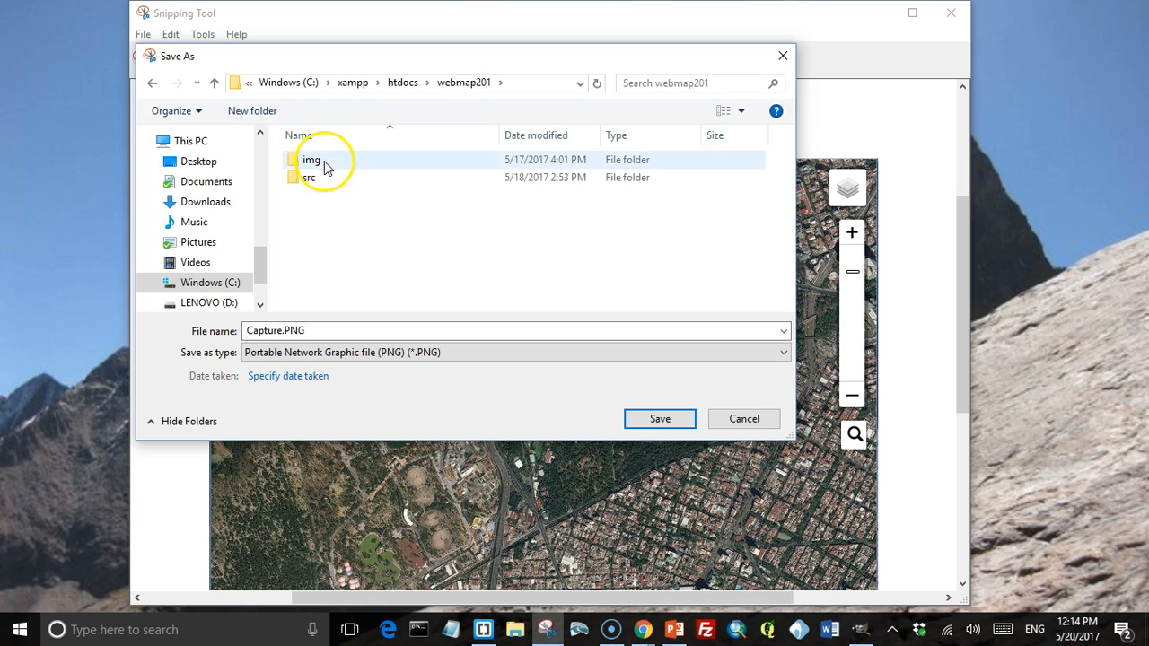
double_click(313, 158)
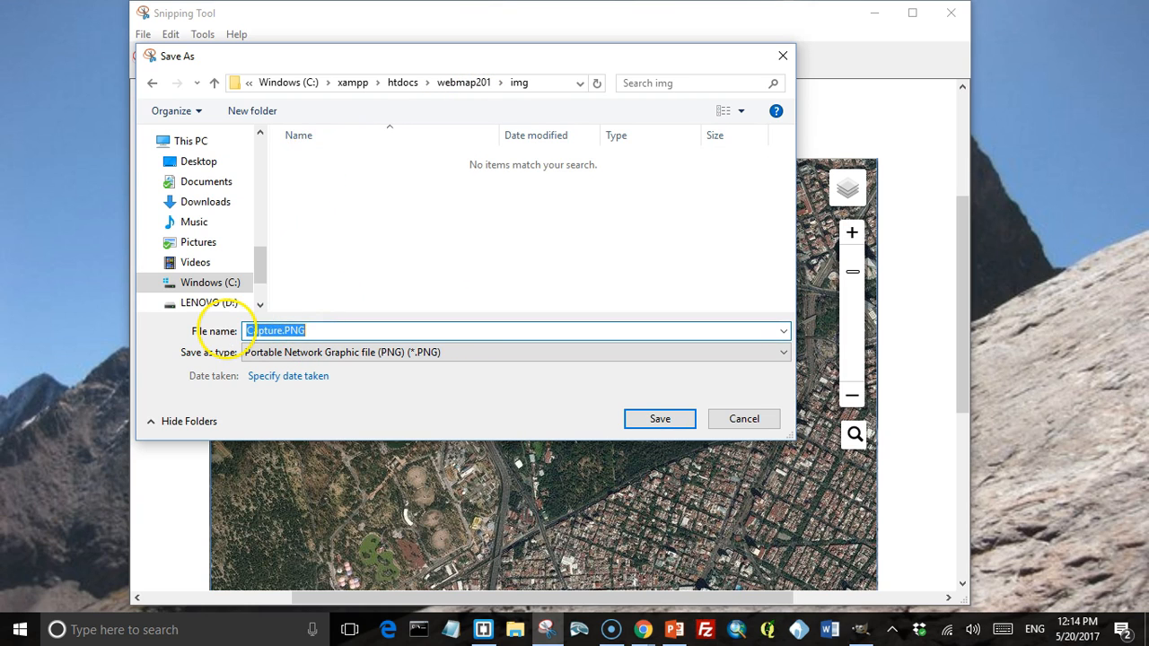
text(chapultepec.)
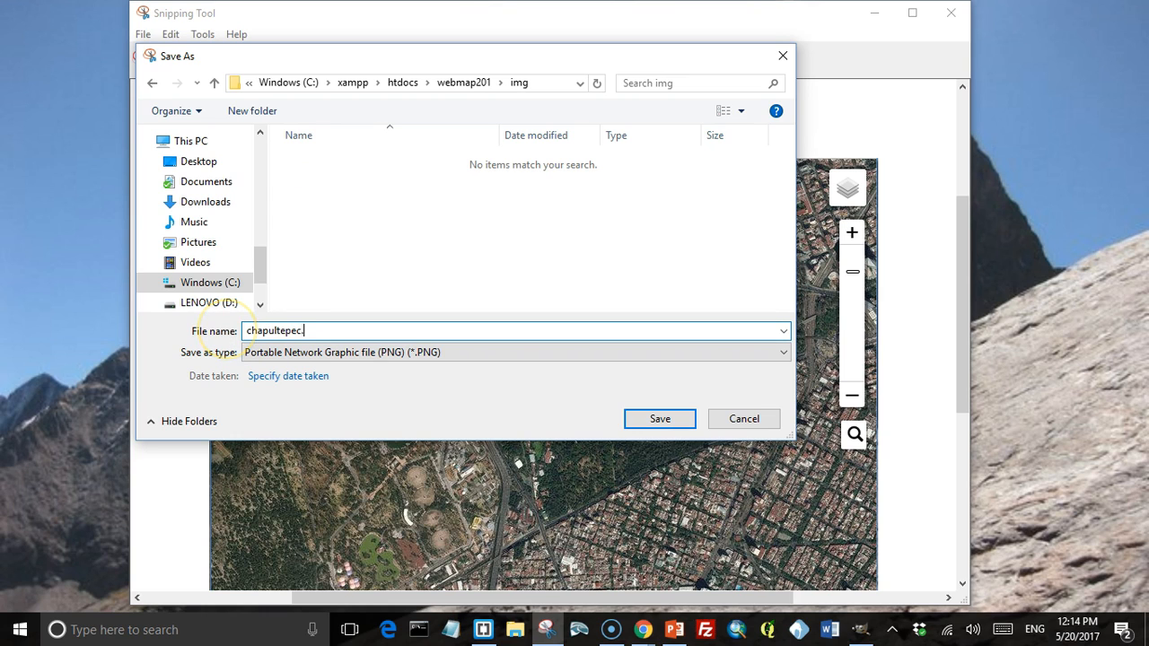
text(png)
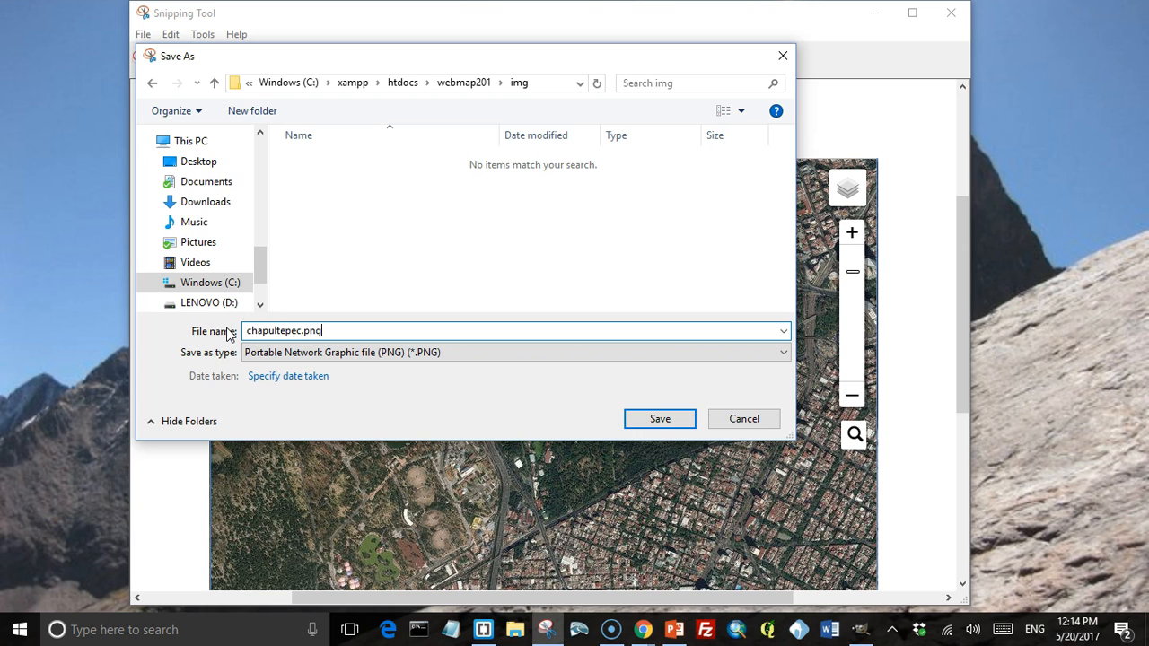
click(659, 418)
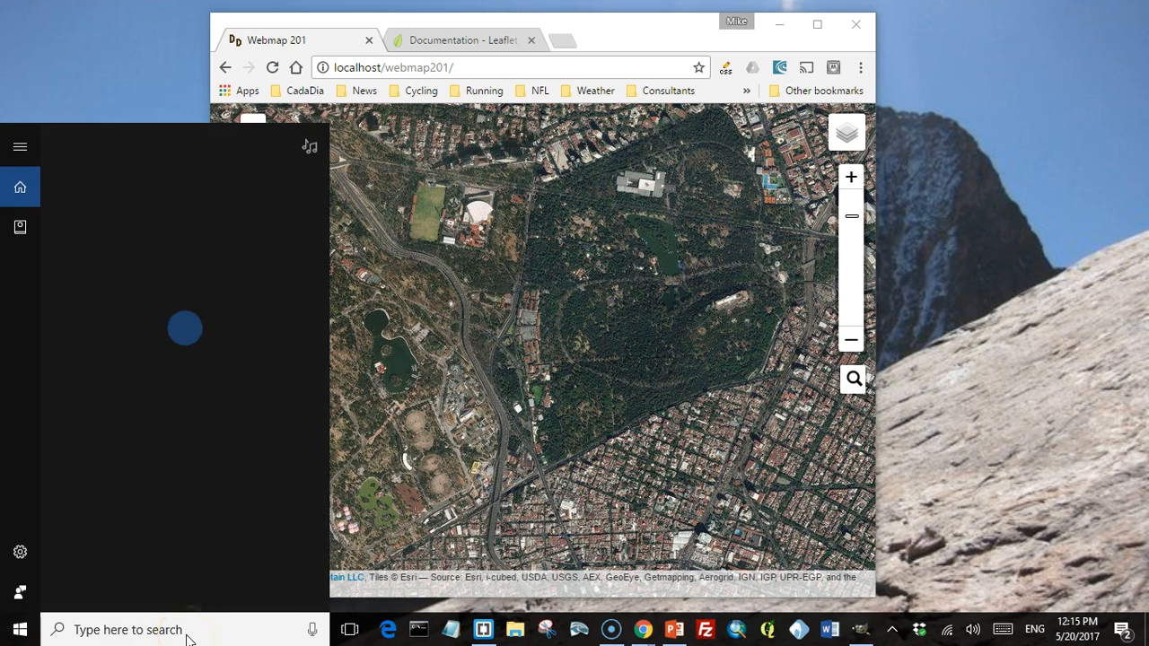
Launch GIMP and outline the park boundary with the freehand selection, refining its points.
text(gimp)
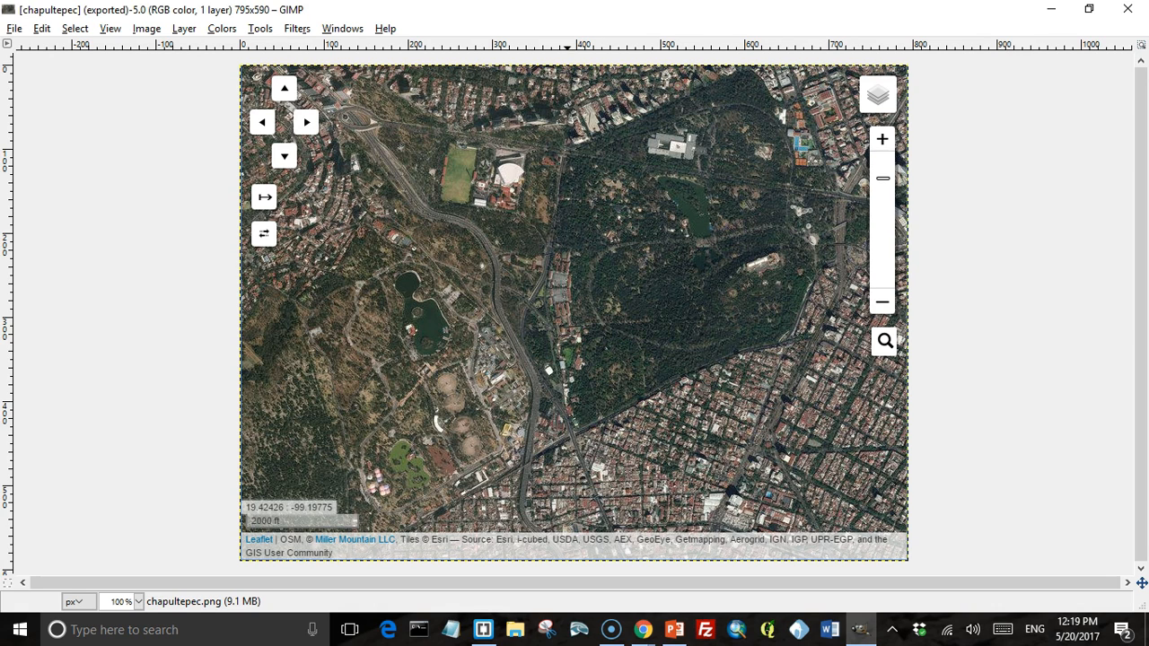
click(258, 29)
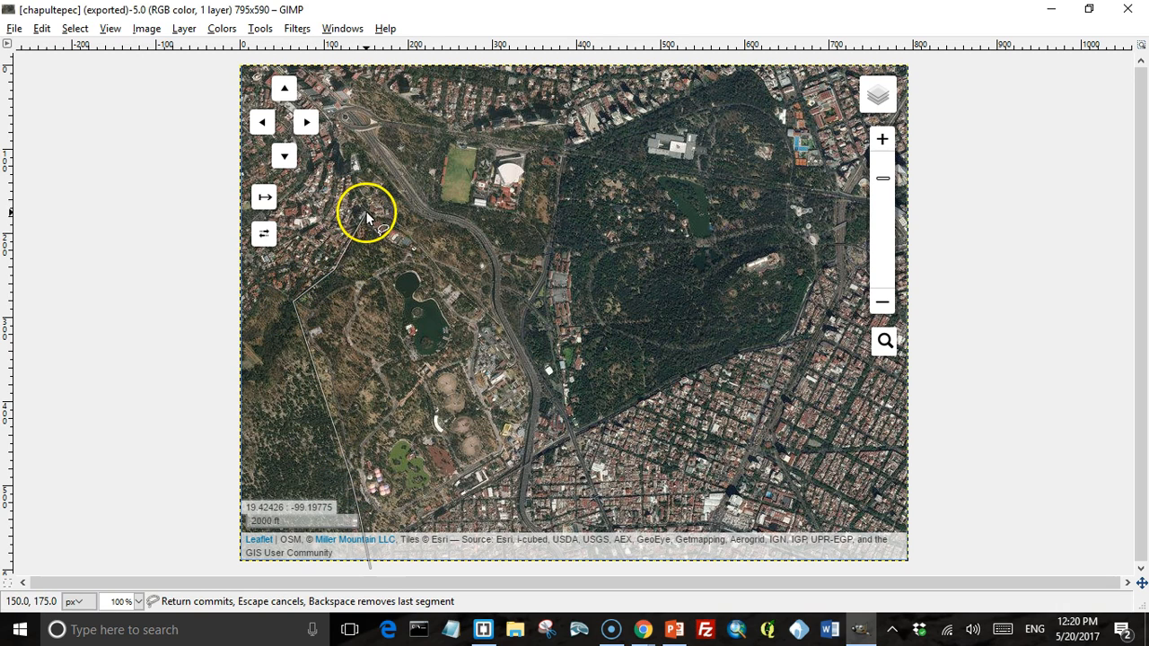
click(570, 140)
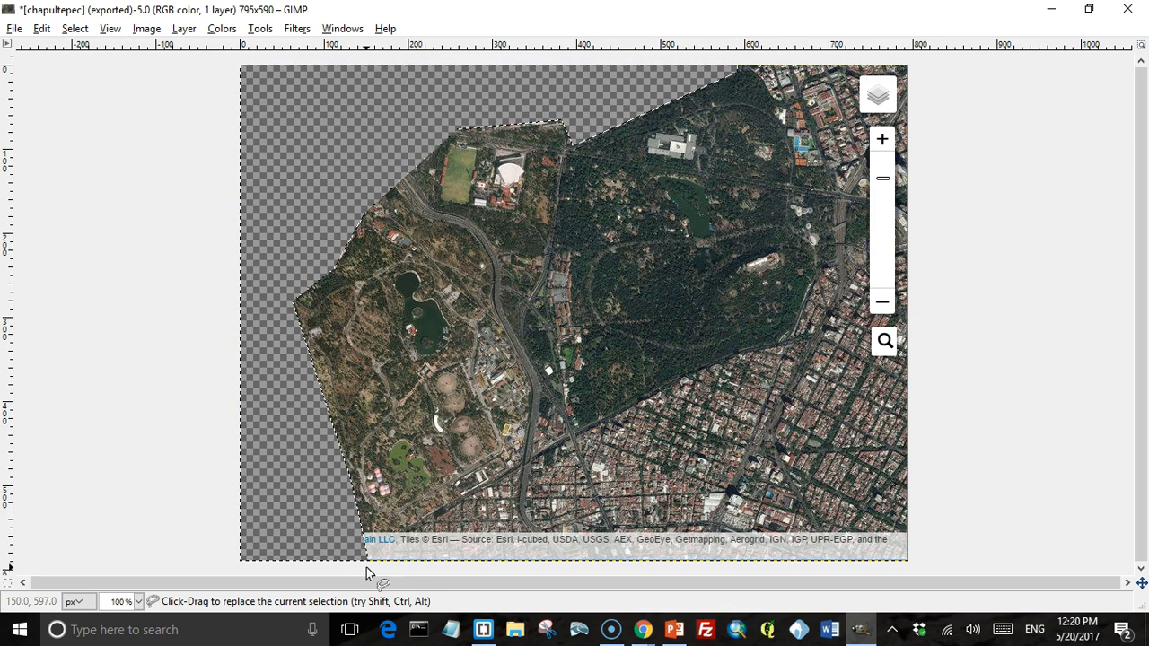
mouse_move(745, 69)
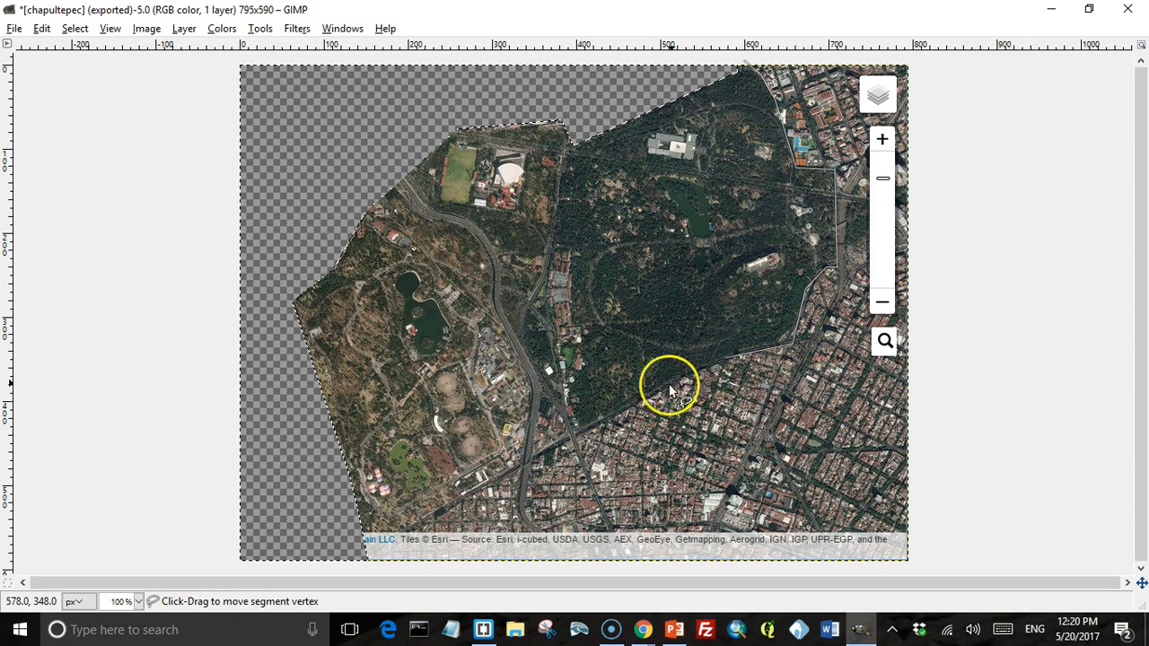
drag(668, 386, 481, 491)
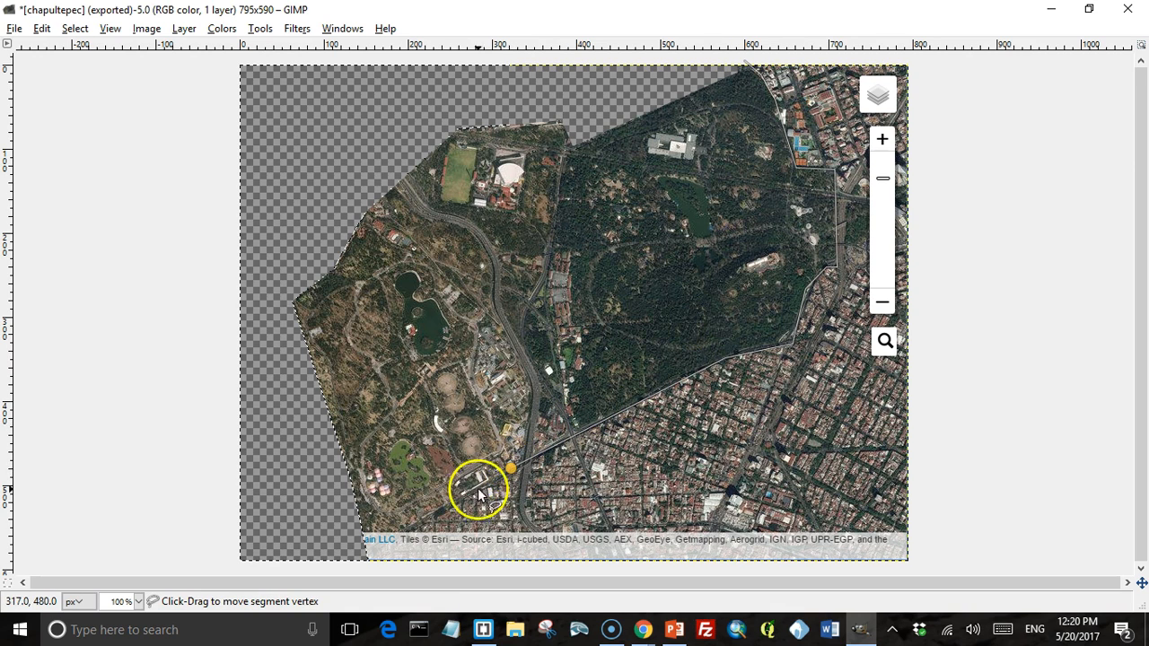
drag(478, 494, 381, 535)
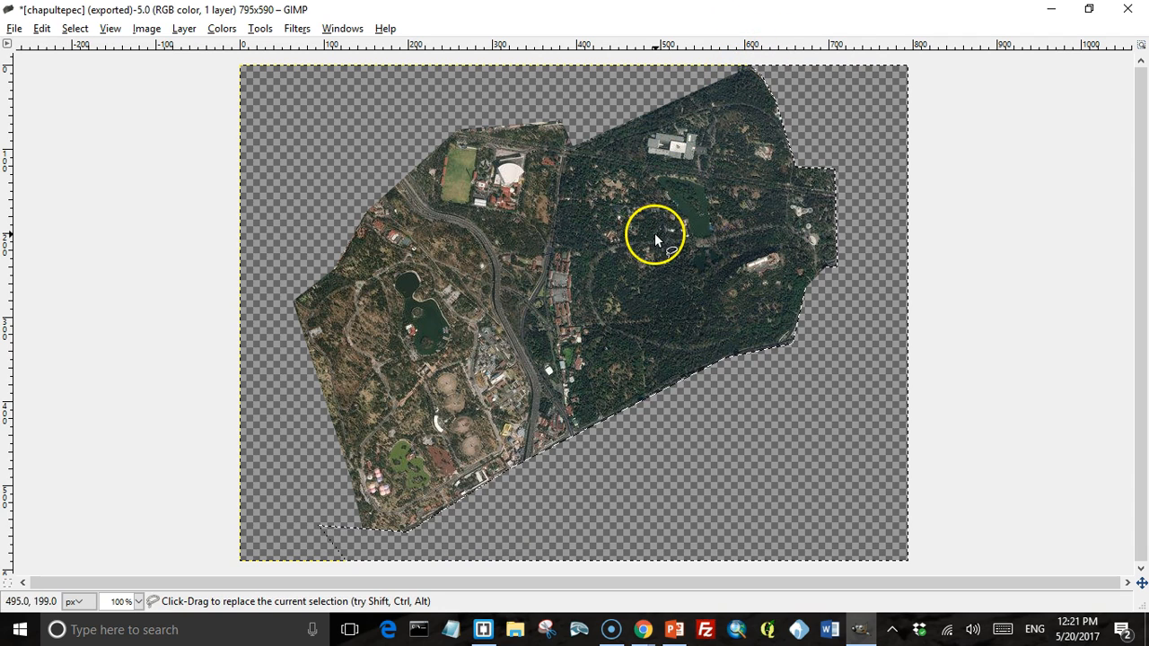
mouse_move(614, 368)
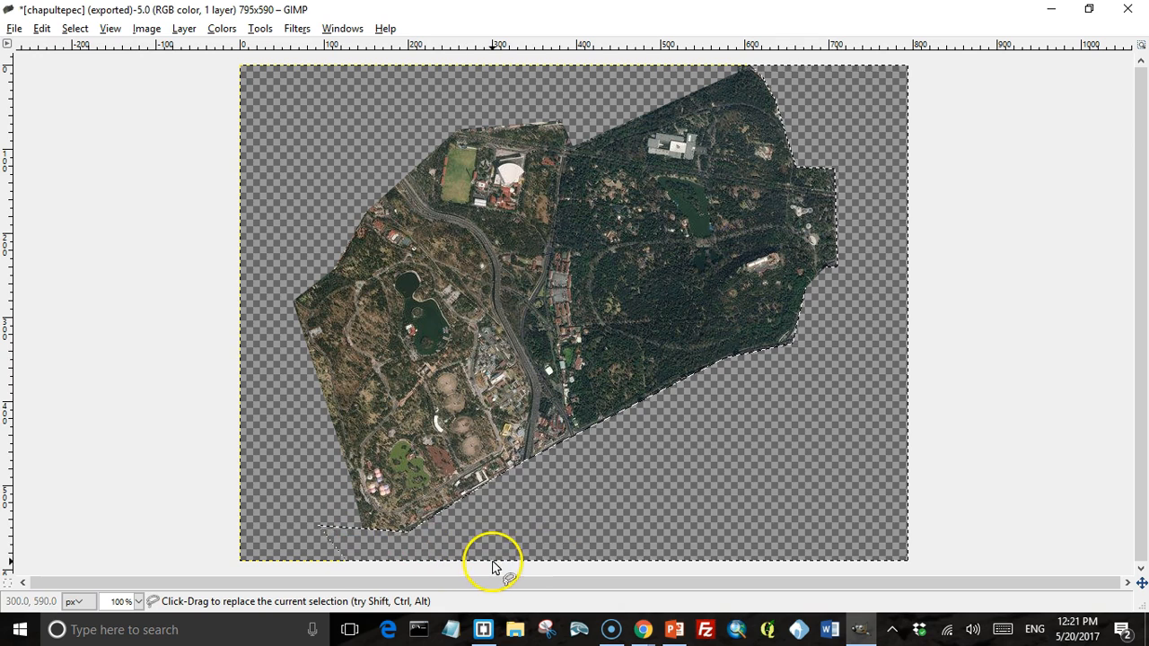
mouse_move(696, 445)
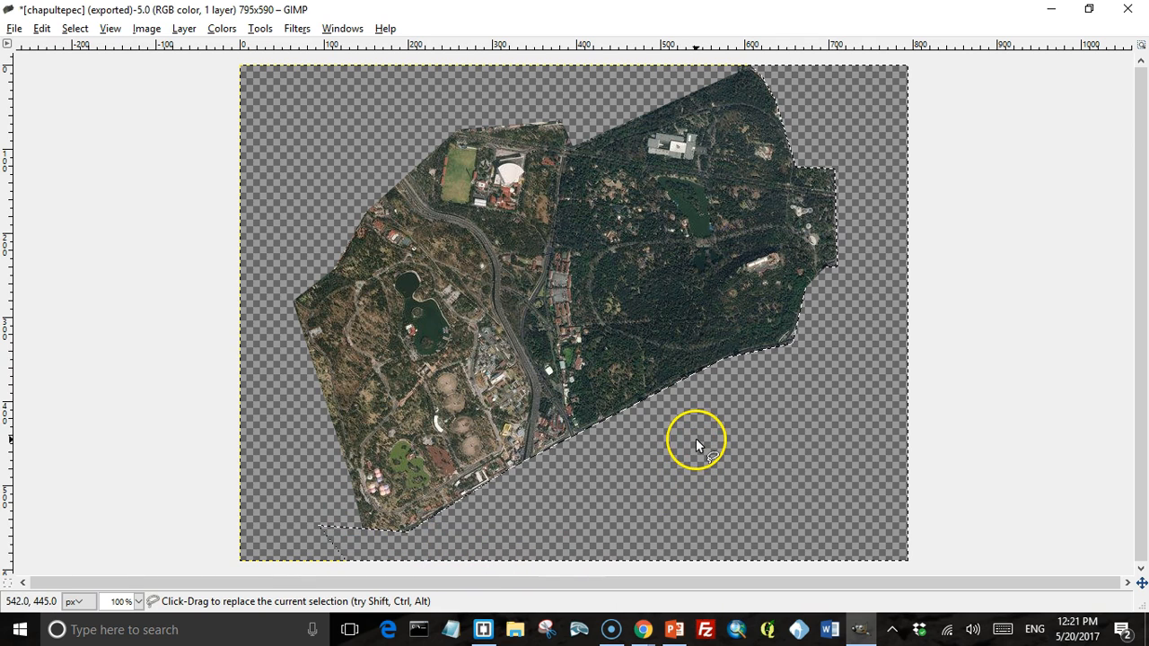
mouse_move(331, 108)
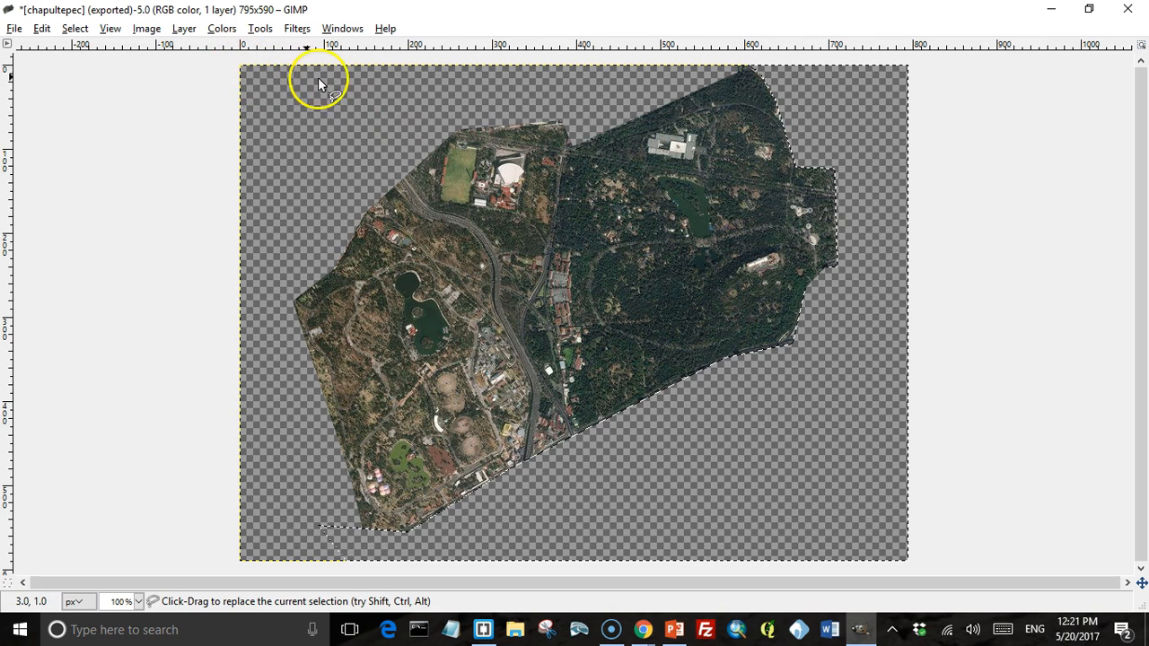
click(14, 29)
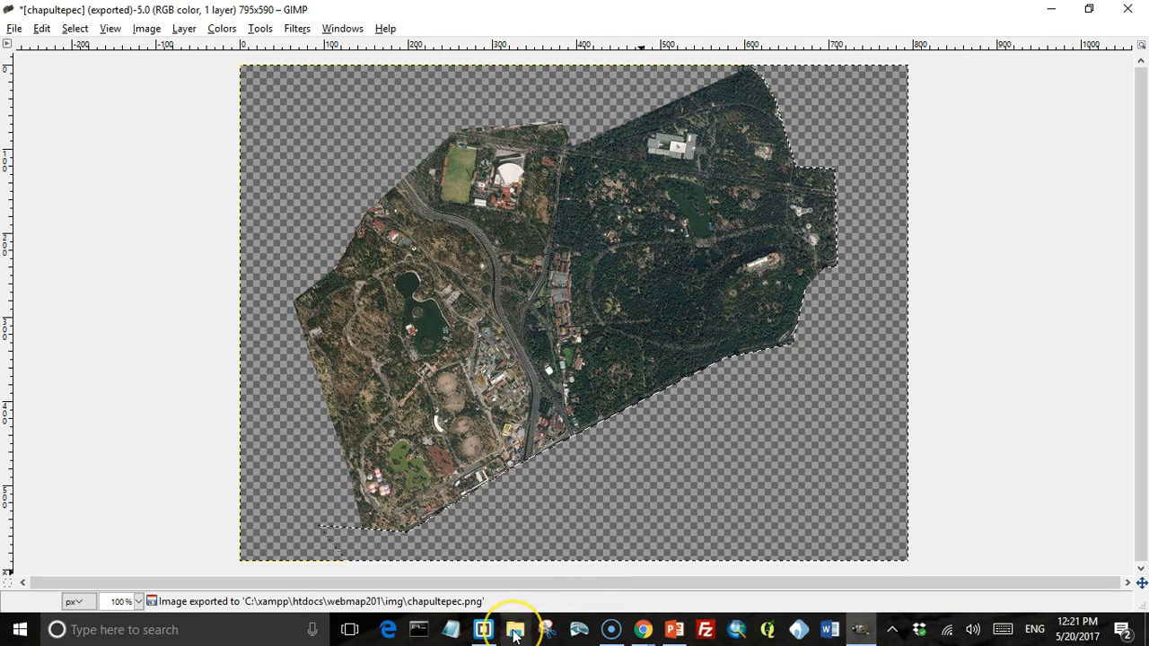
Browse into webmap201/img to confirm chapultepec.png is there, then go back to htdocs.
click(514, 628)
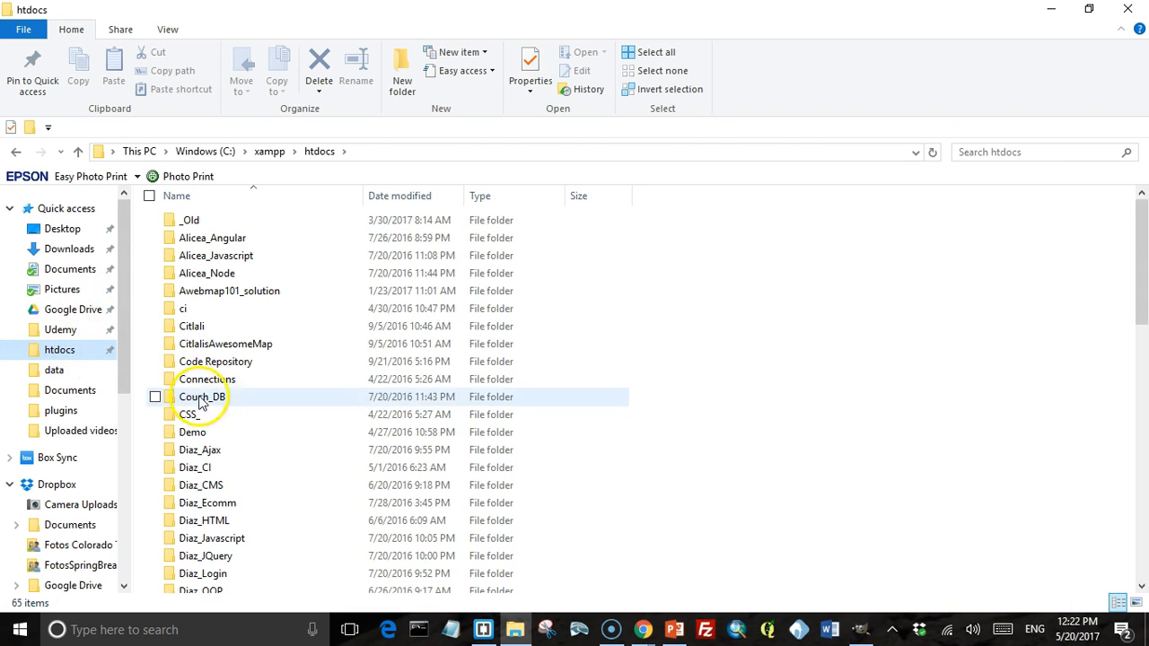
scroll(down, 3)
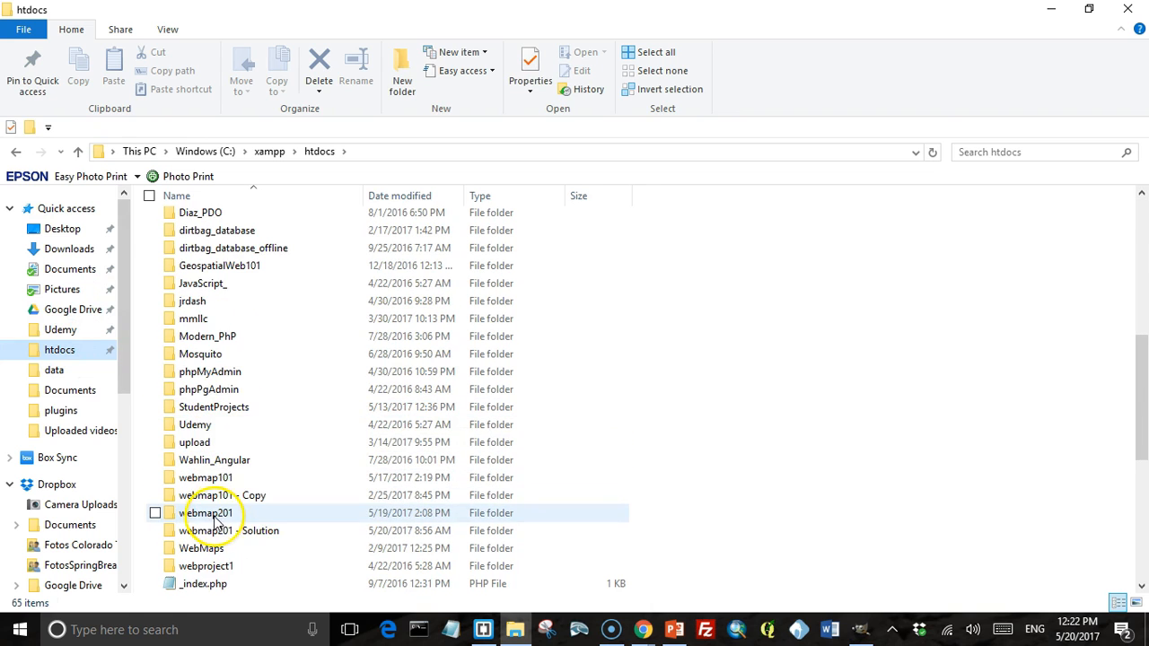
double_click(208, 513)
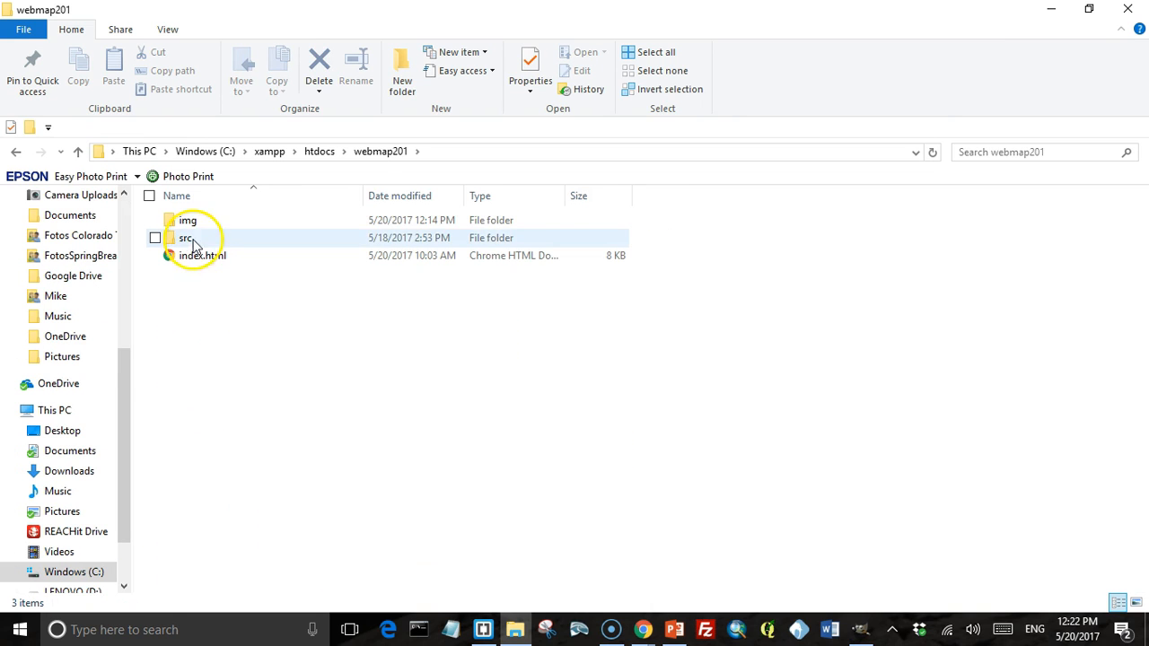
double_click(186, 219)
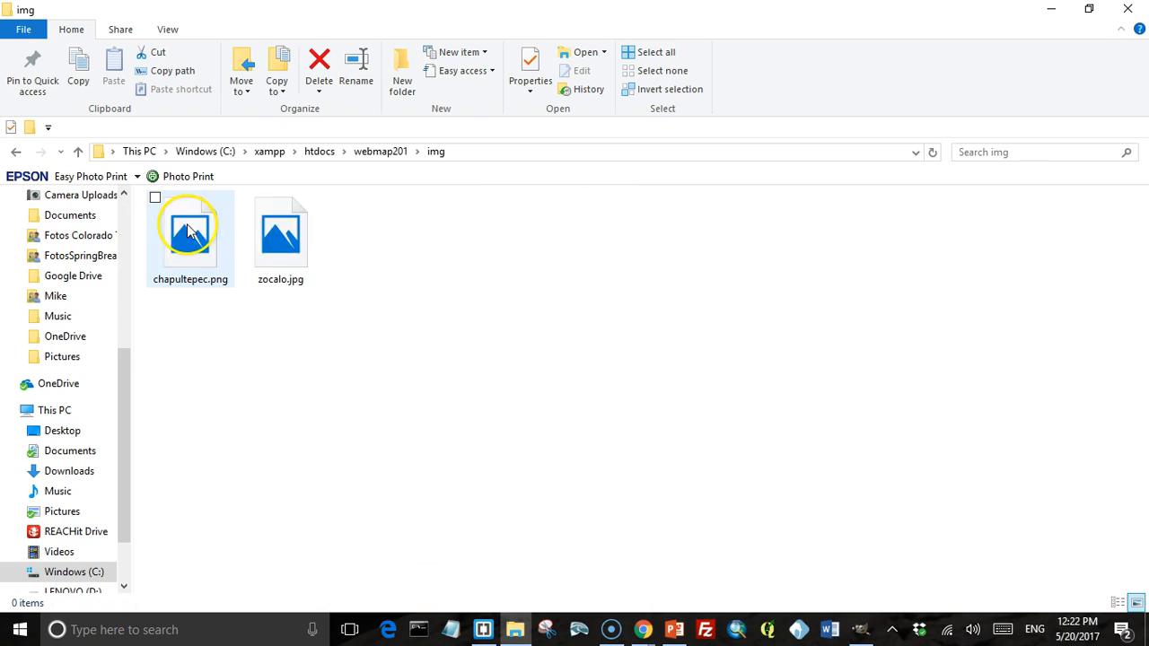
click(190, 232)
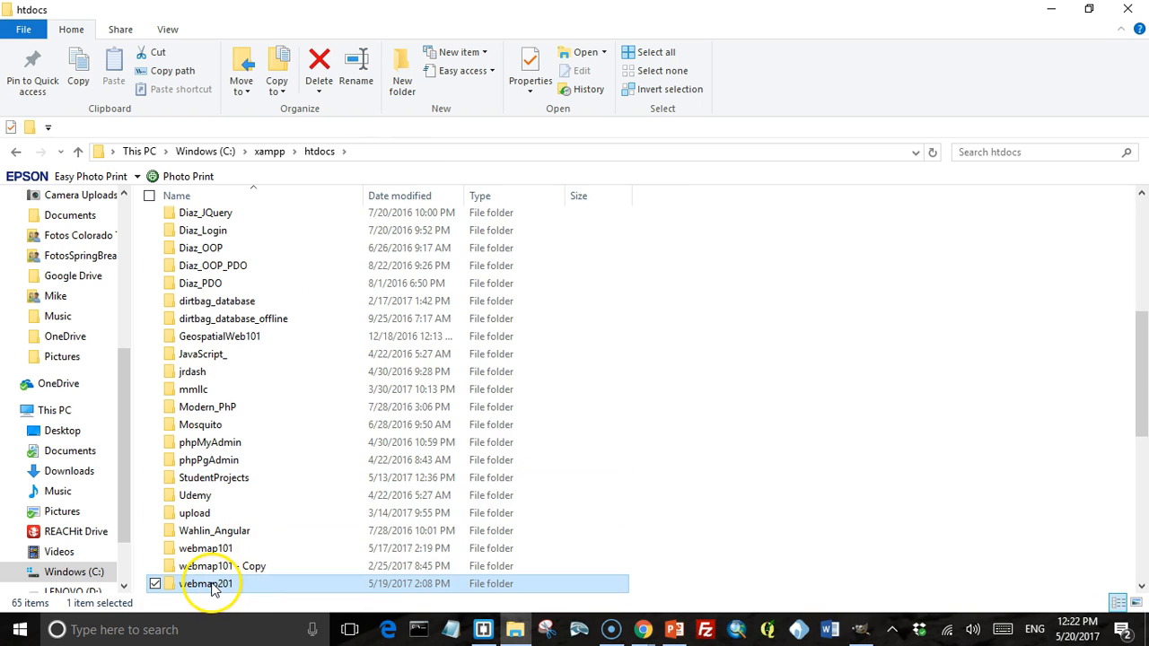
Open the webmap201 folder as a Brackets project.
right_click(212, 583)
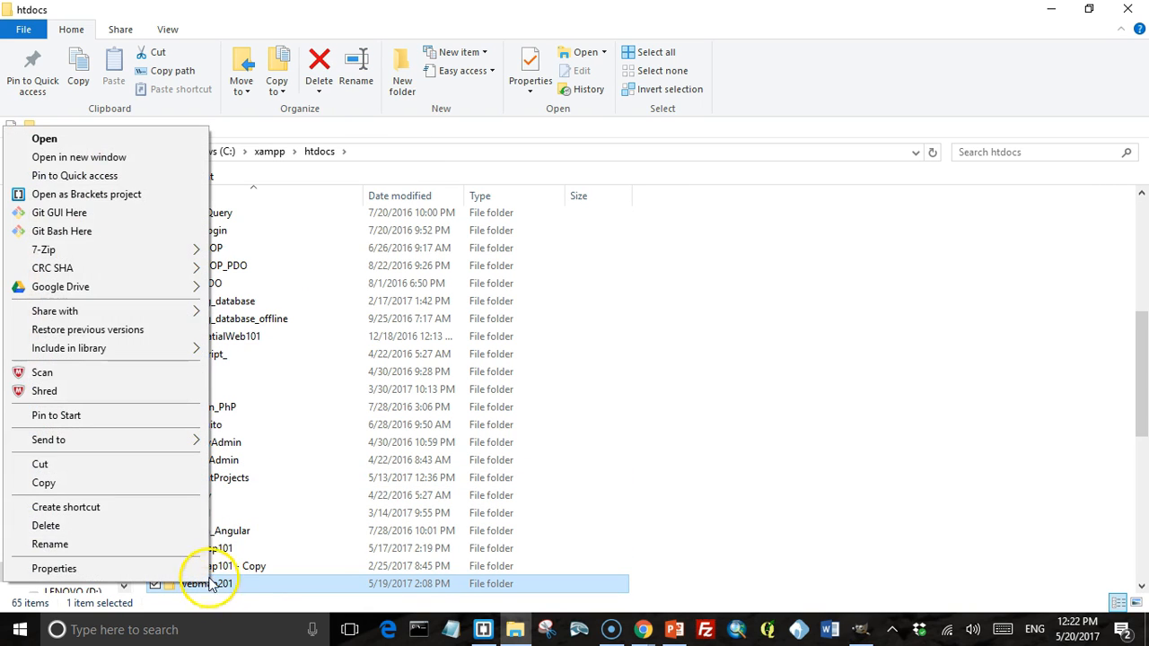
click(86, 194)
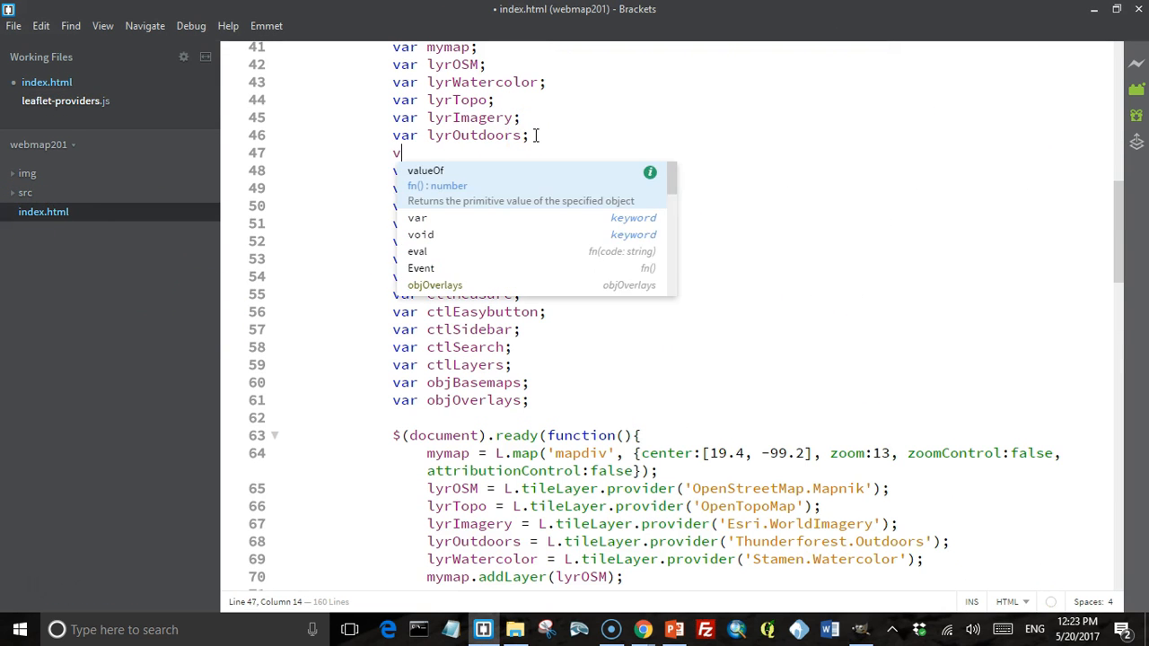
Declare lyrChapultepec as an L.imageOverlay of 'img/chapultepec.png'.
text(lyrC)
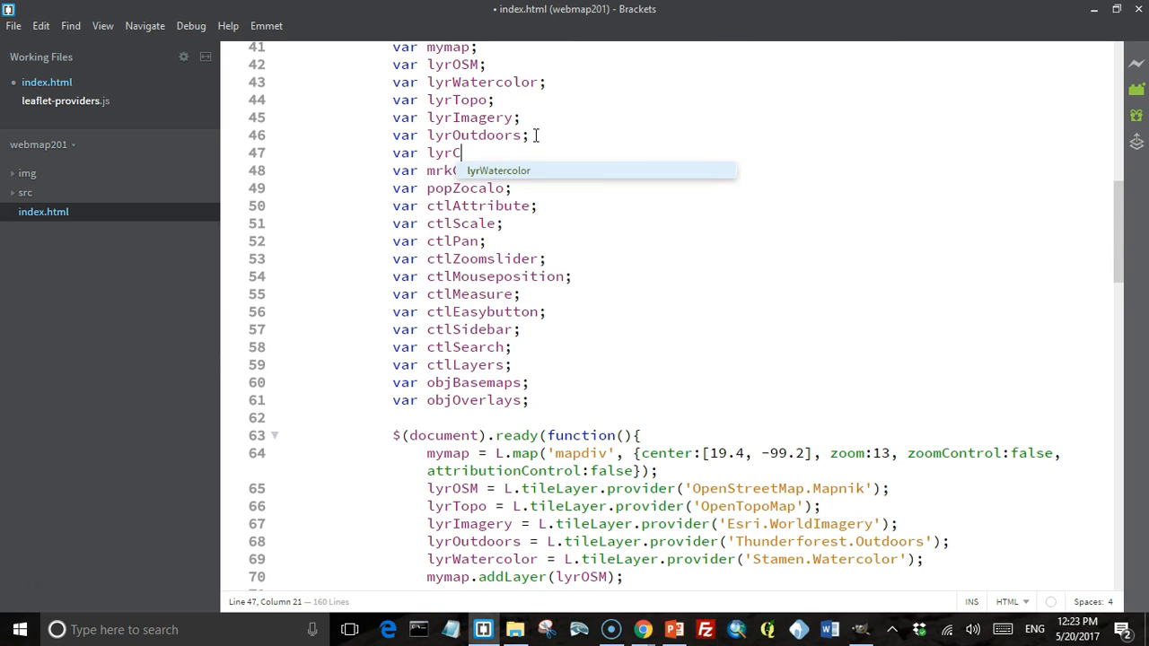
text(hapultep)
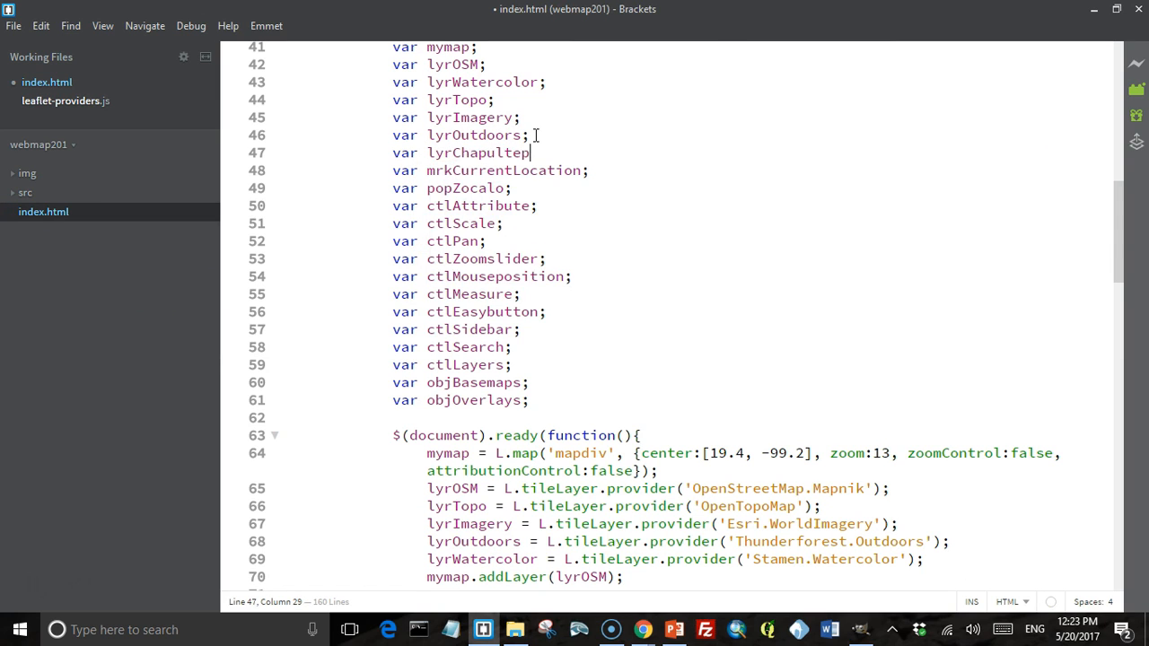
scroll(down, 3)
text(l)
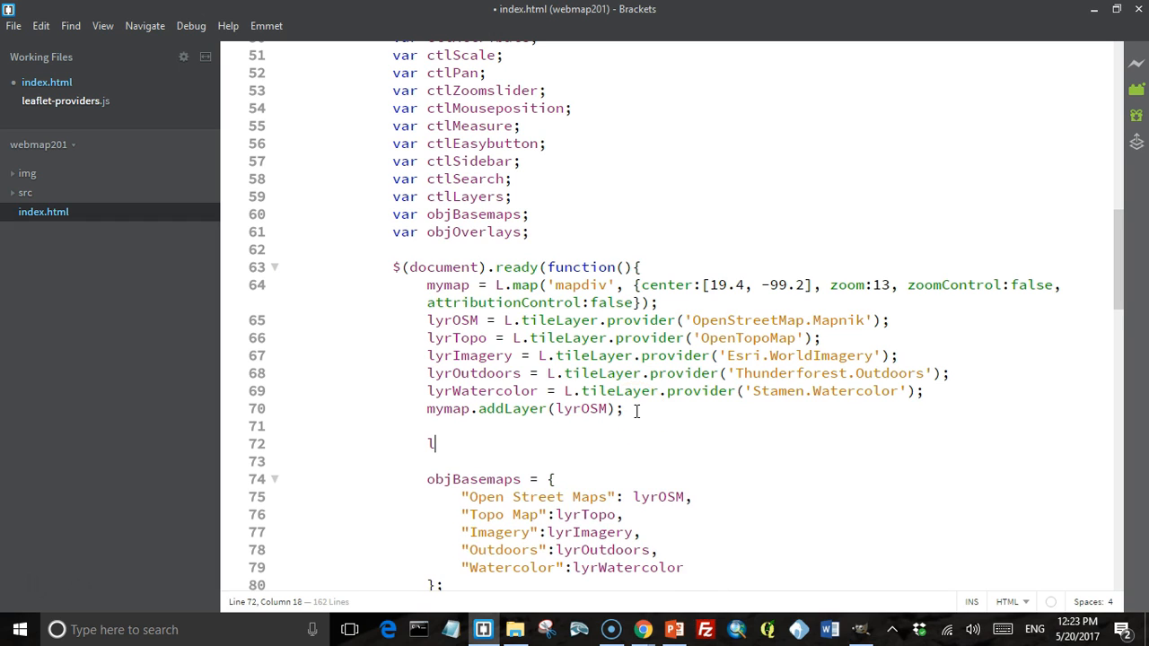
text(yrCh)
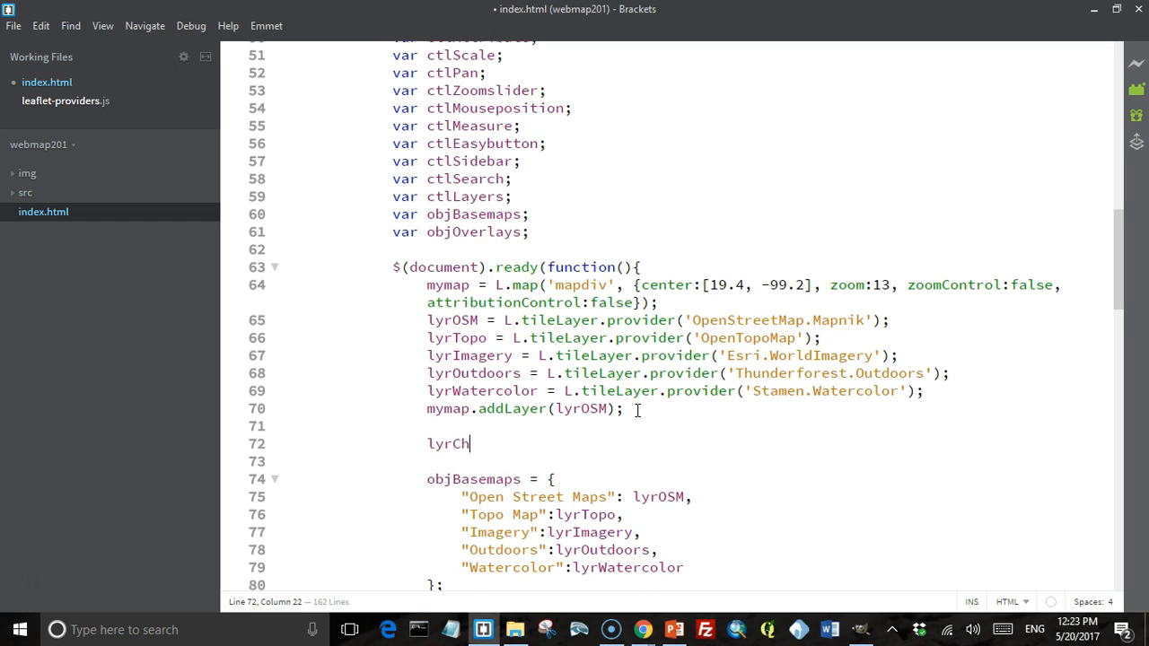
text(apultepec =)
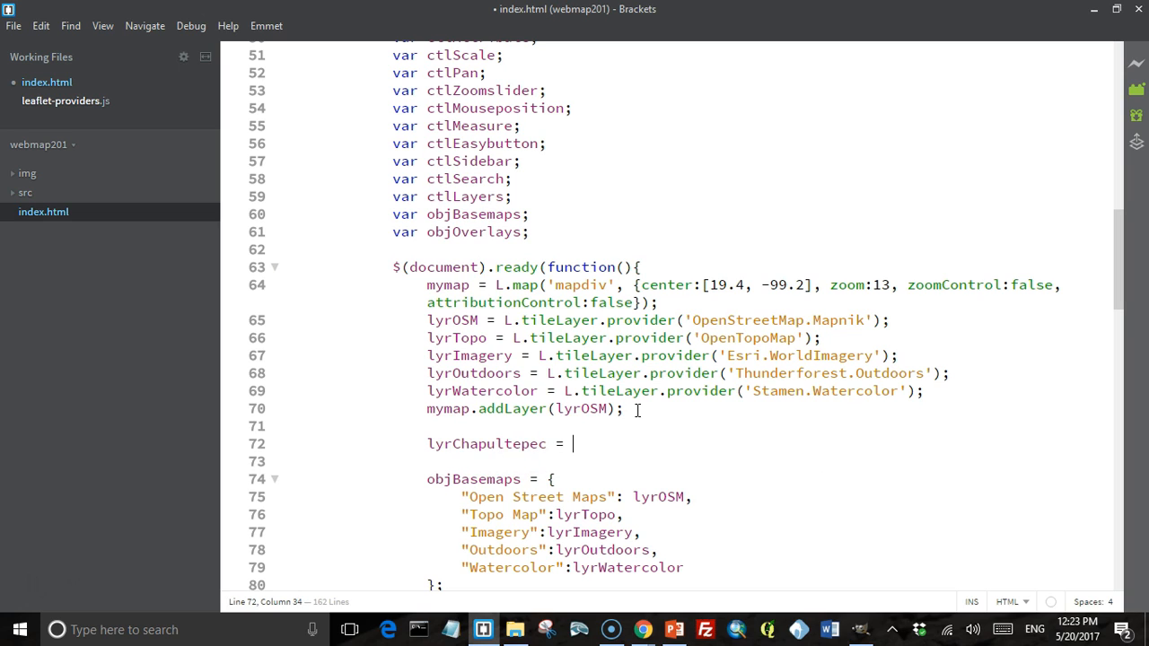
text(L)
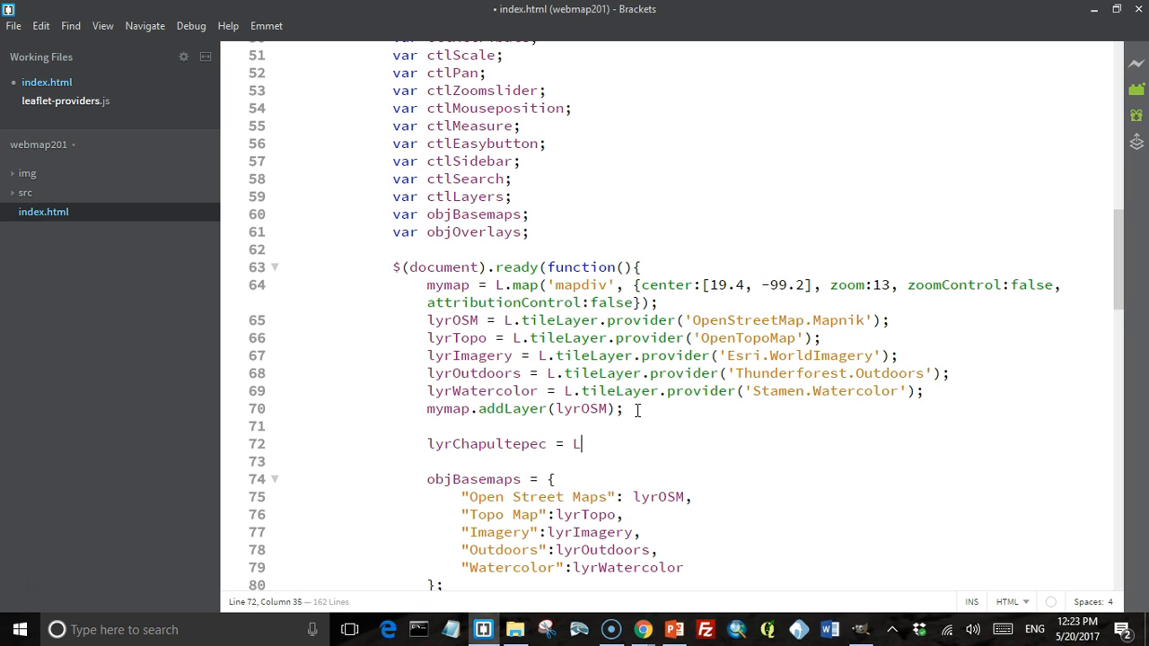
text(.ImageOverlay()
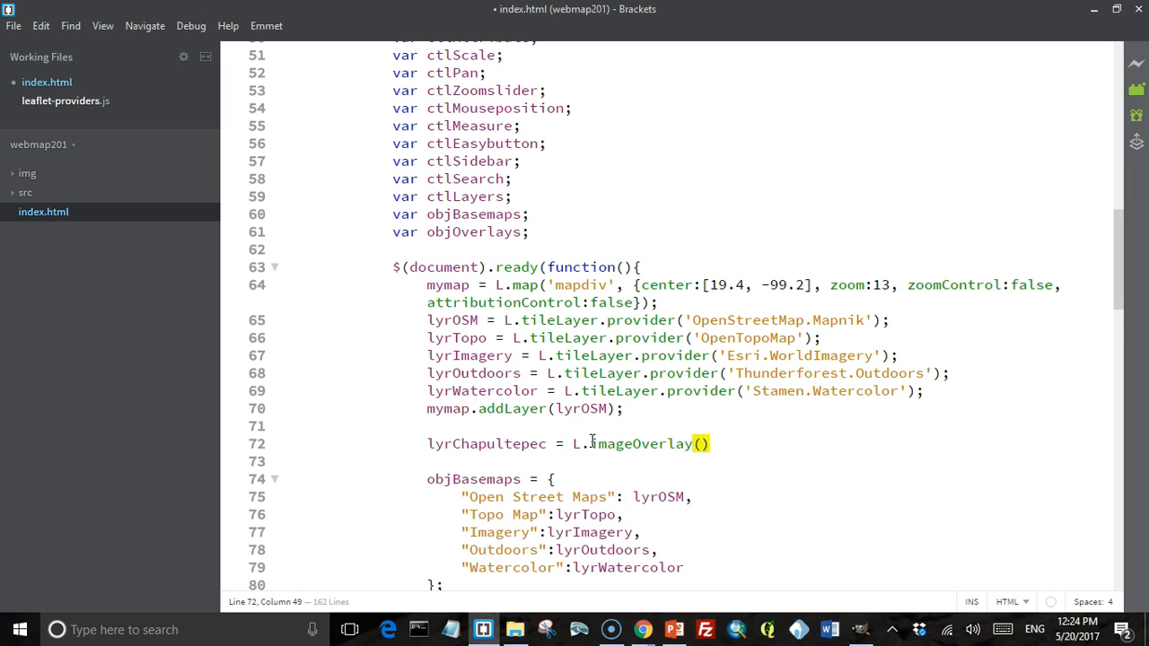
text('')
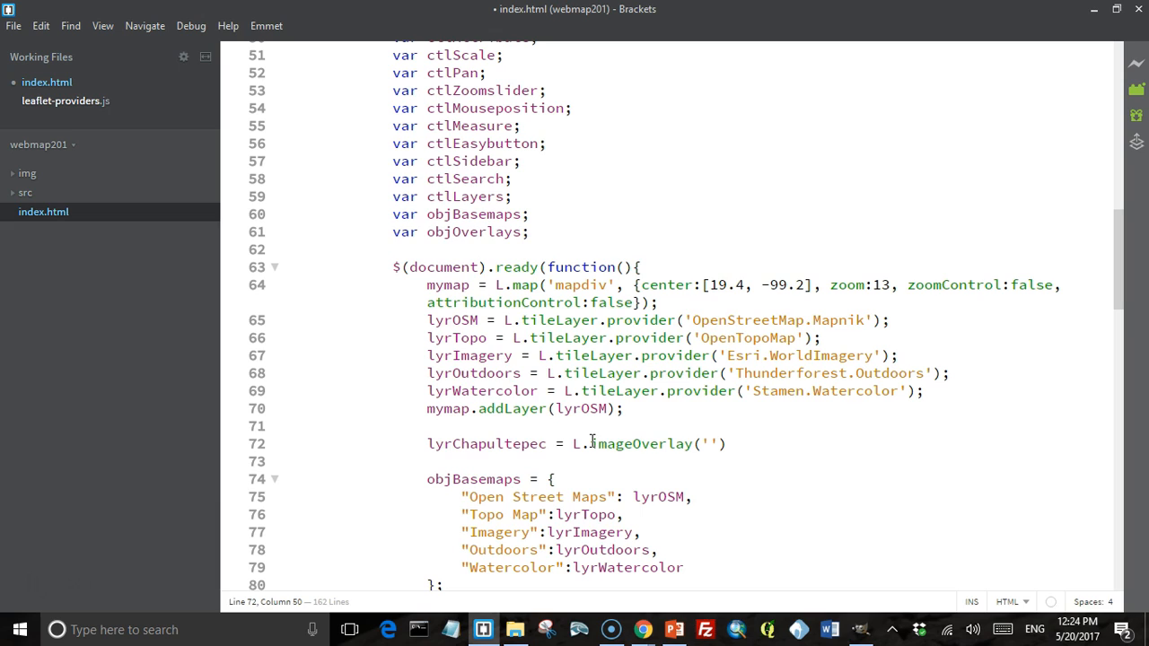
text(img)
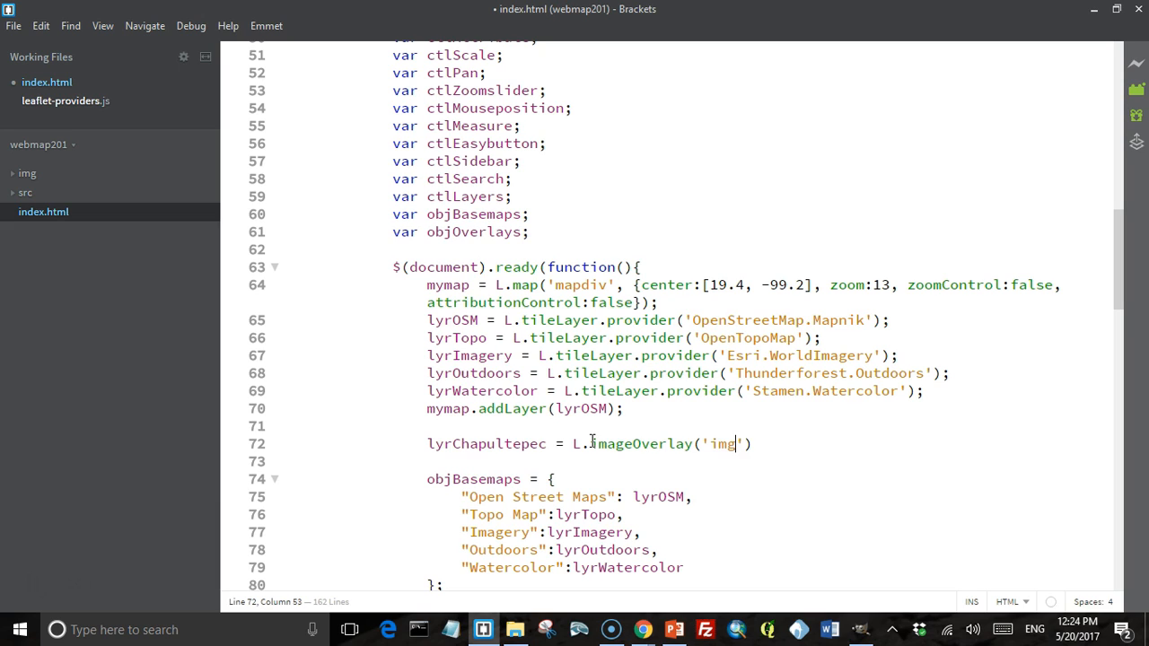
text(/ch)
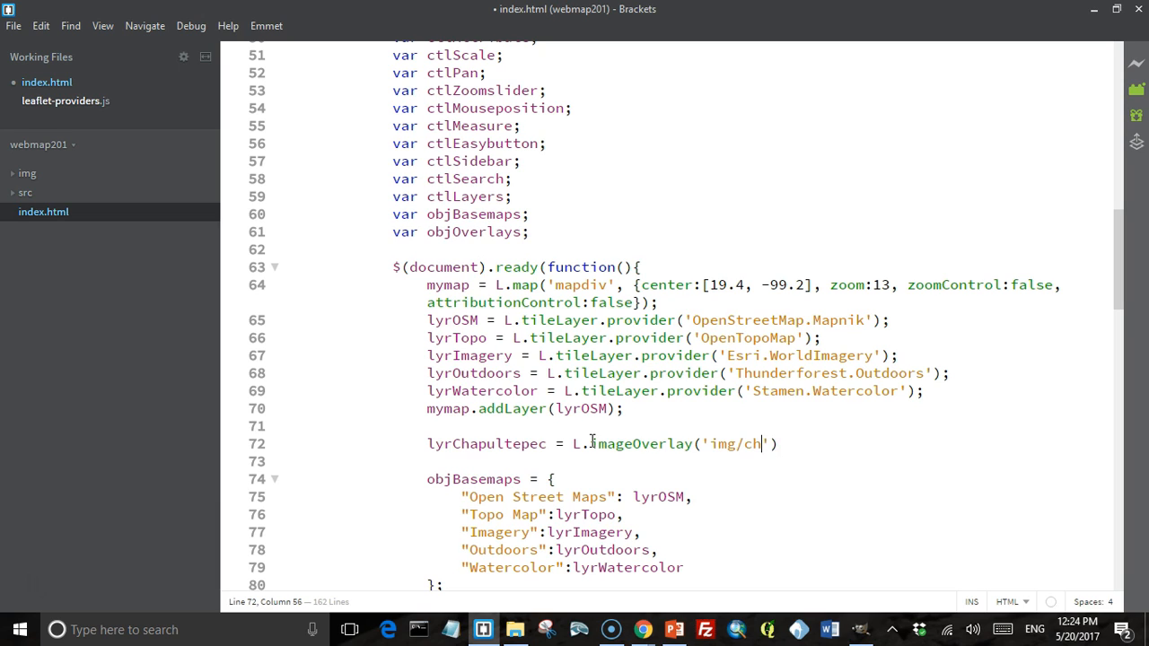
text(apultepe)
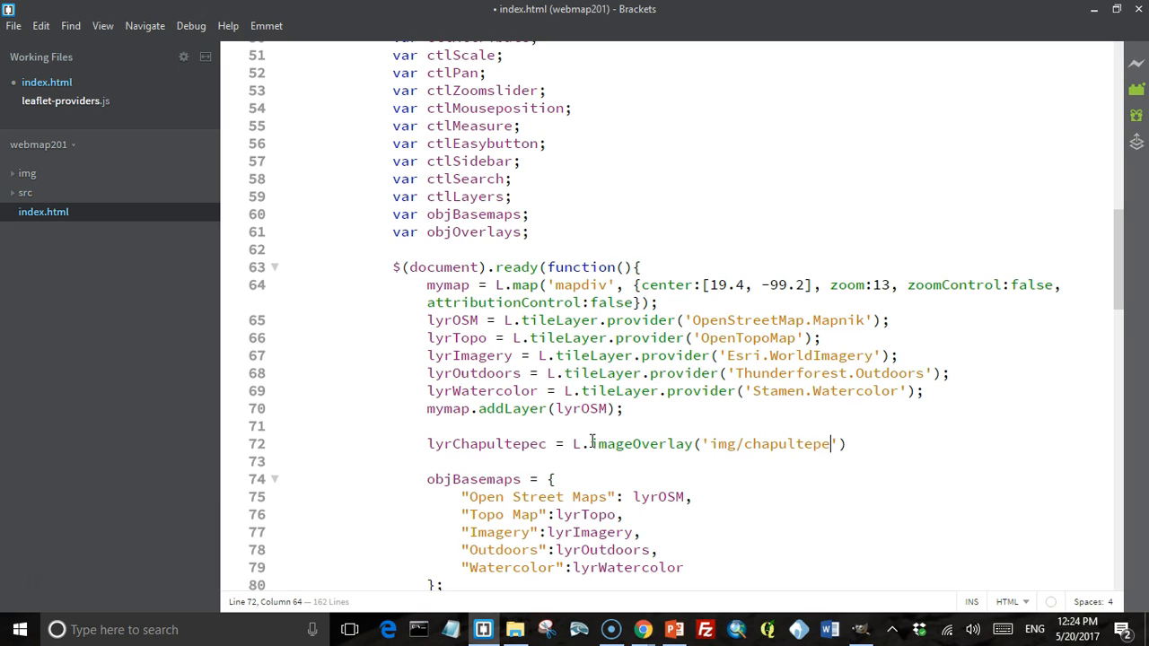
text(c.png)
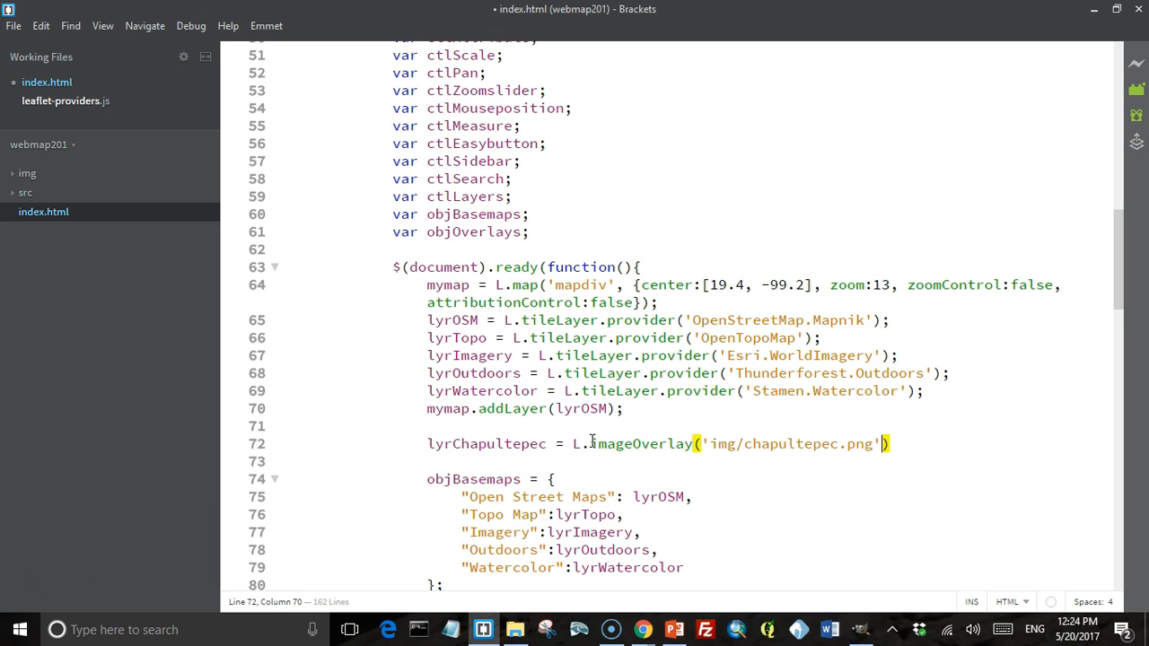
Give the overlay bounds [19.42993,-99.208…] and [19.40621,-99.17453] and add it to mymap.
text(, [])
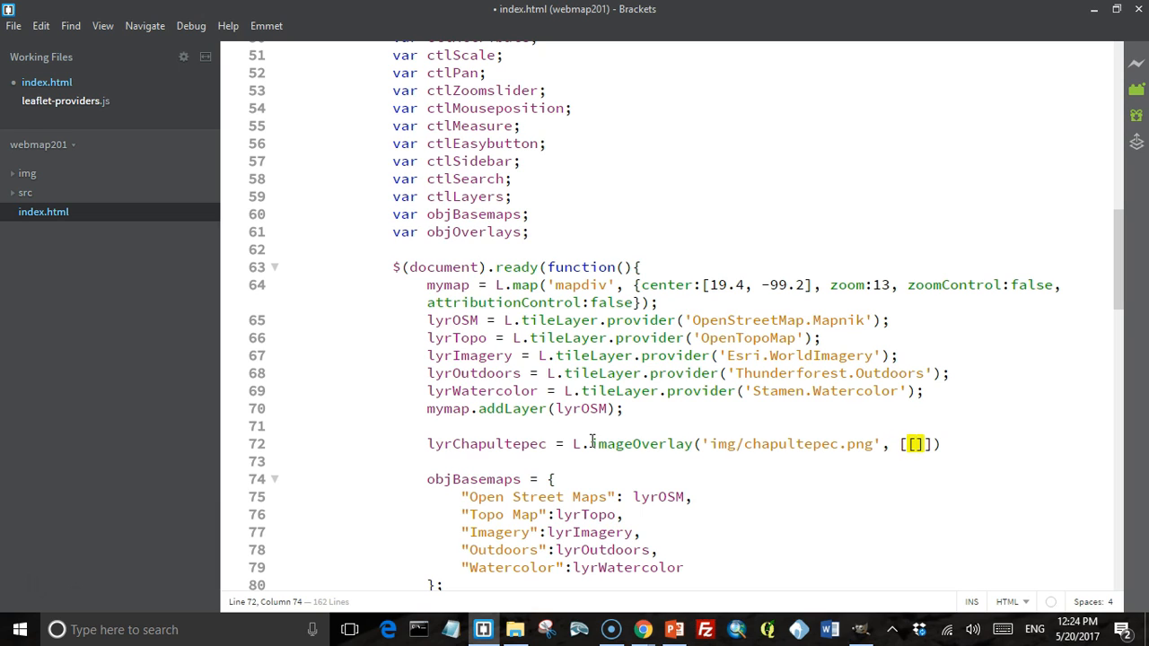
text(19.)
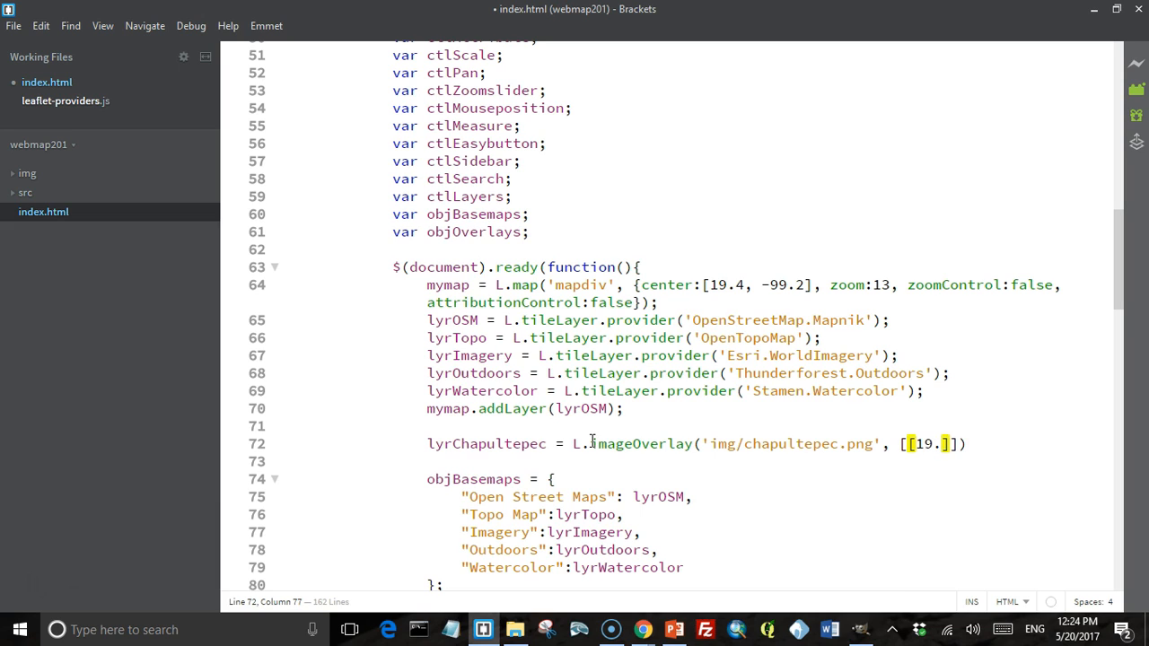
text(42)
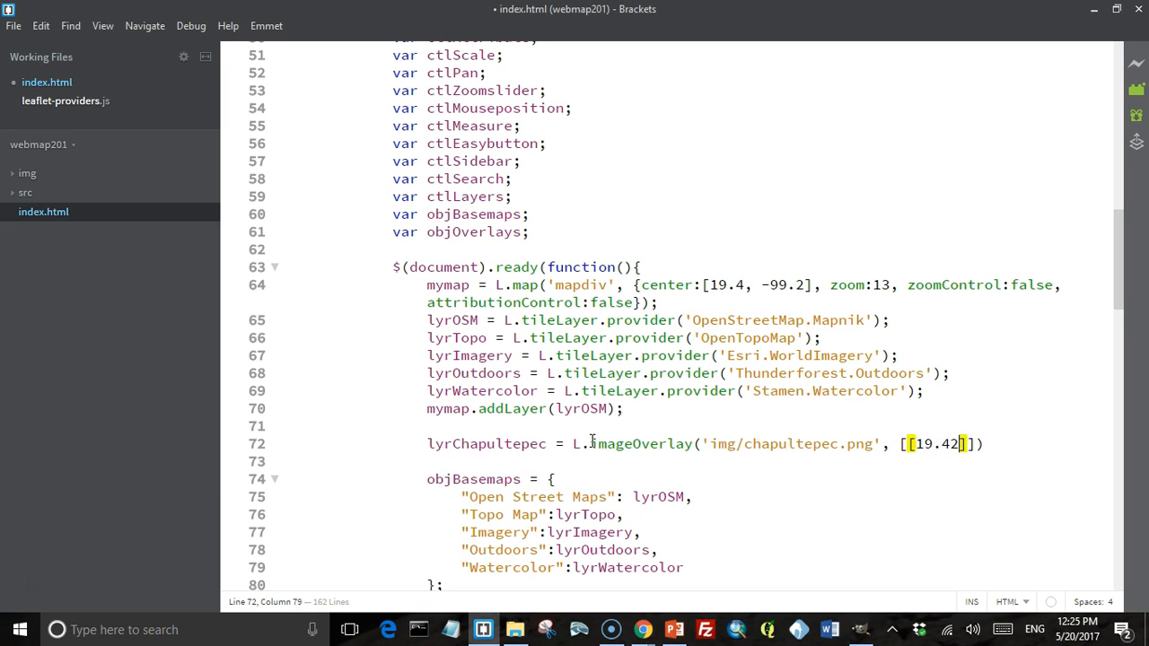
text(993,)
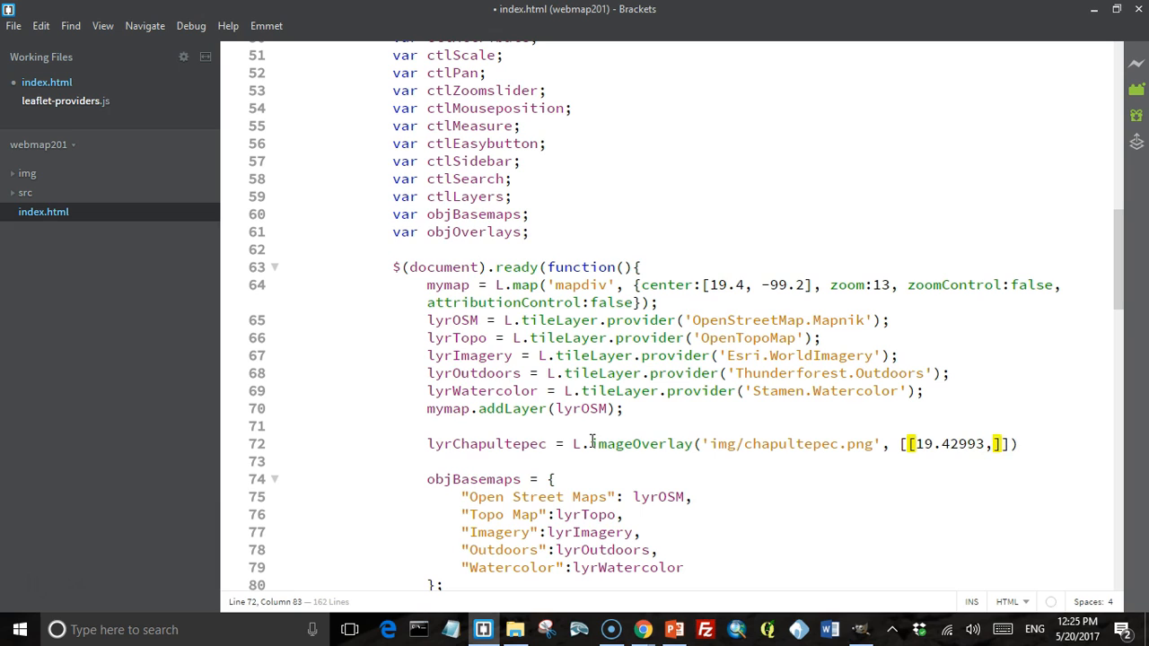
text(-99)
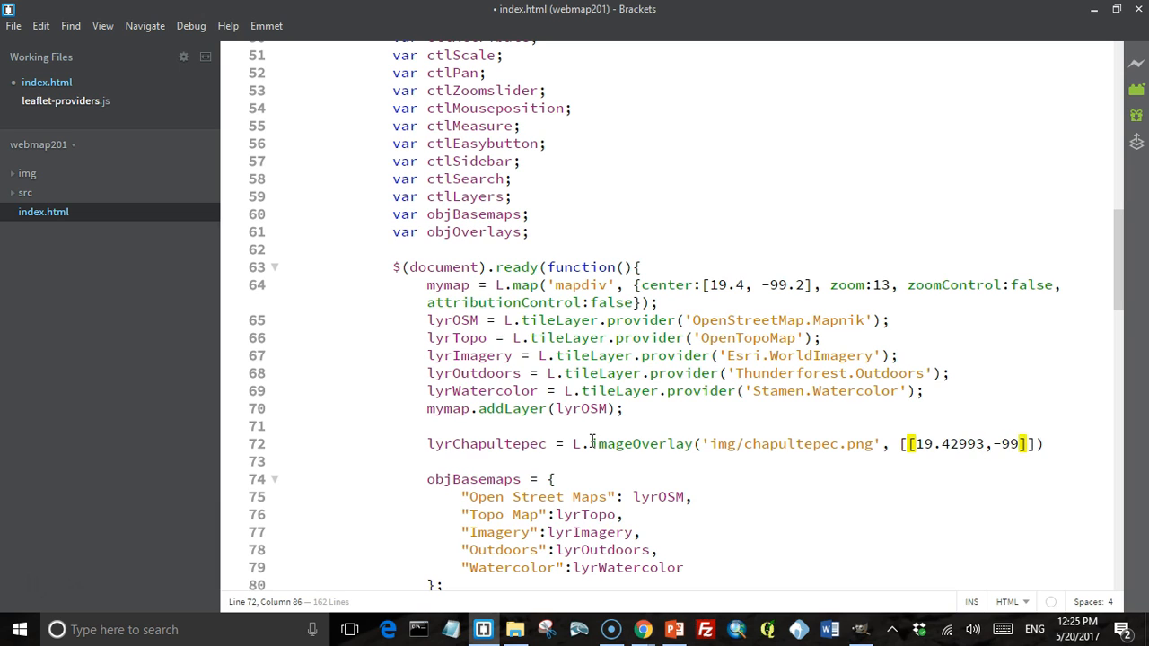
text(.20843], [)
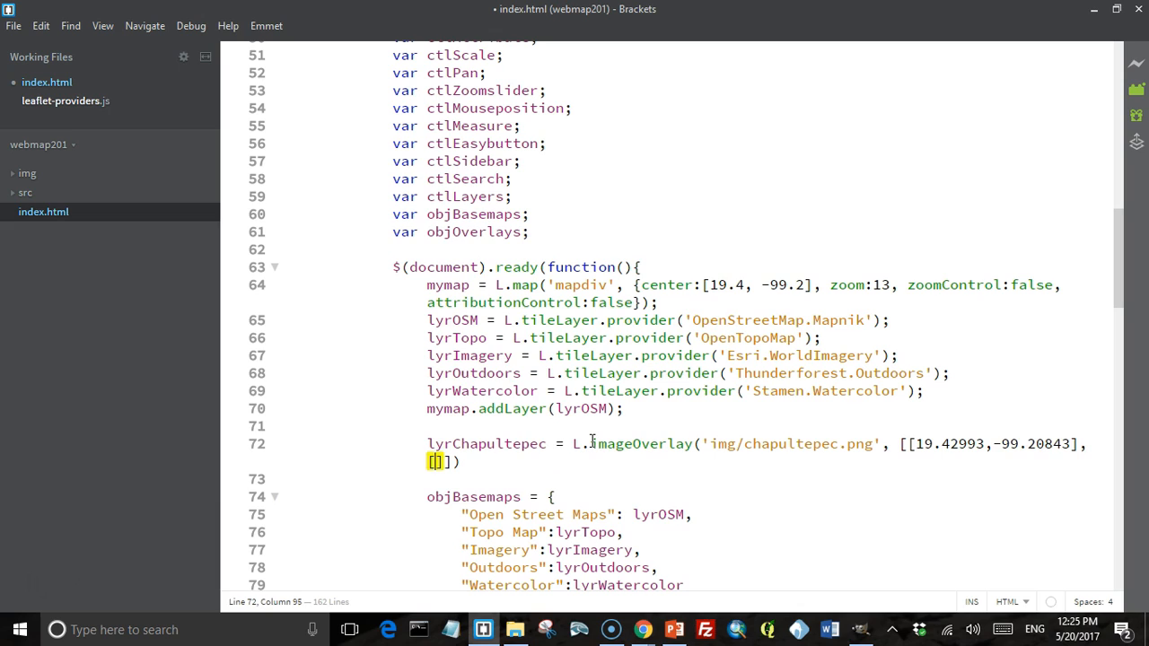
text(19.)
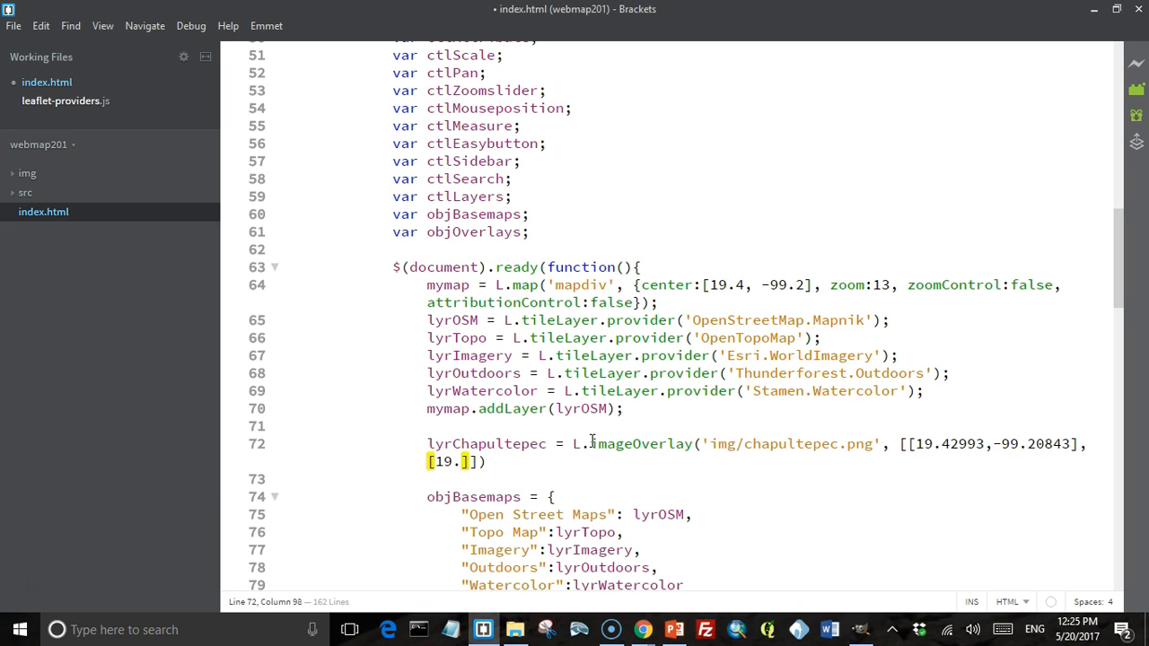
text(40621)
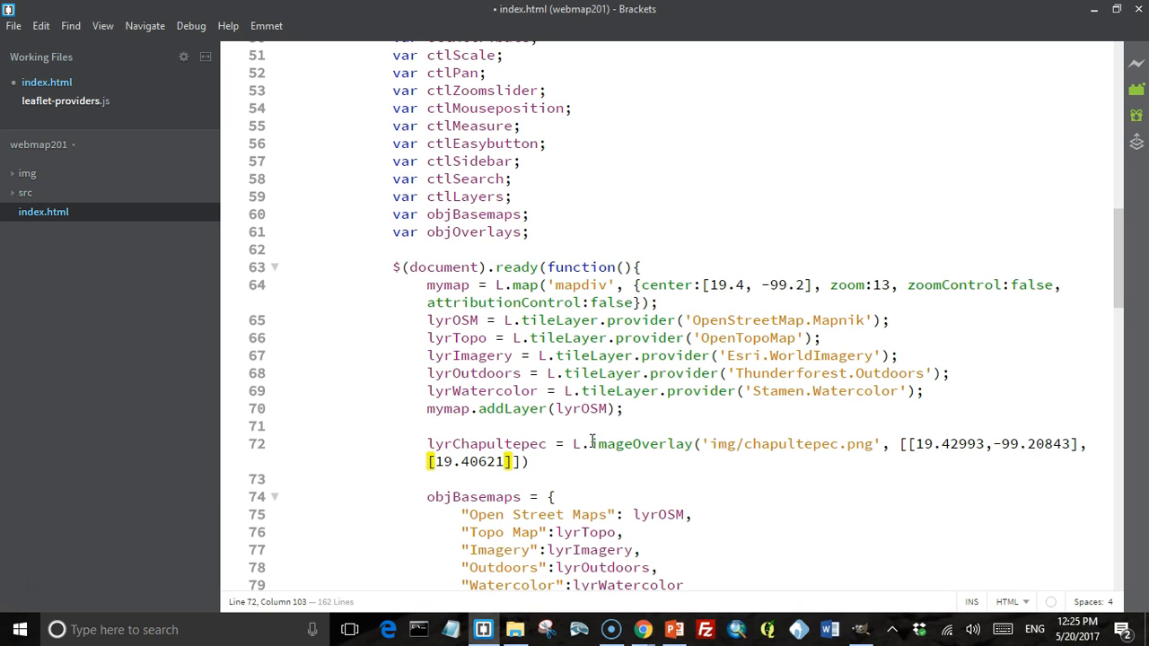
text(,-99.17453)
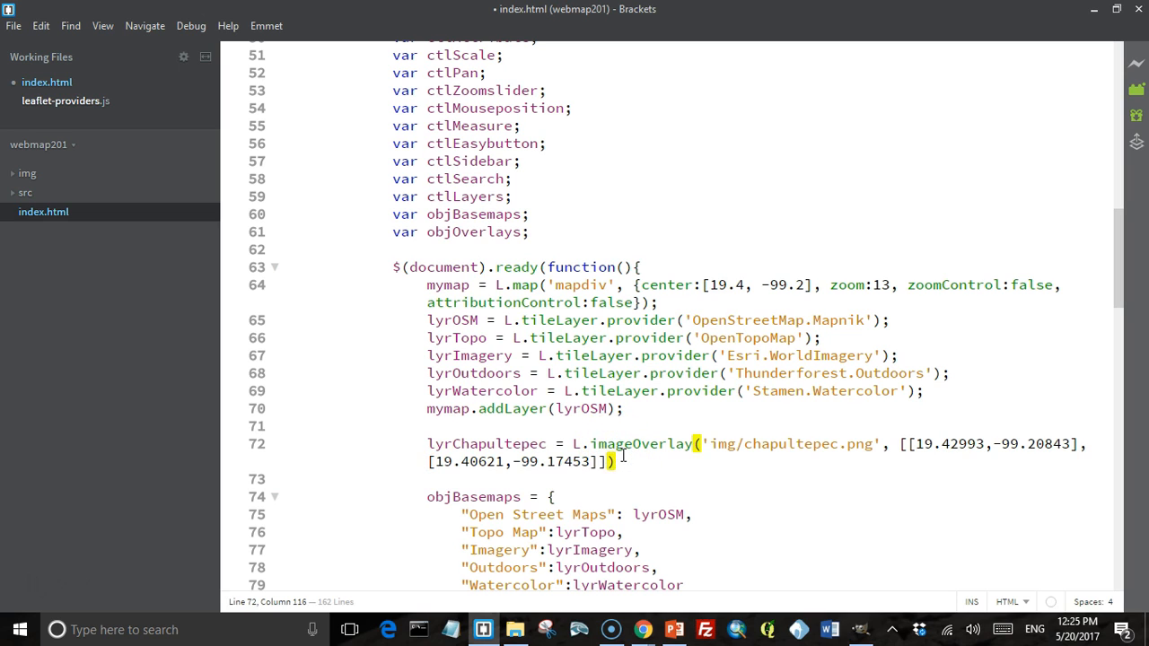
text(.)
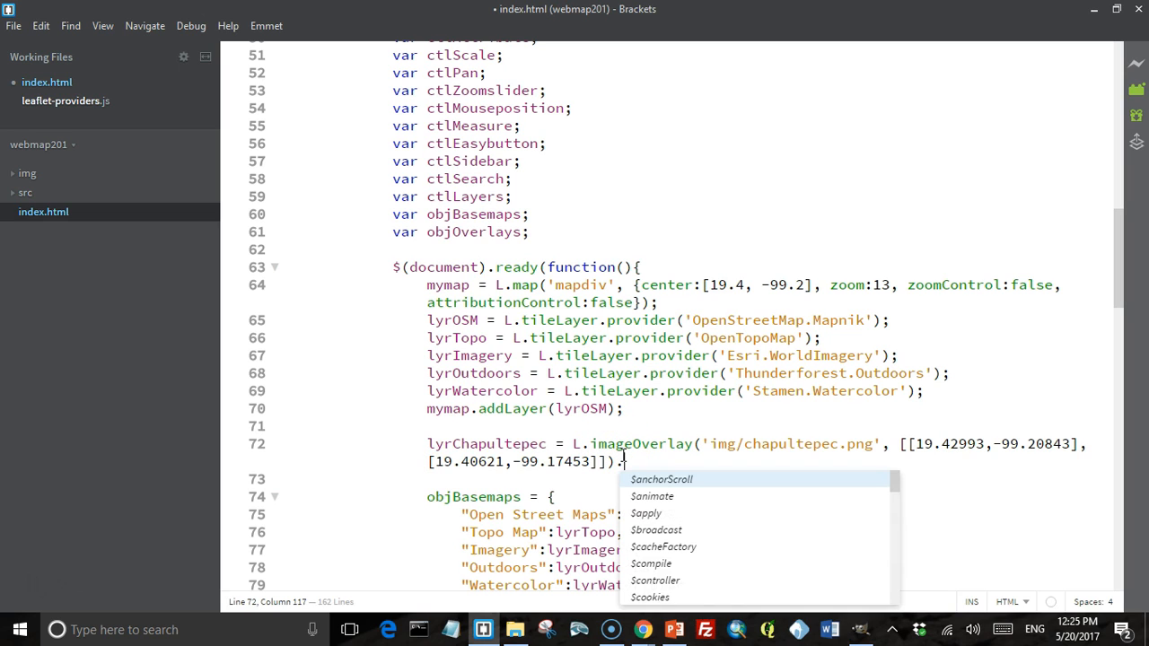
text(.addTo(my)
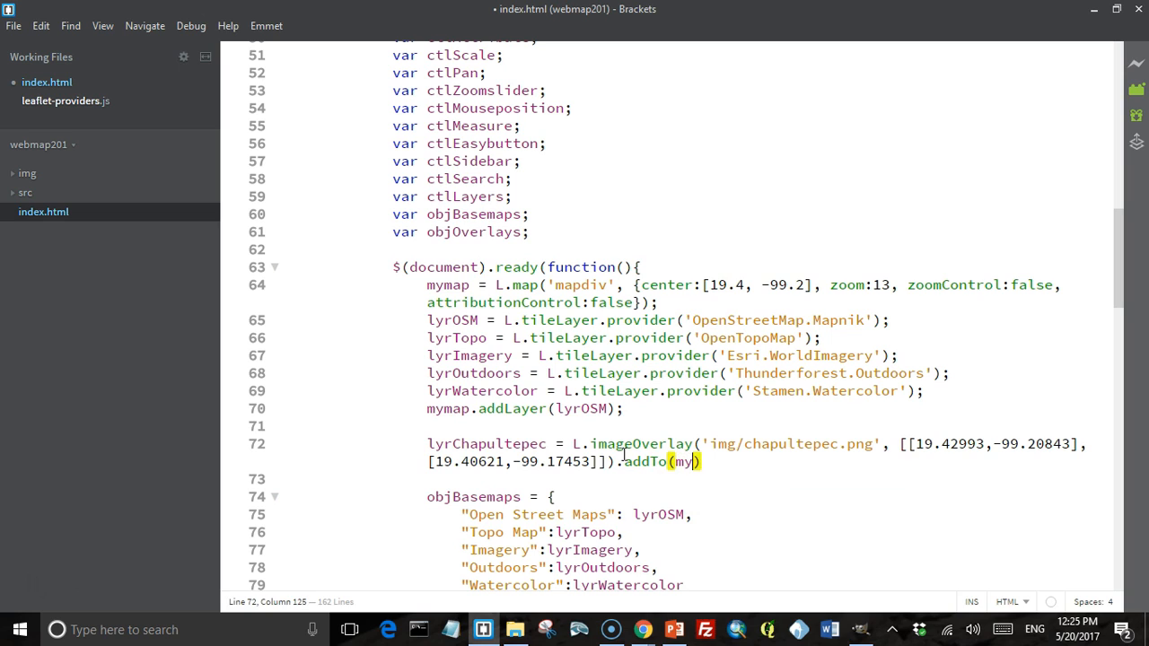
text(map);)
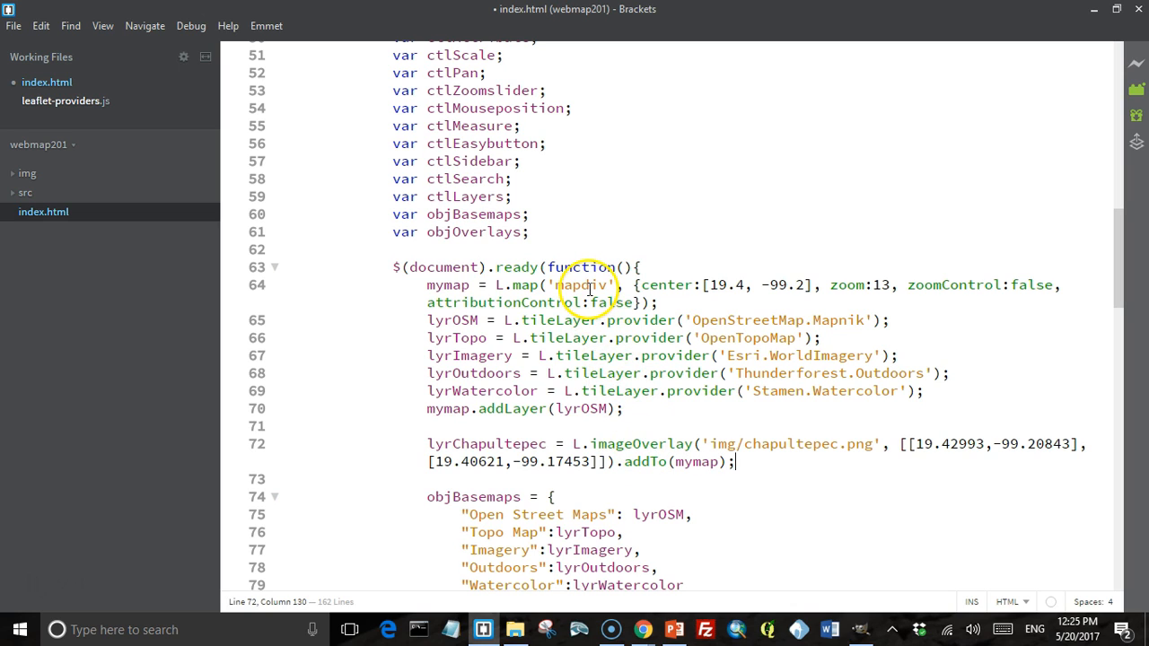
scroll(down, 3)
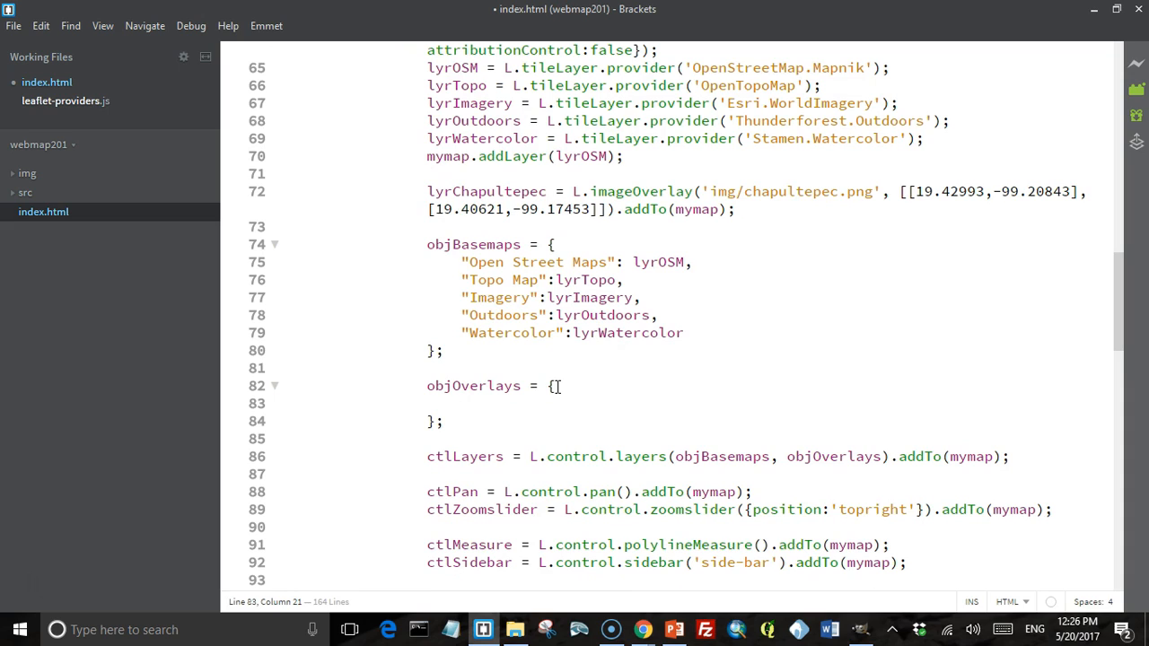
Map "Chapultepec Image" to lyrChapultepec in objOverlays, then switch to the browser.
text("")
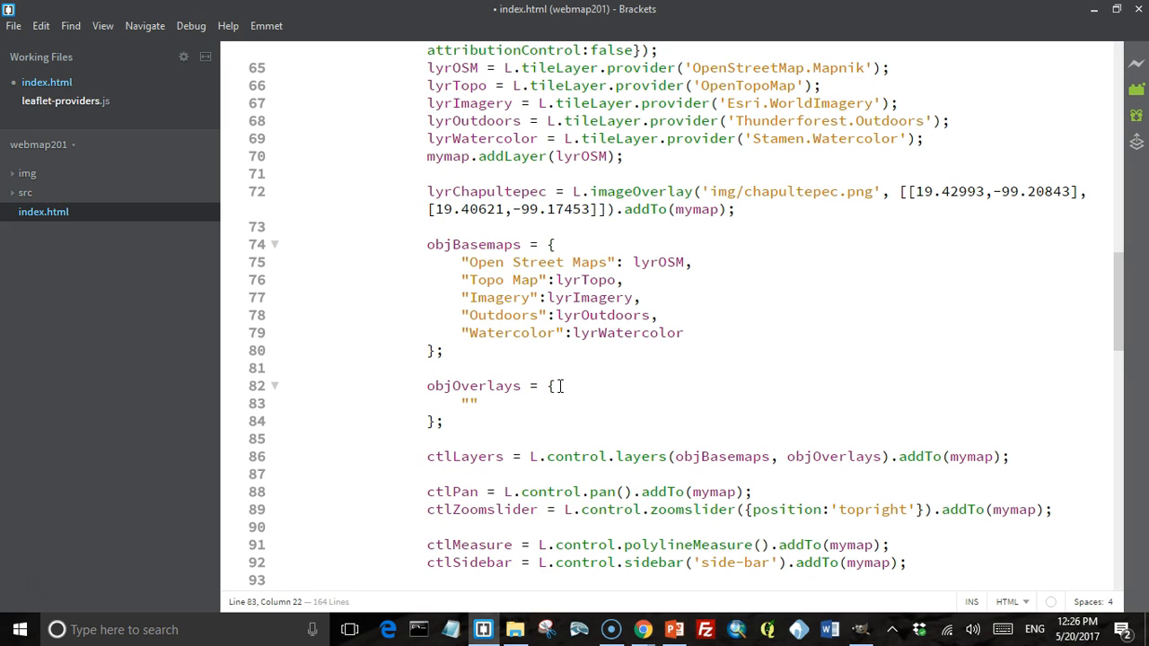
text(Chap)
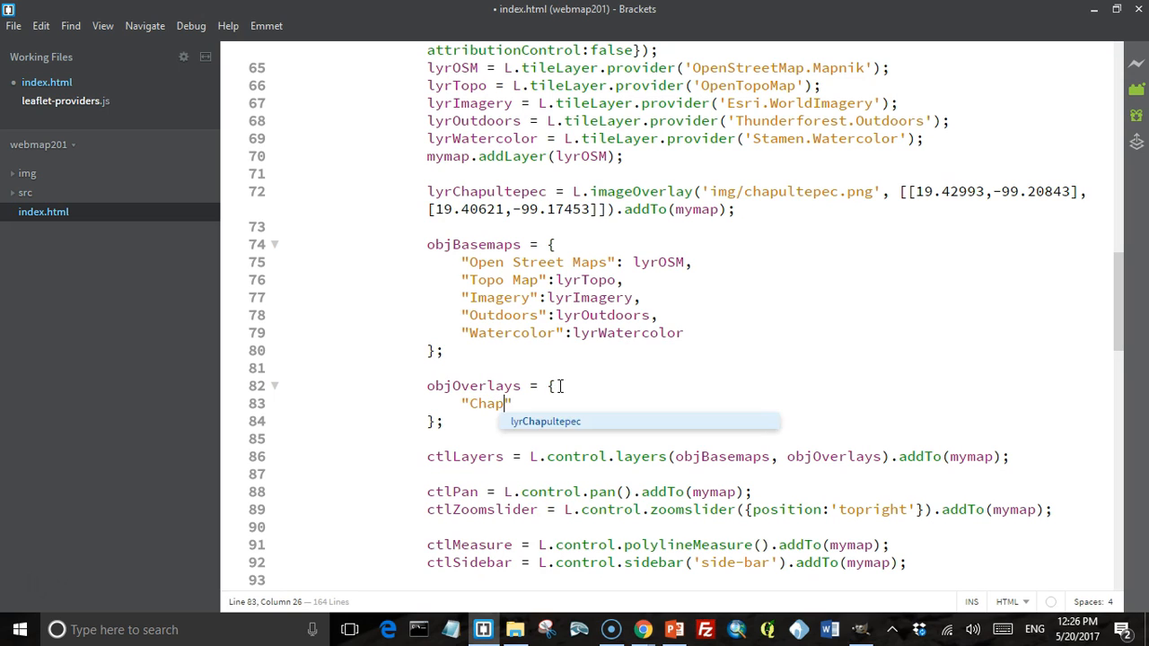
text(ultepec)
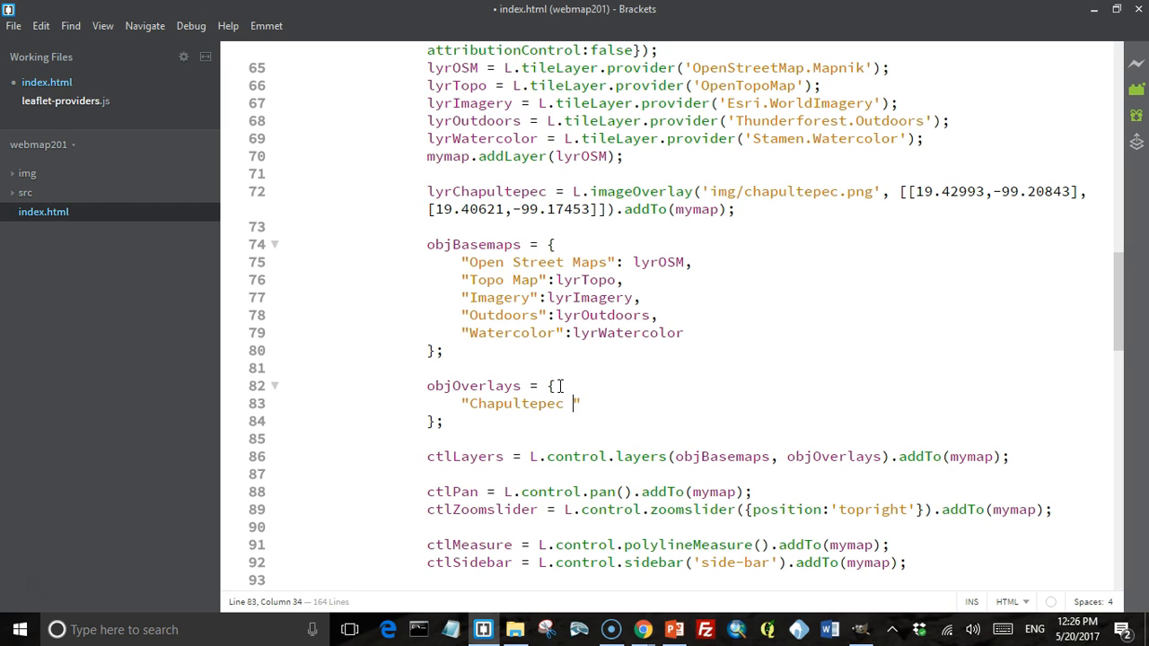
text(Image)
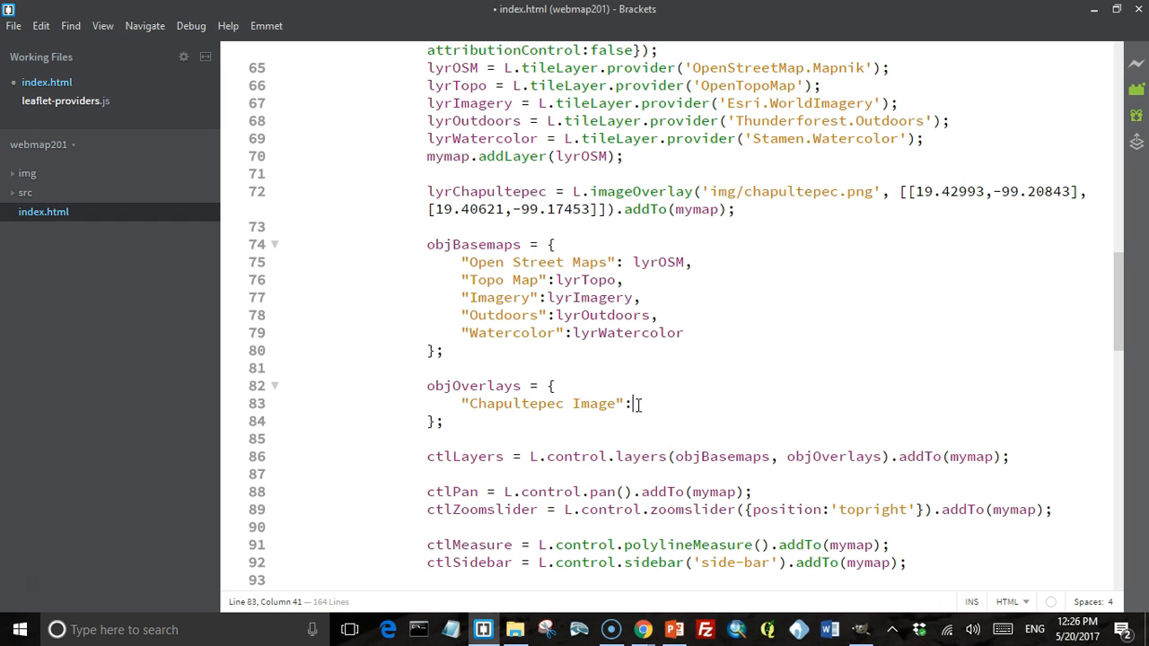
text(lyr)
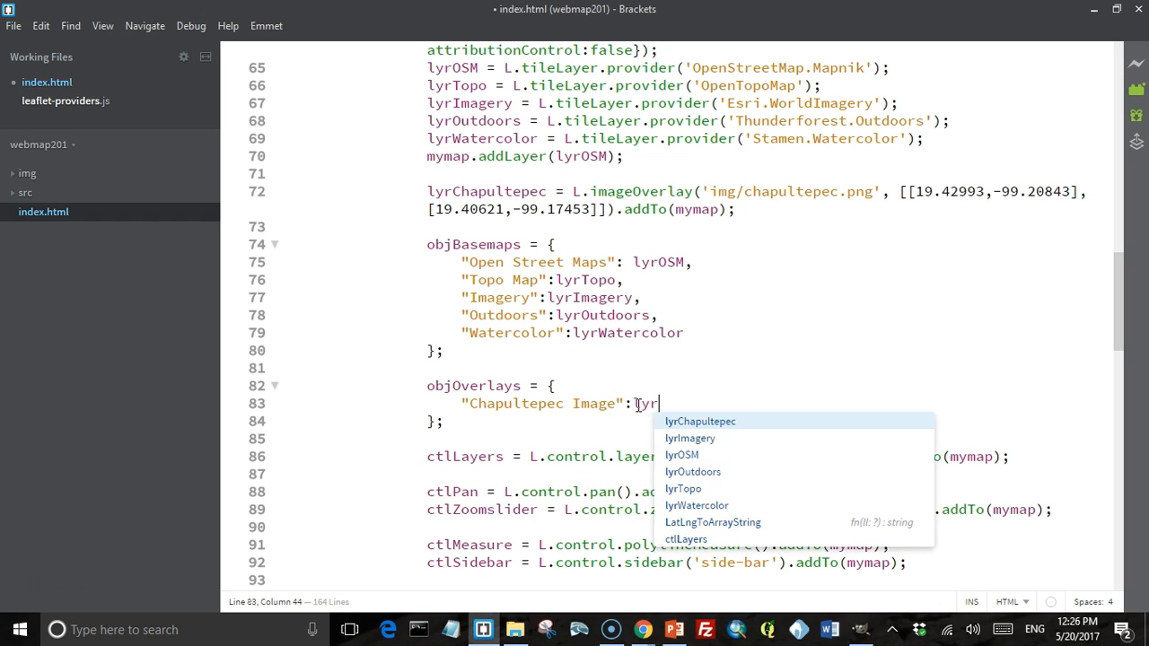
text(Chapultepec)
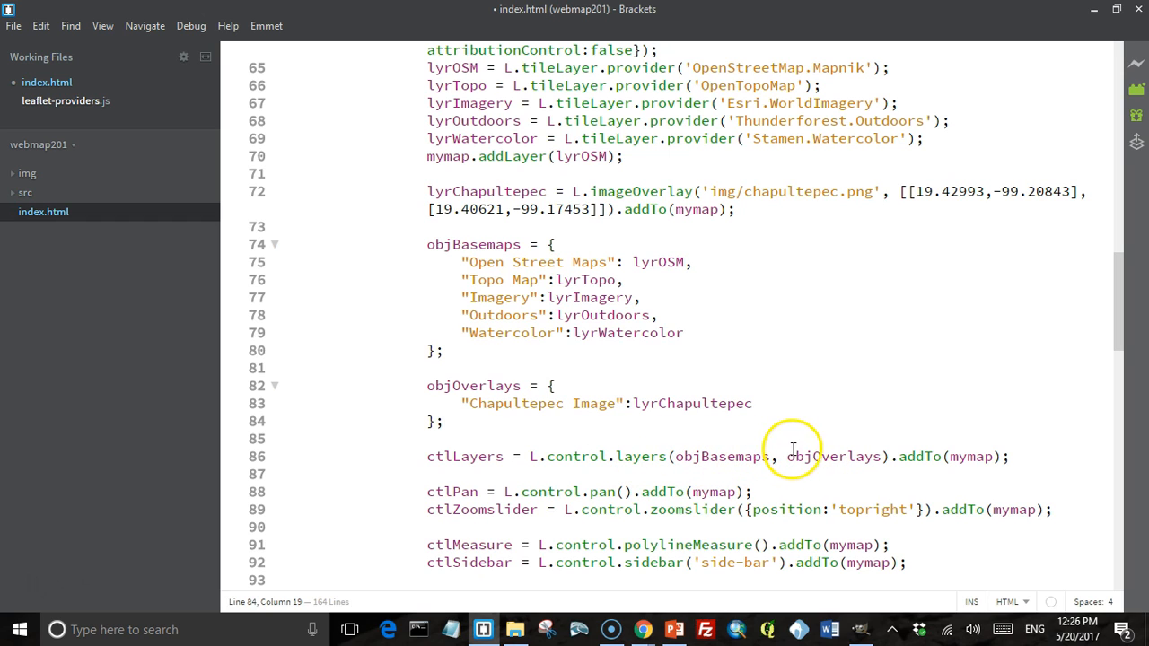
mouse_move(815, 453)
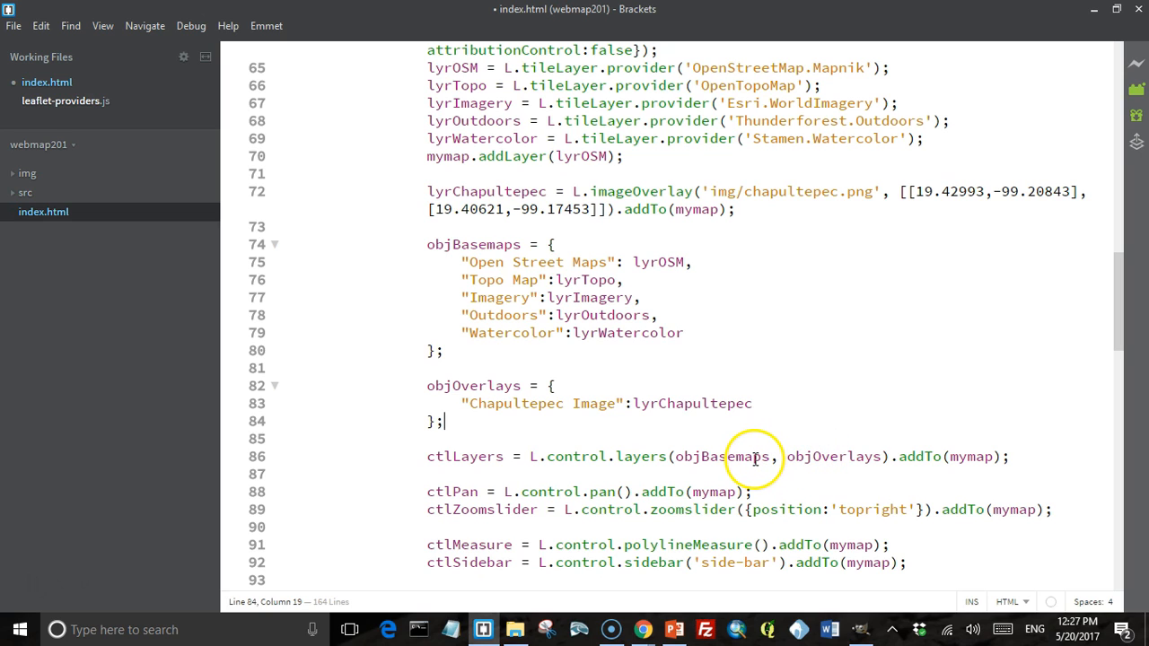
mouse_move(769, 309)
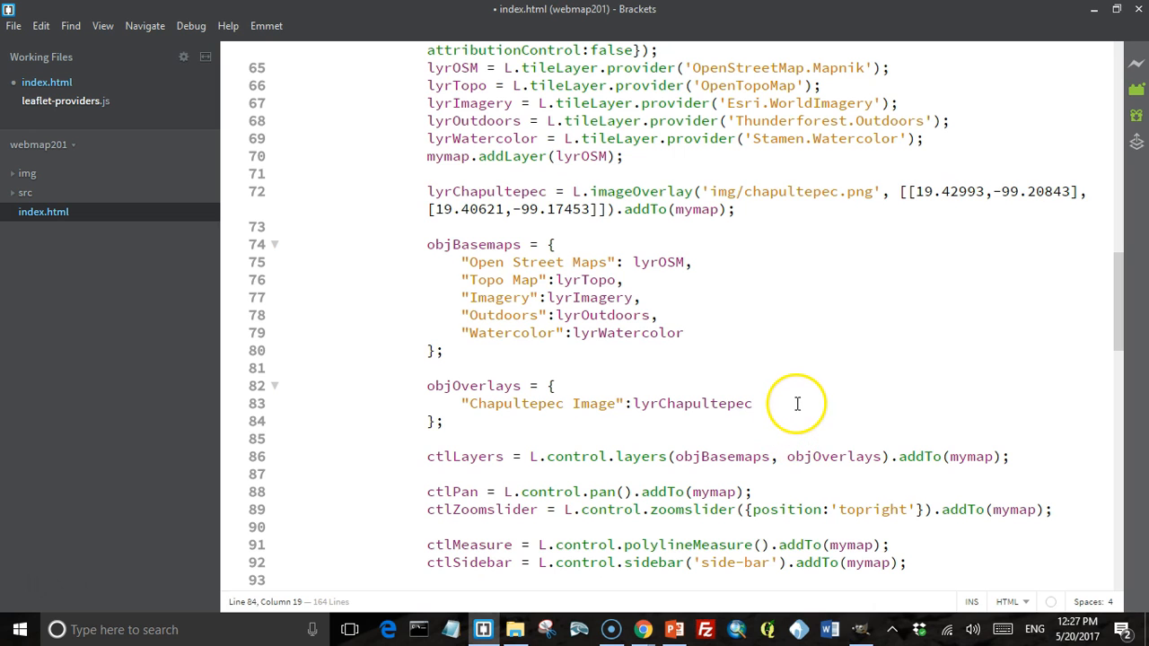
click(441, 420)
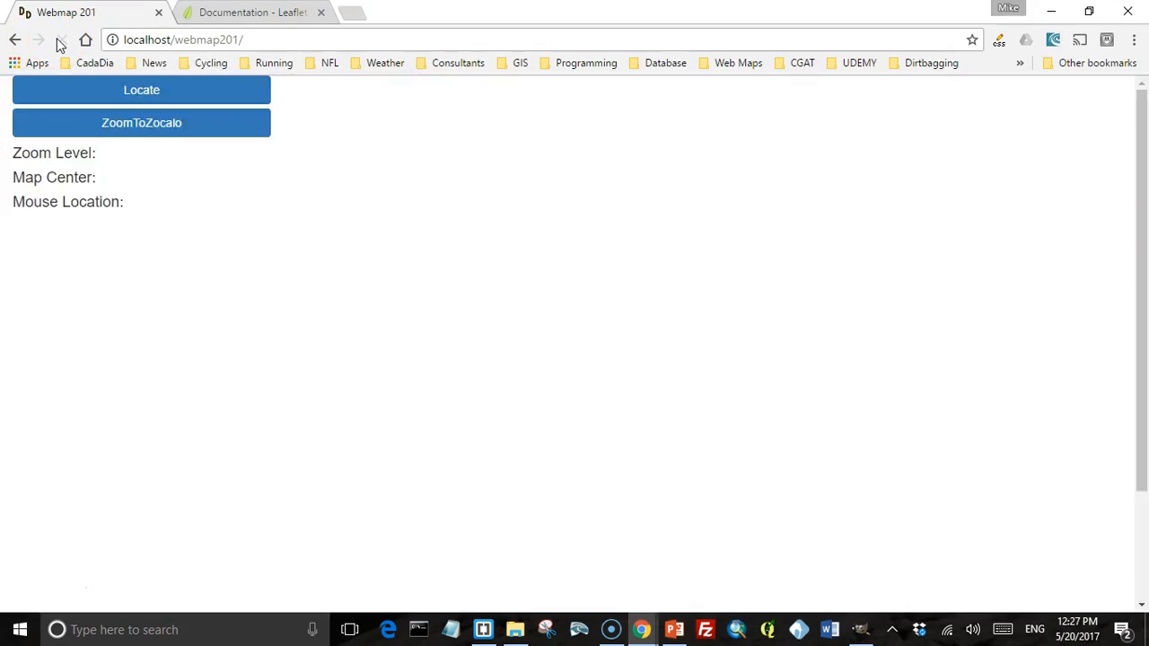
Reload the map, switch to Watercolor and toggle the Chapultepec Image overlay off and on.
click(61, 40)
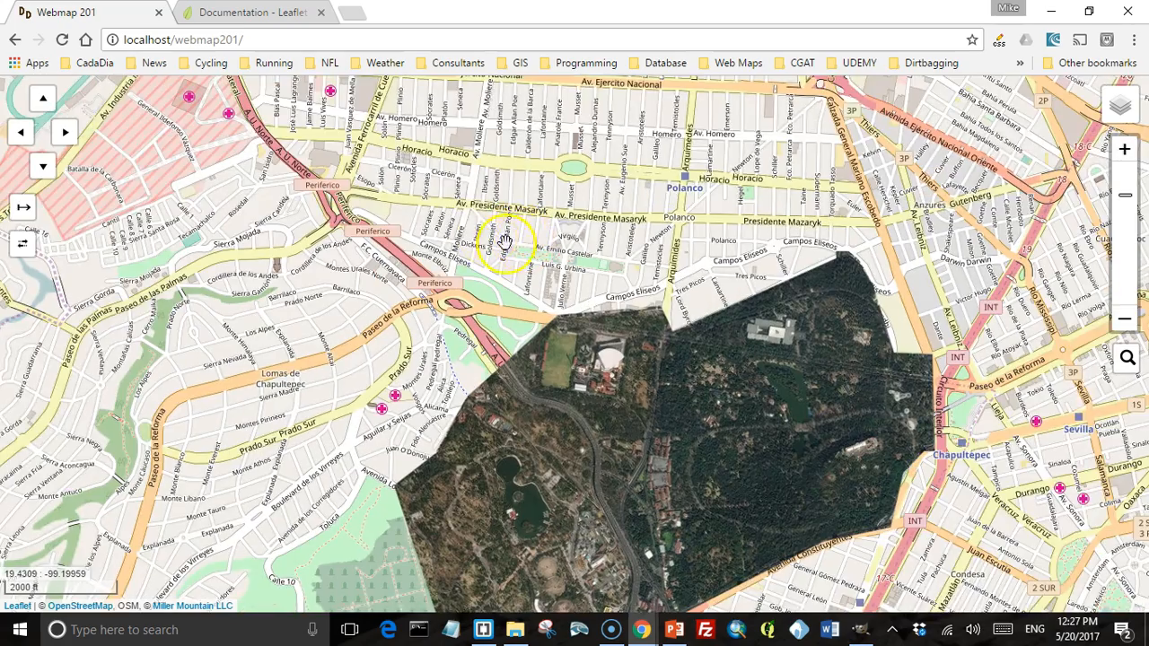
drag(506, 242, 530, 183)
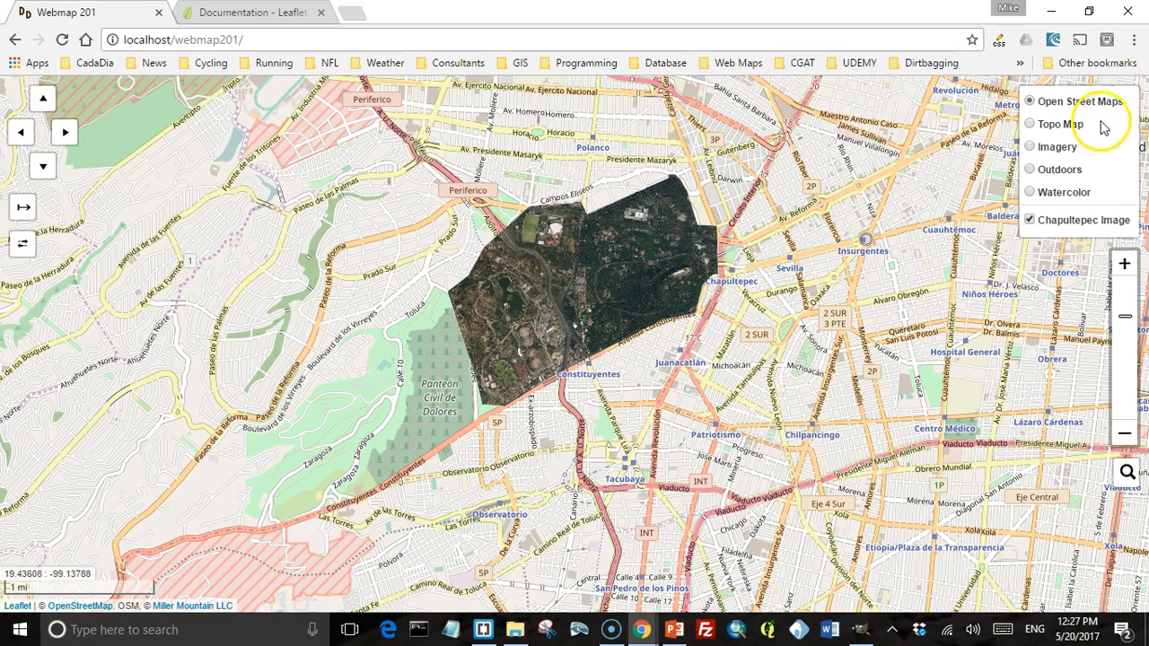
click(1028, 192)
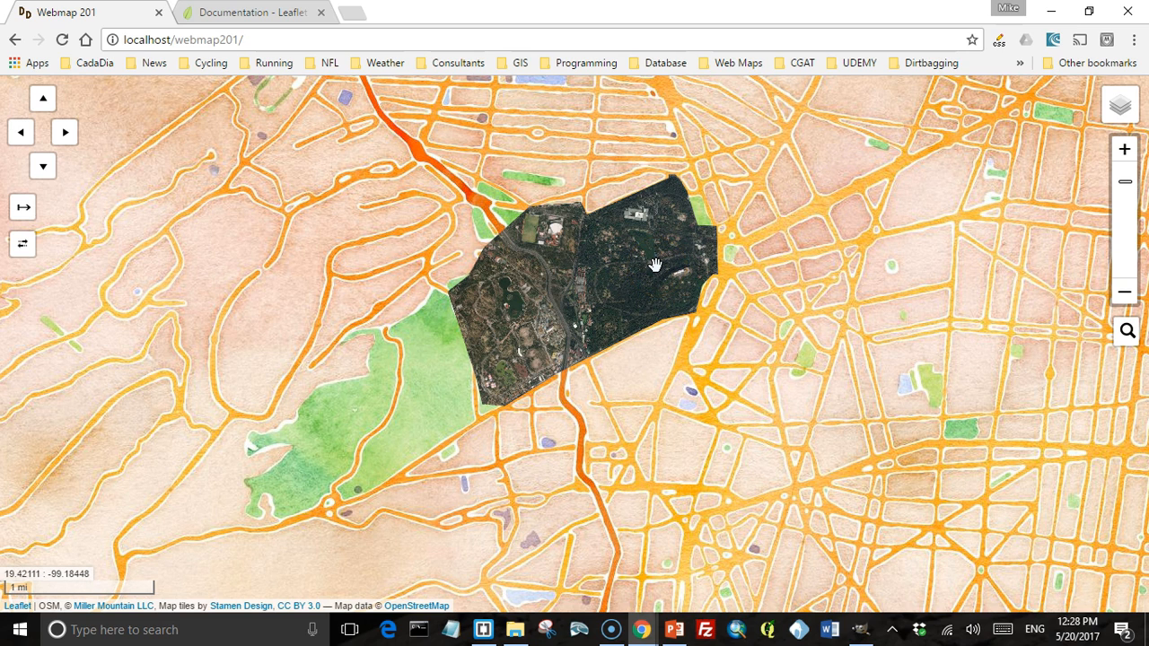
click(1120, 104)
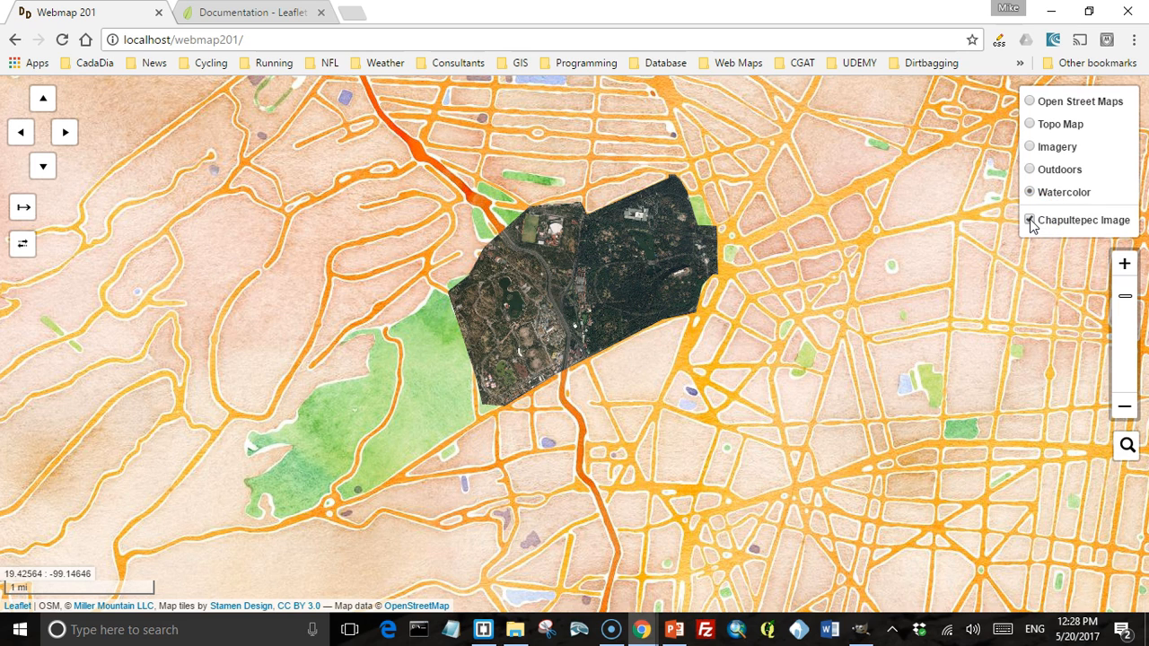
click(1028, 219)
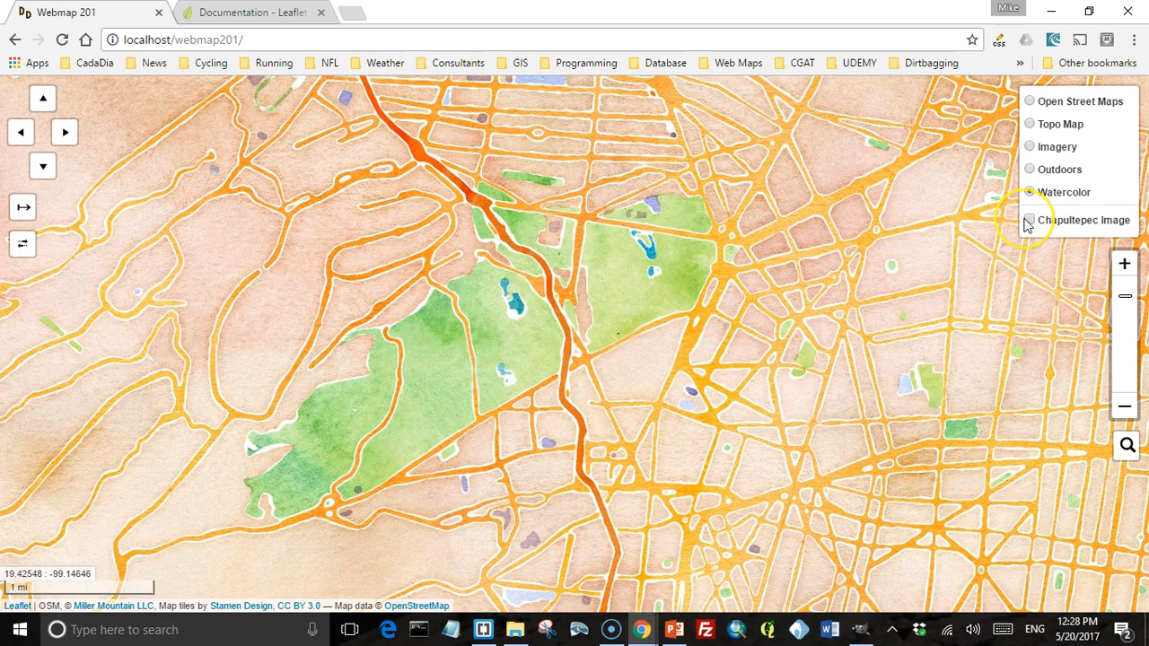
click(1031, 219)
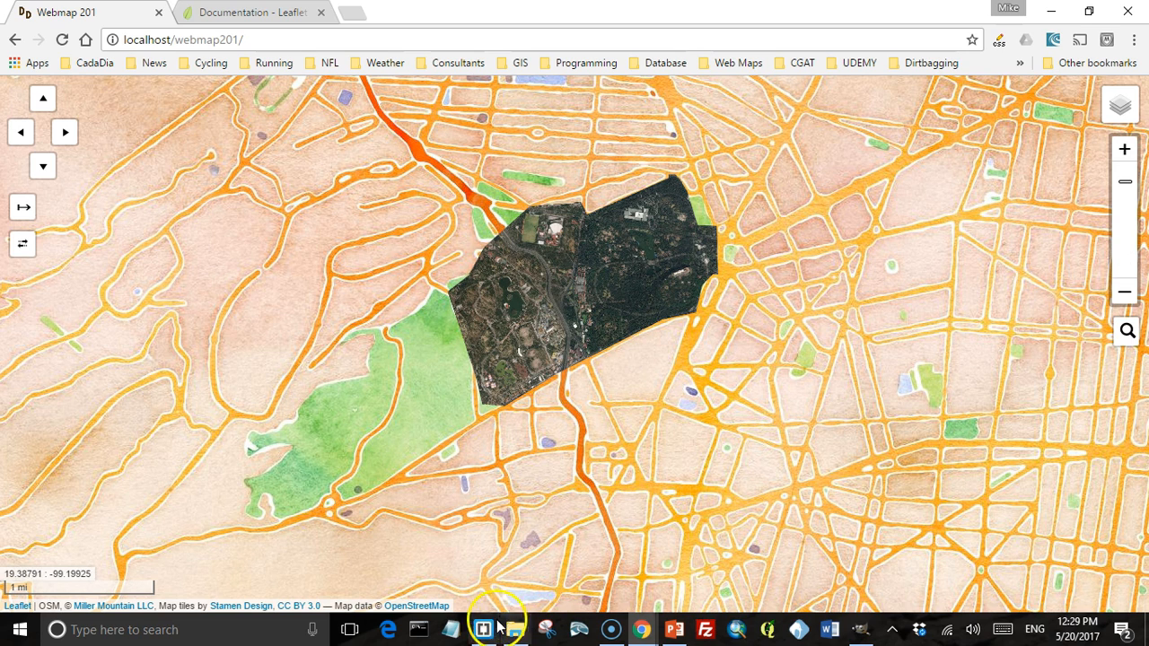
click(483, 628)
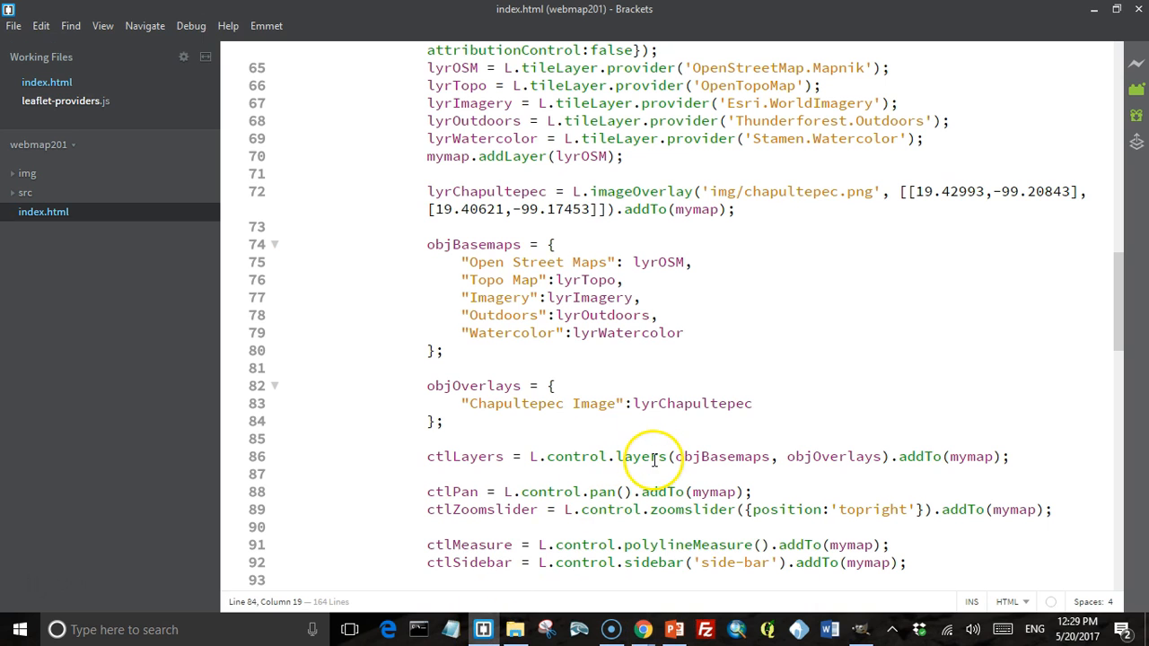
mouse_move(725, 225)
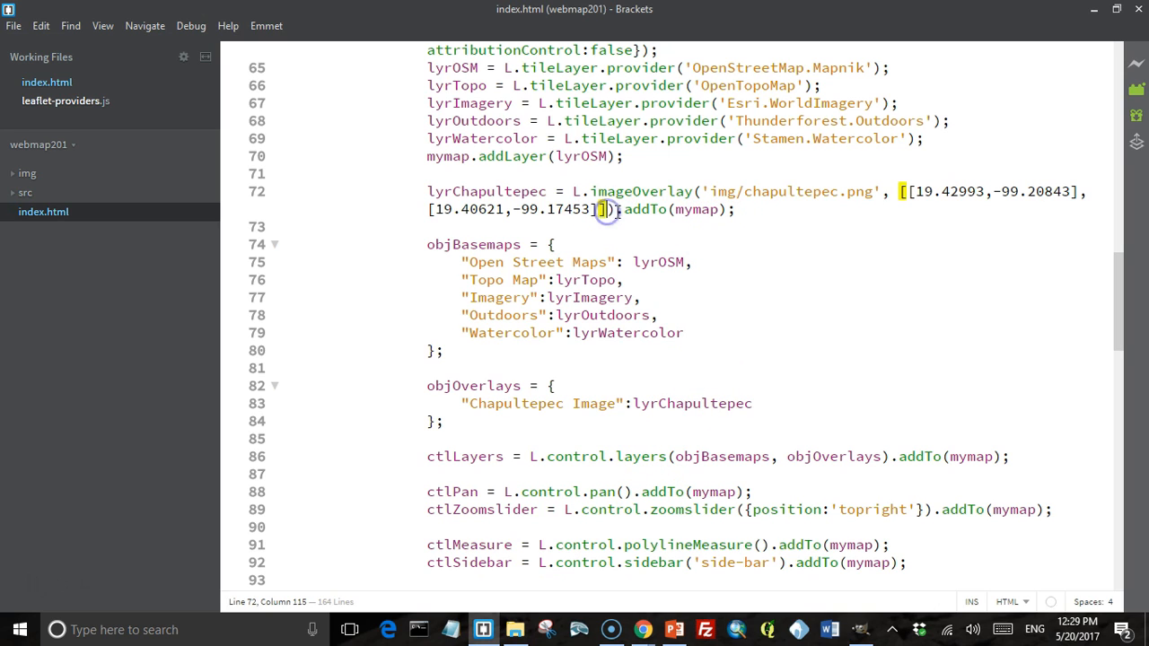
Add an {opacity:0.5} option to the Chapultepec overlay and return to the browser.
text(,{})
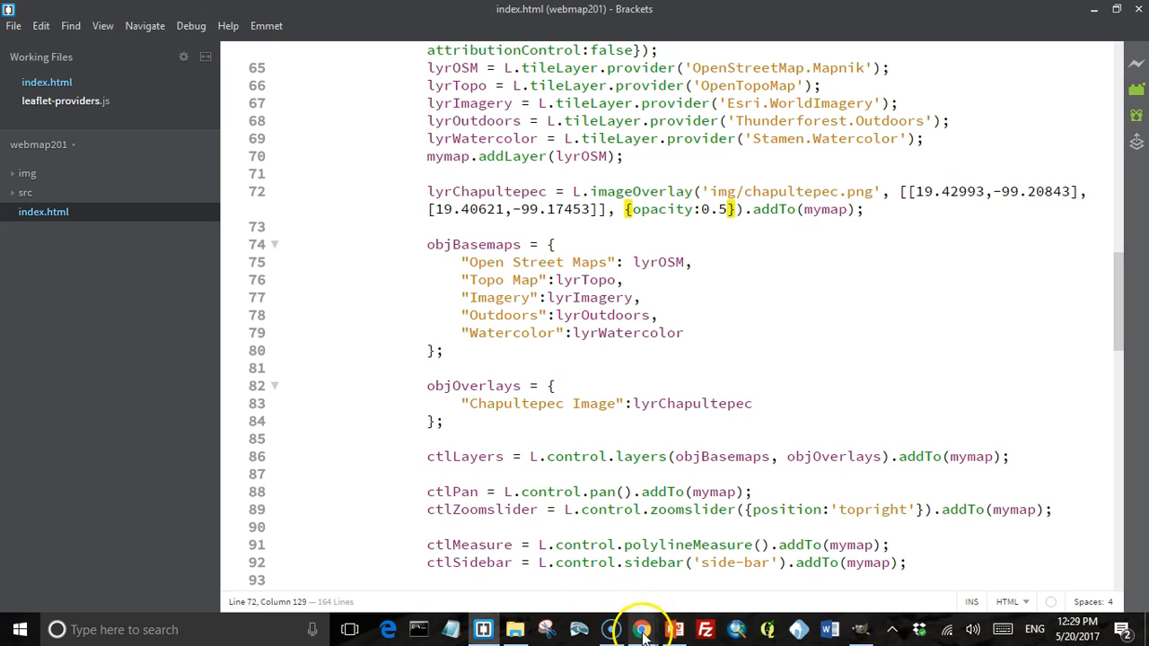
click(639, 629)
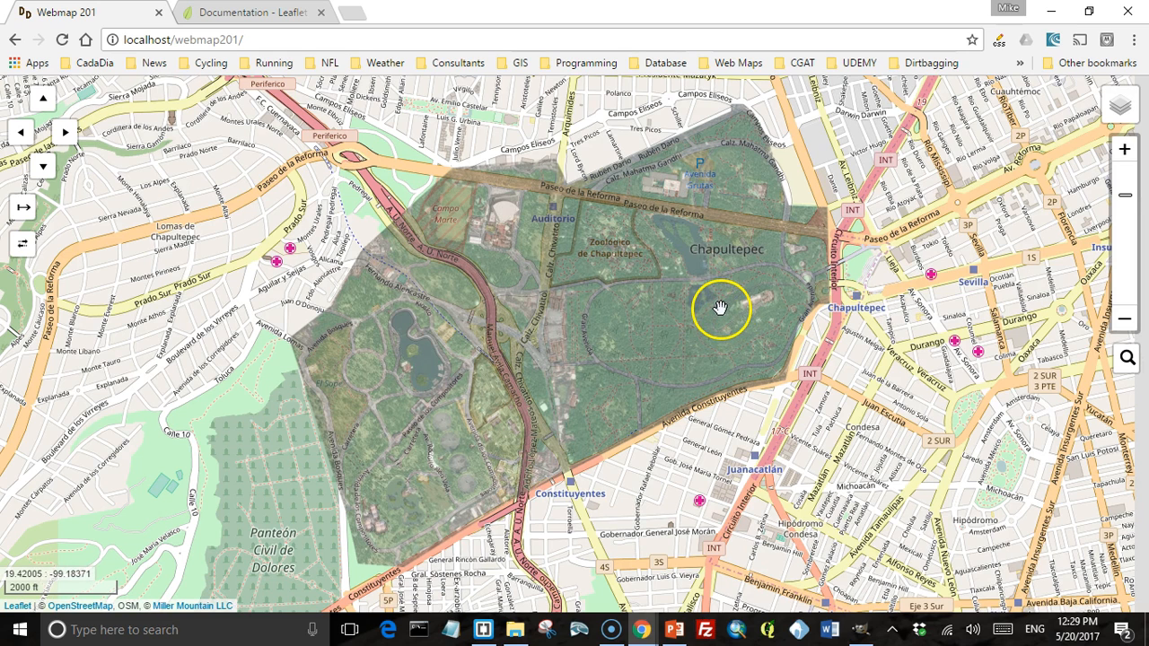
mouse_move(678, 267)
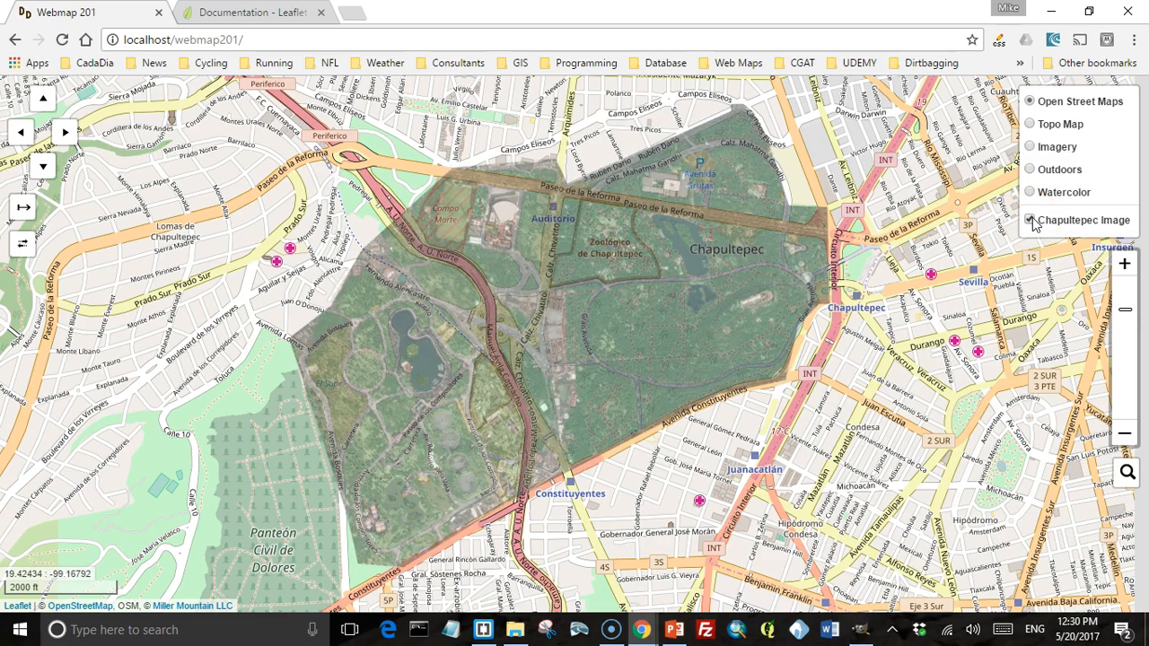
View the semi-transparent Chapultepec overlay over the Watercolor and Open Street Maps basemaps.
click(1030, 191)
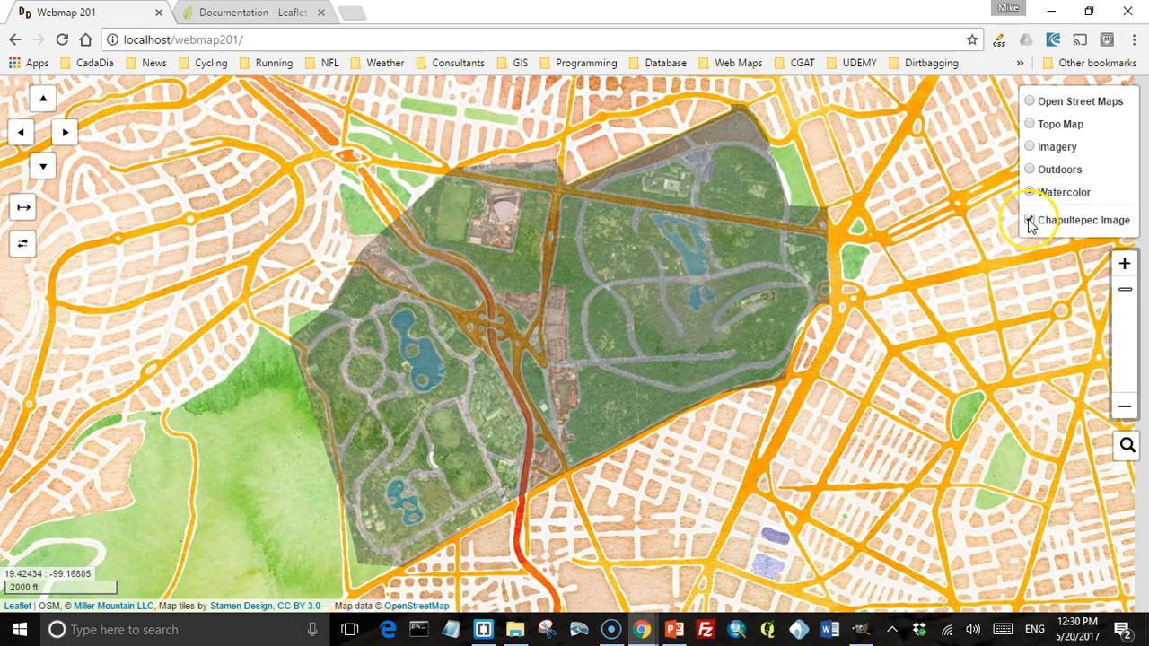
click(1028, 192)
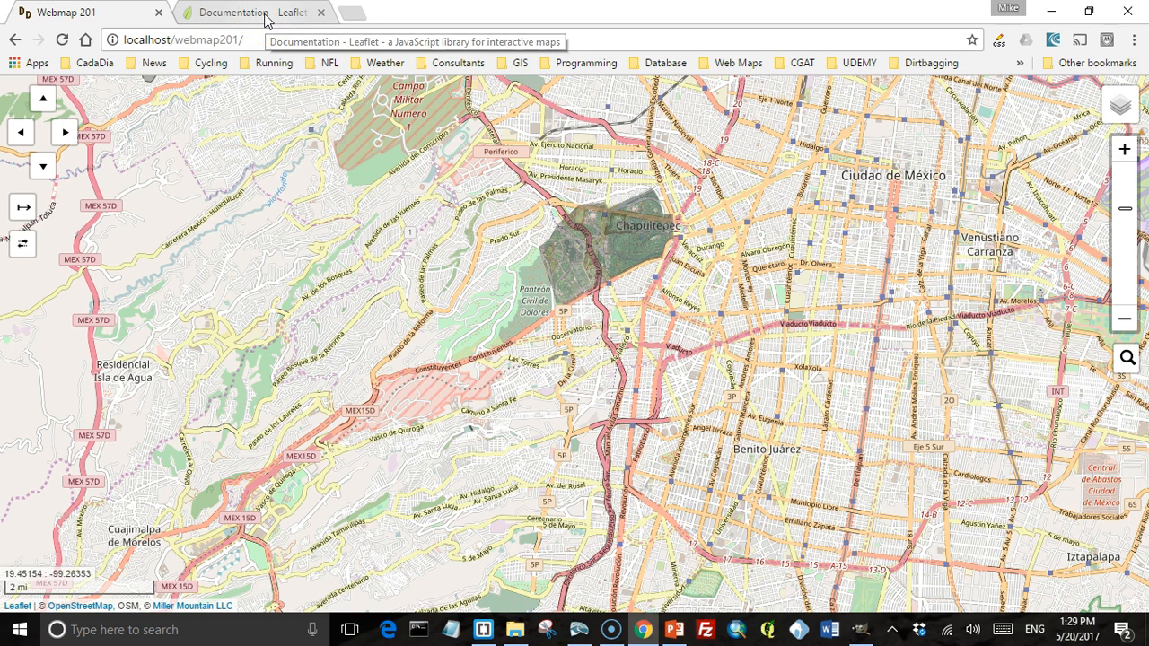
Review the ImageOverlay methods table with setOpacity in the Leaflet API reference, then return to Brackets.
click(251, 11)
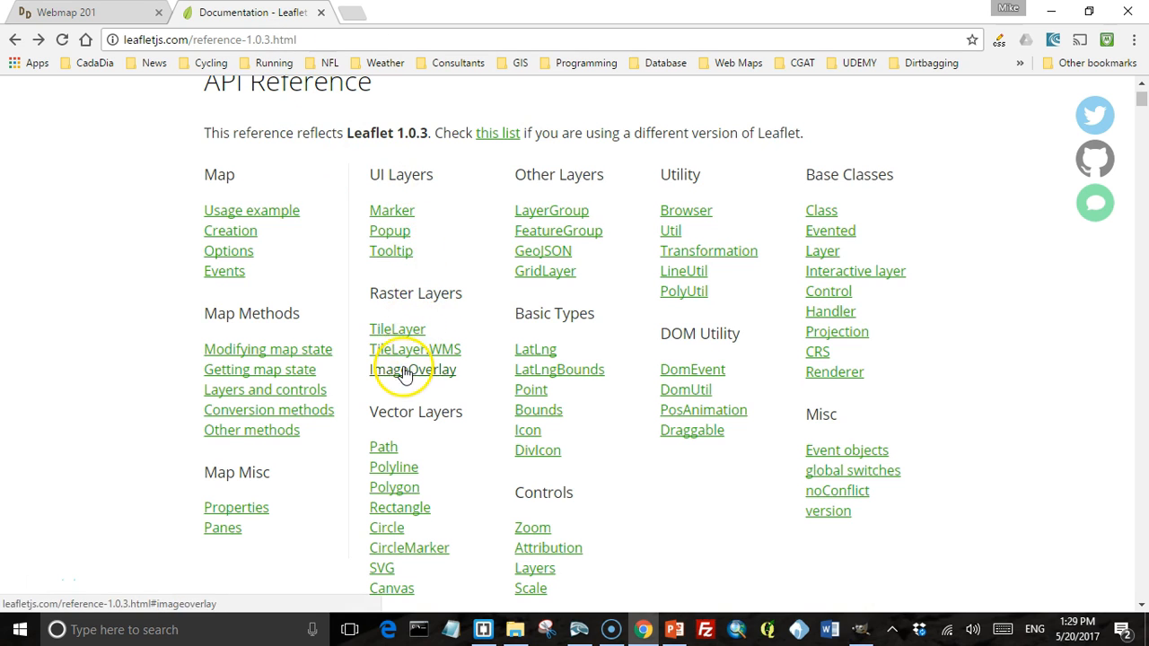
click(413, 370)
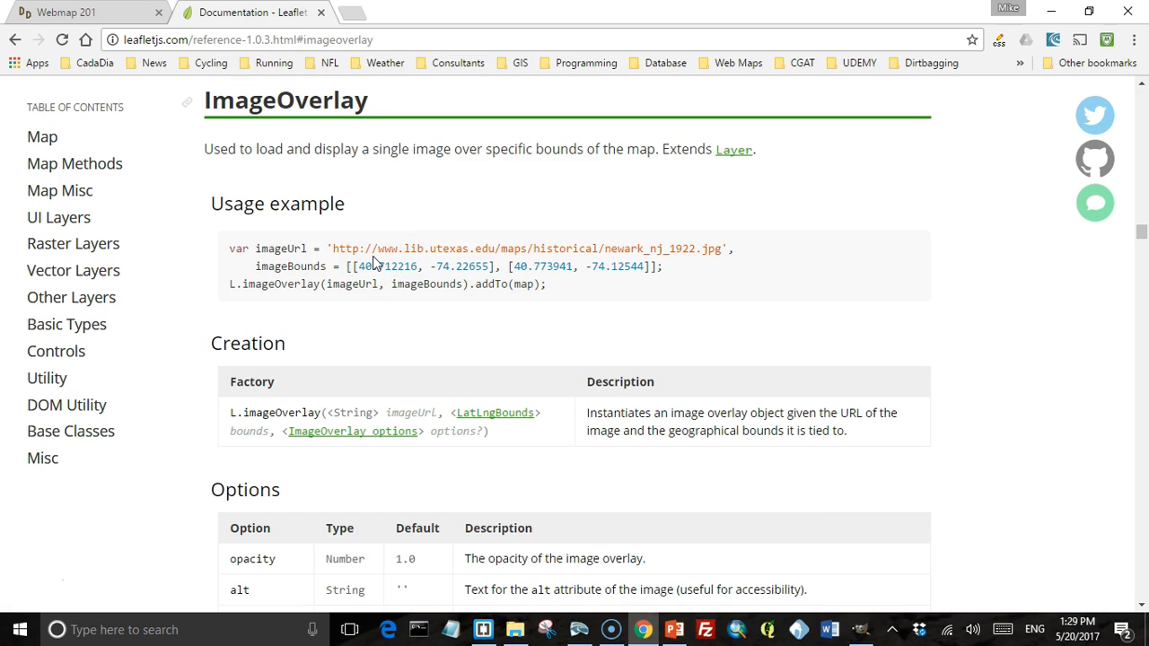
scroll(down, 3)
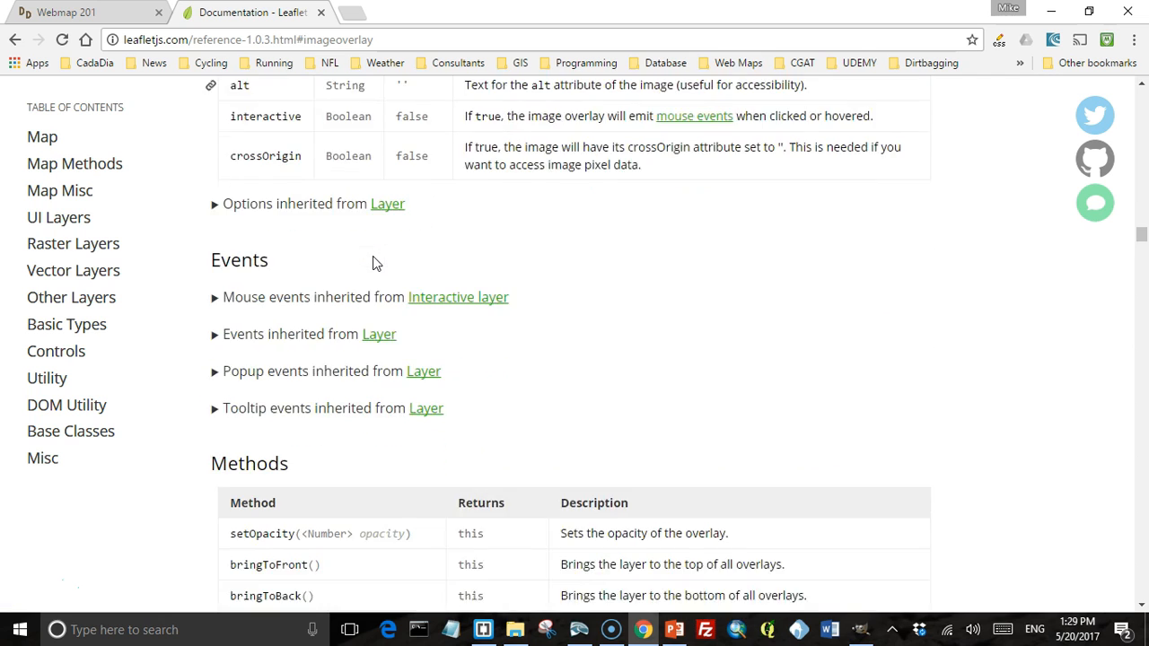
scroll(down, 3)
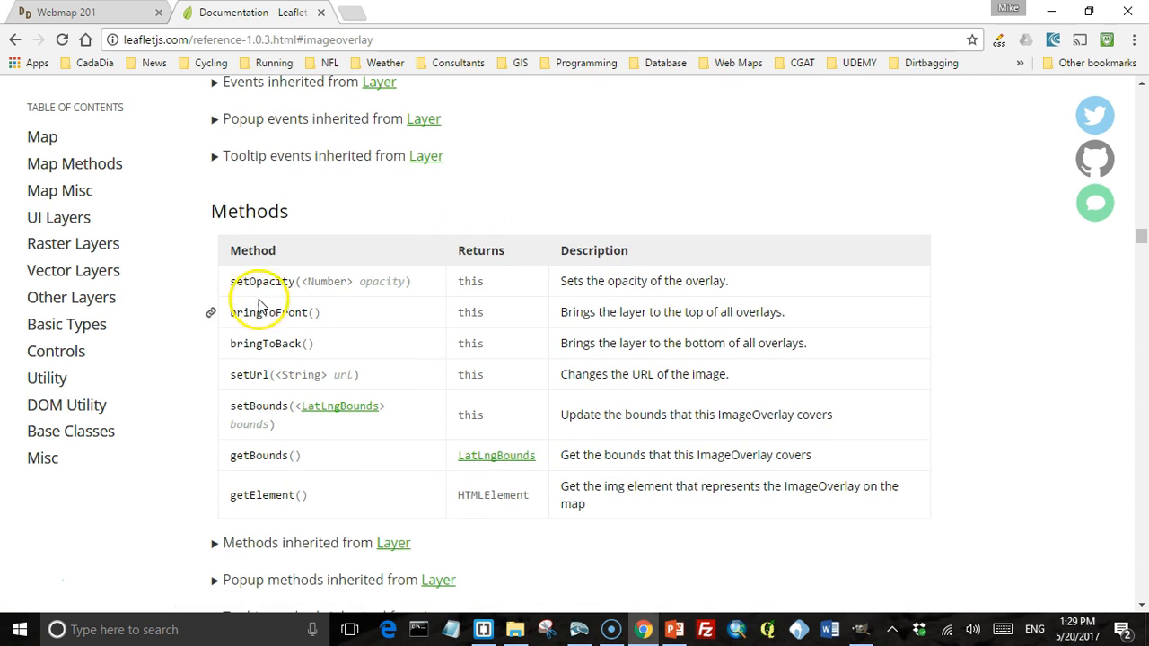
mouse_move(341, 280)
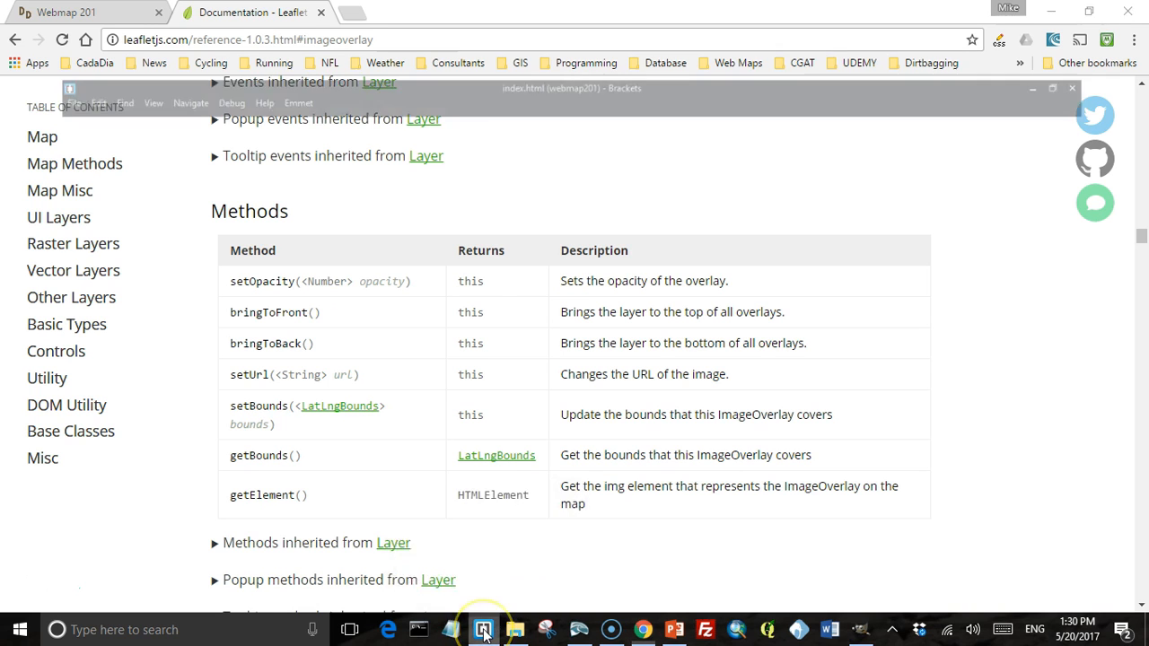
click(483, 628)
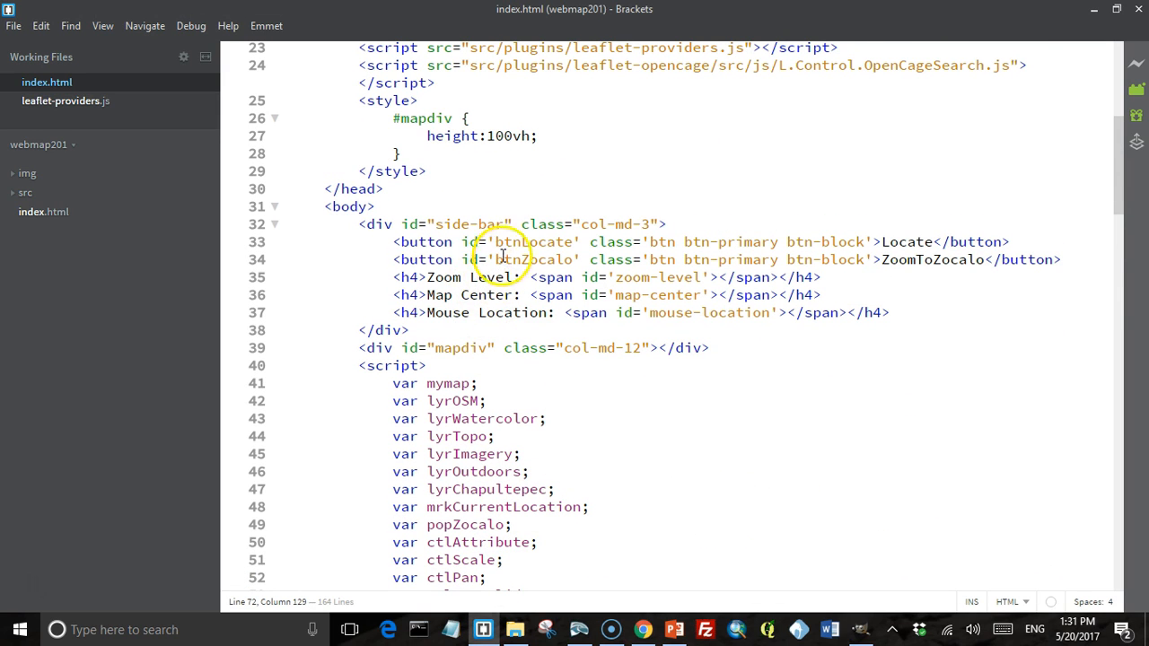
mouse_move(862, 276)
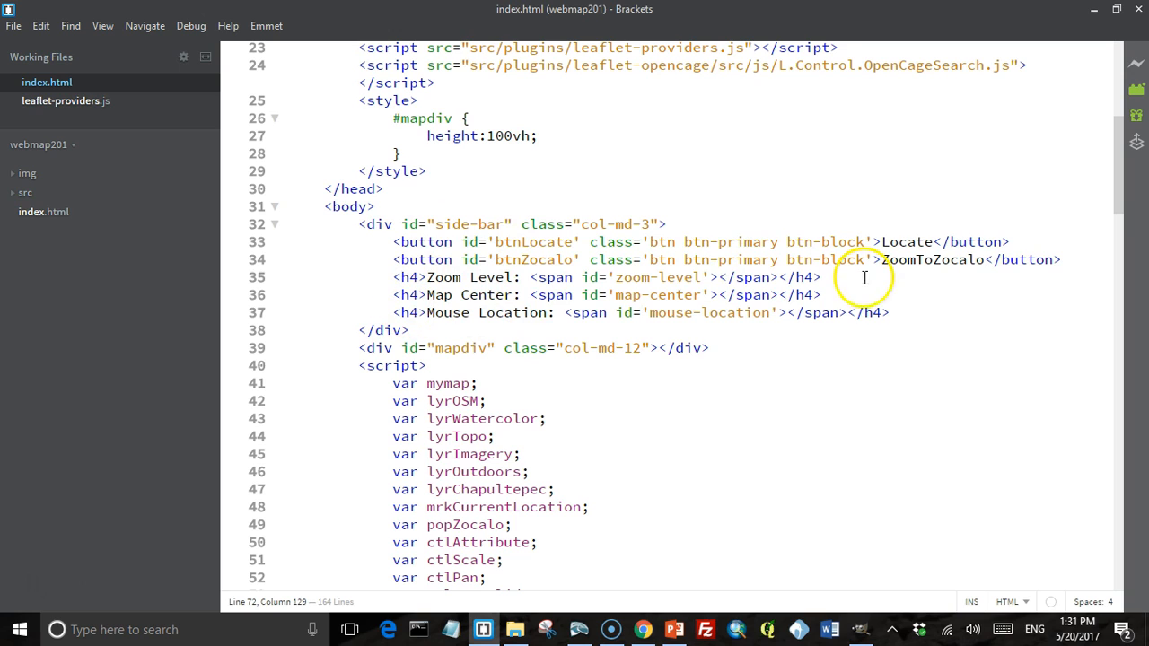
Insert <h4>Image Opacity: <span id='image-opacity'>0.5</span></h4> below the Mouse Location heading.
click(893, 312)
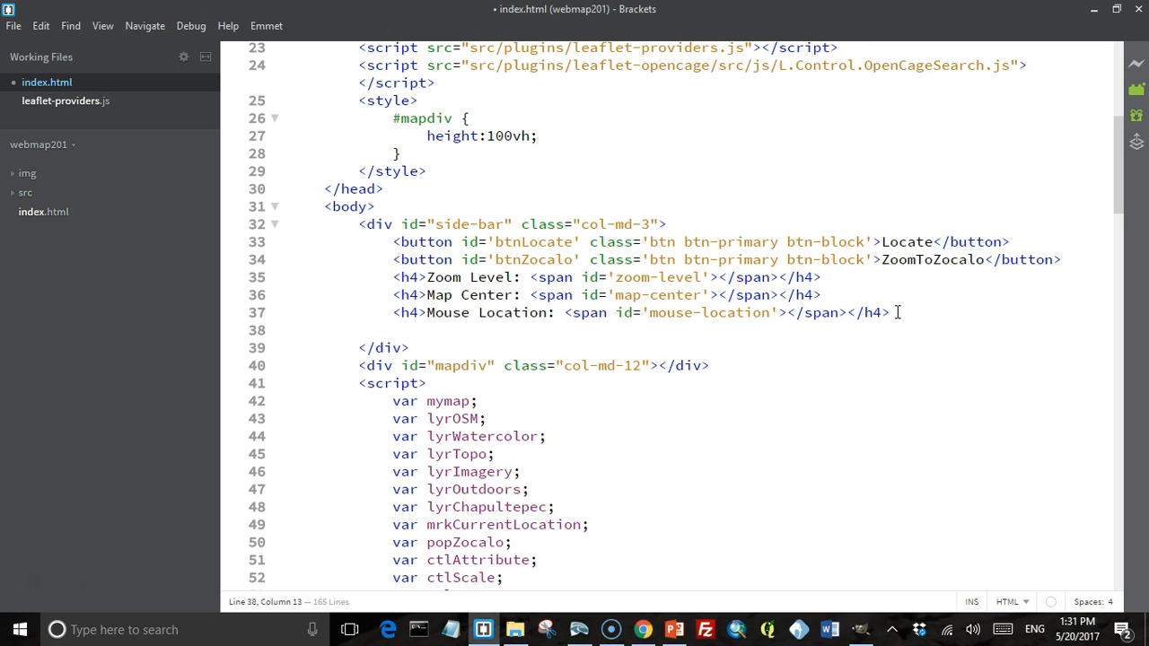
text(<h4></h4>)
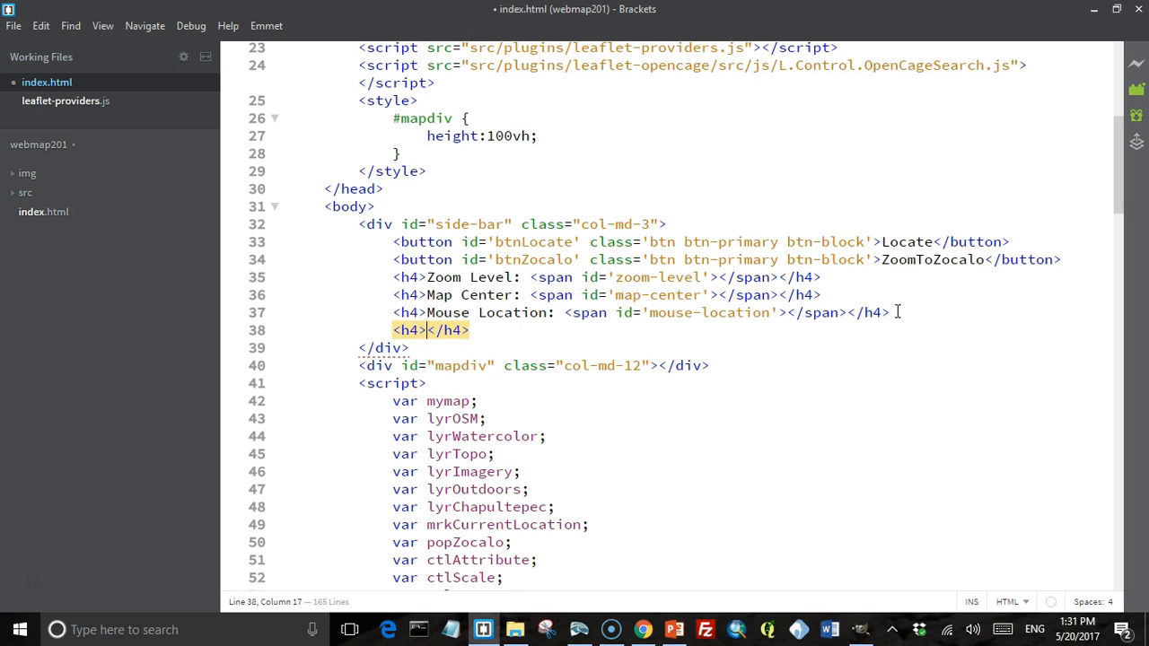
text(Image Opacit)
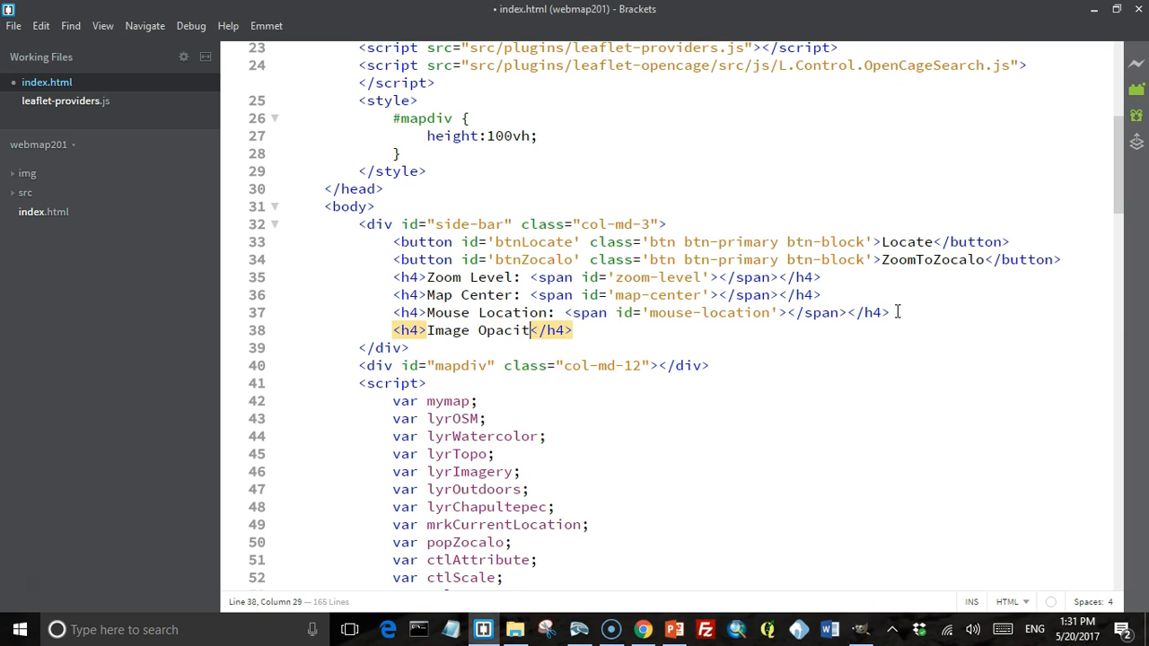
text(y:)
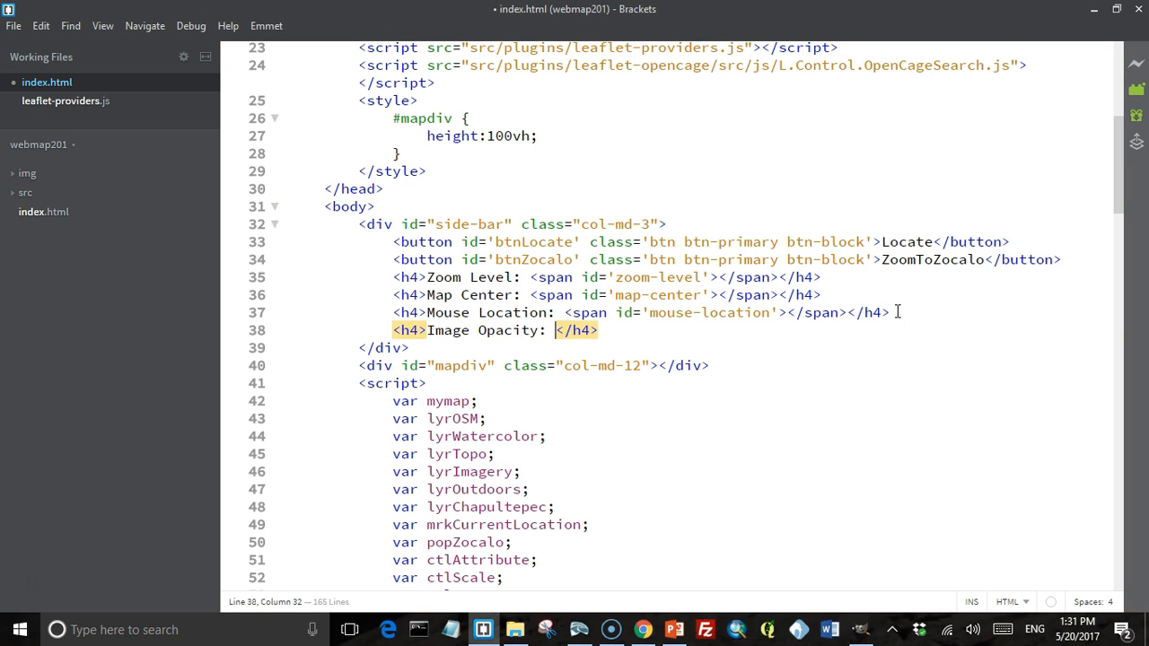
text(<span id=<)
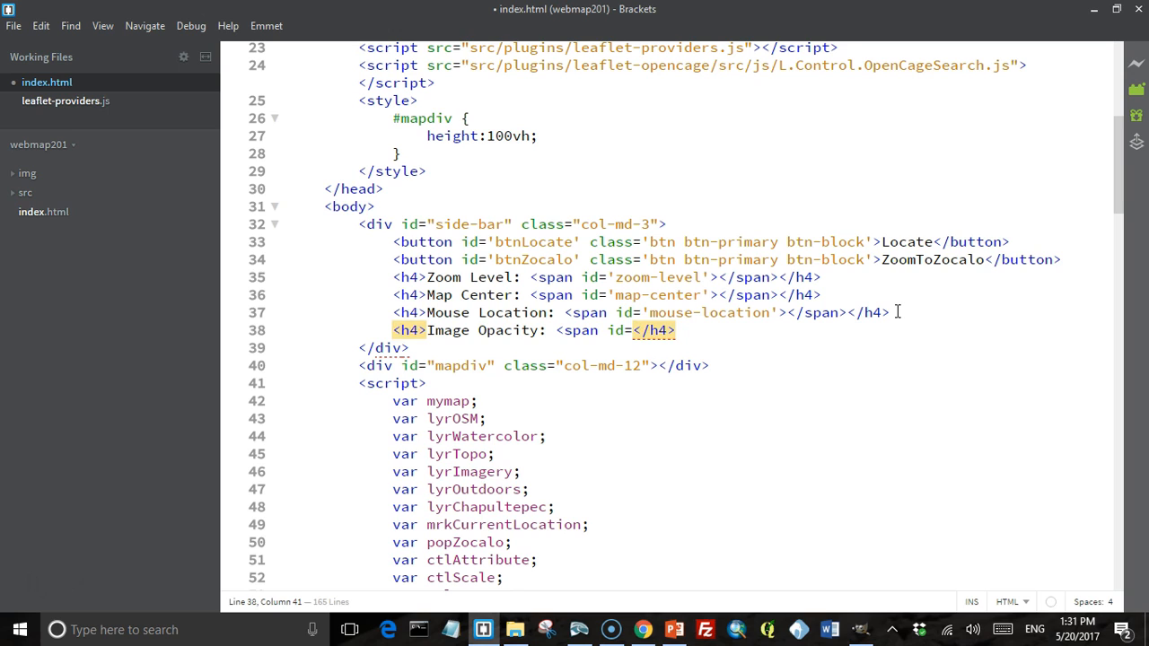
text(image-opacity'></span>)
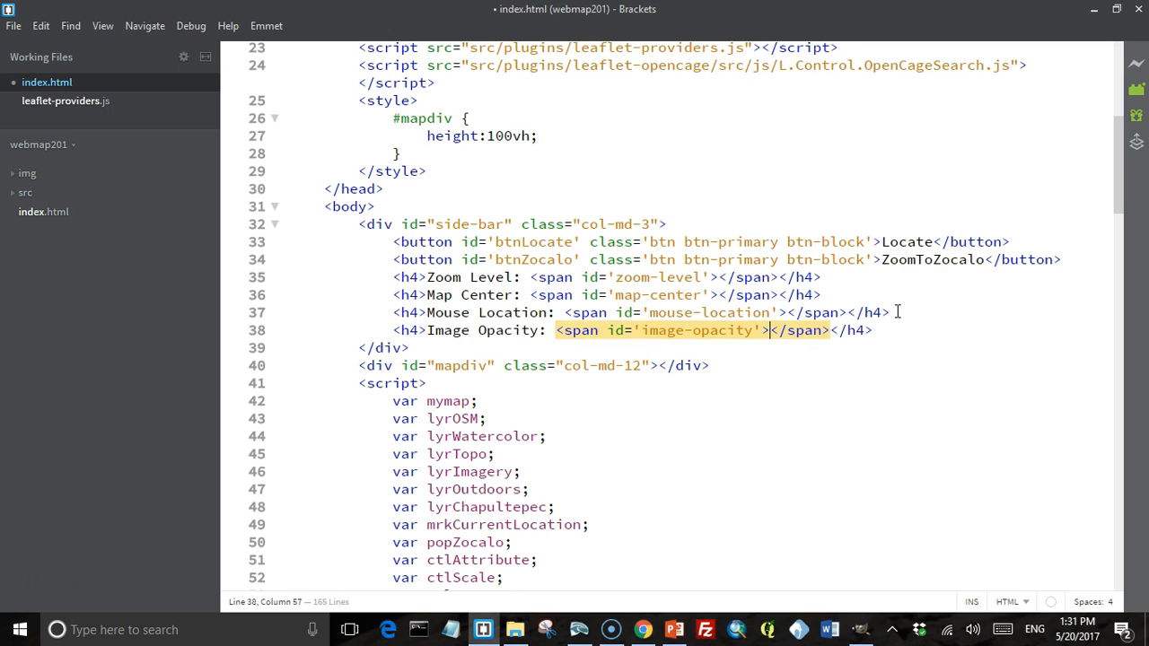
text(0.)
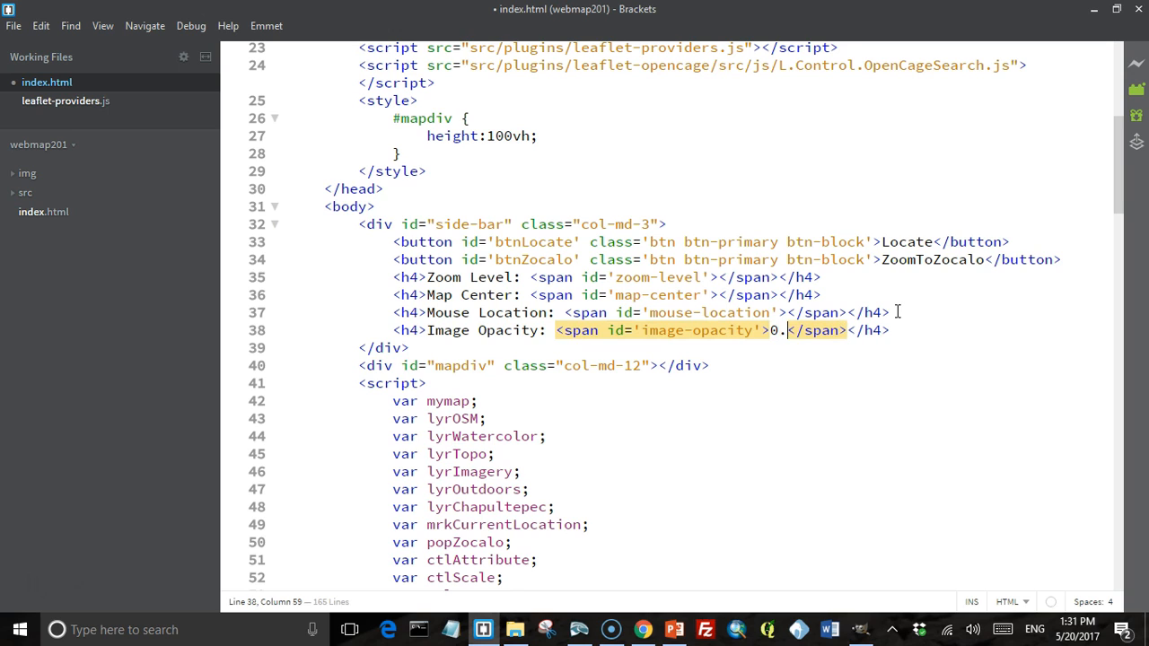
text(5)
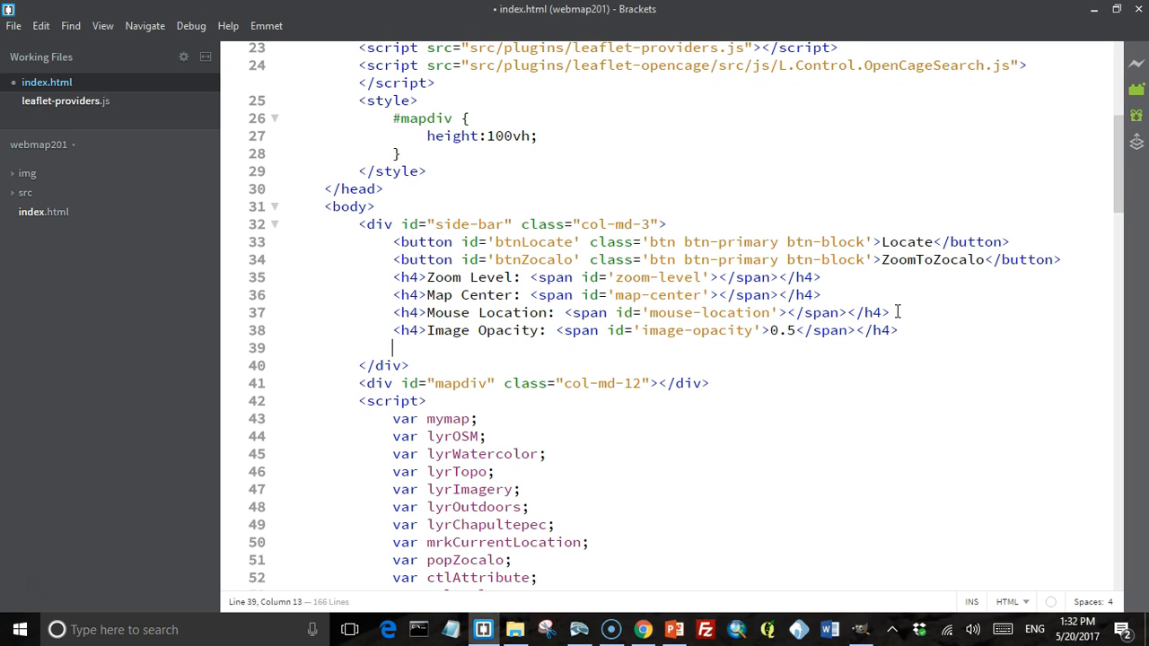
Start a range input with id 'sldOpacity' on a new line under the heading.
text(<input typ)
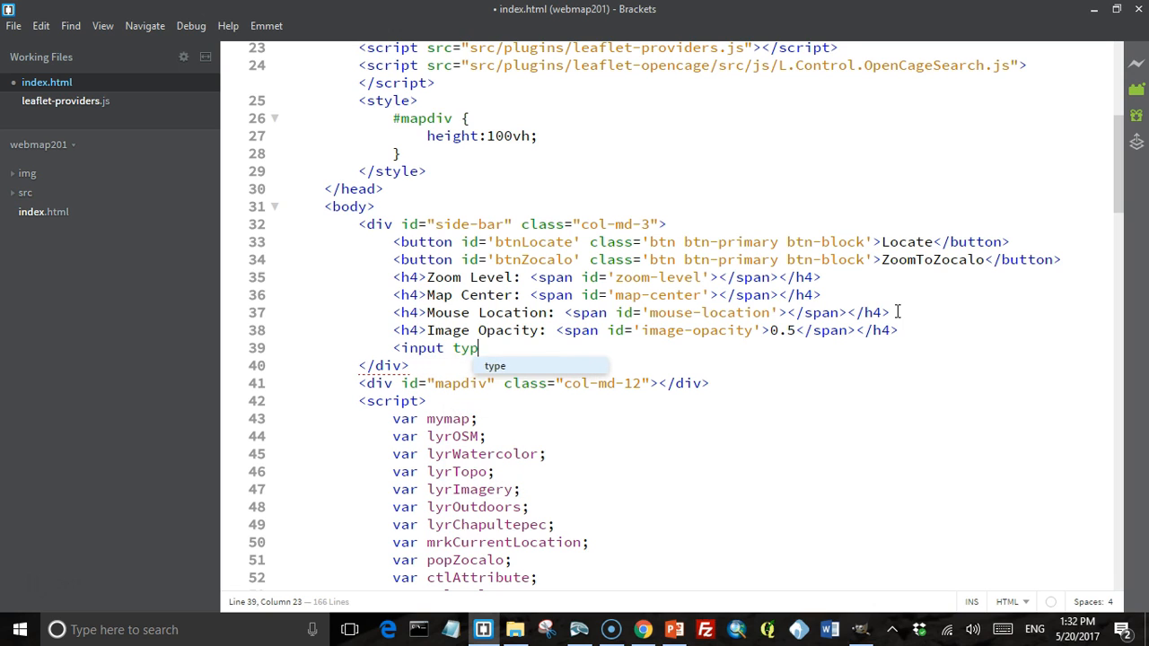
text(=)
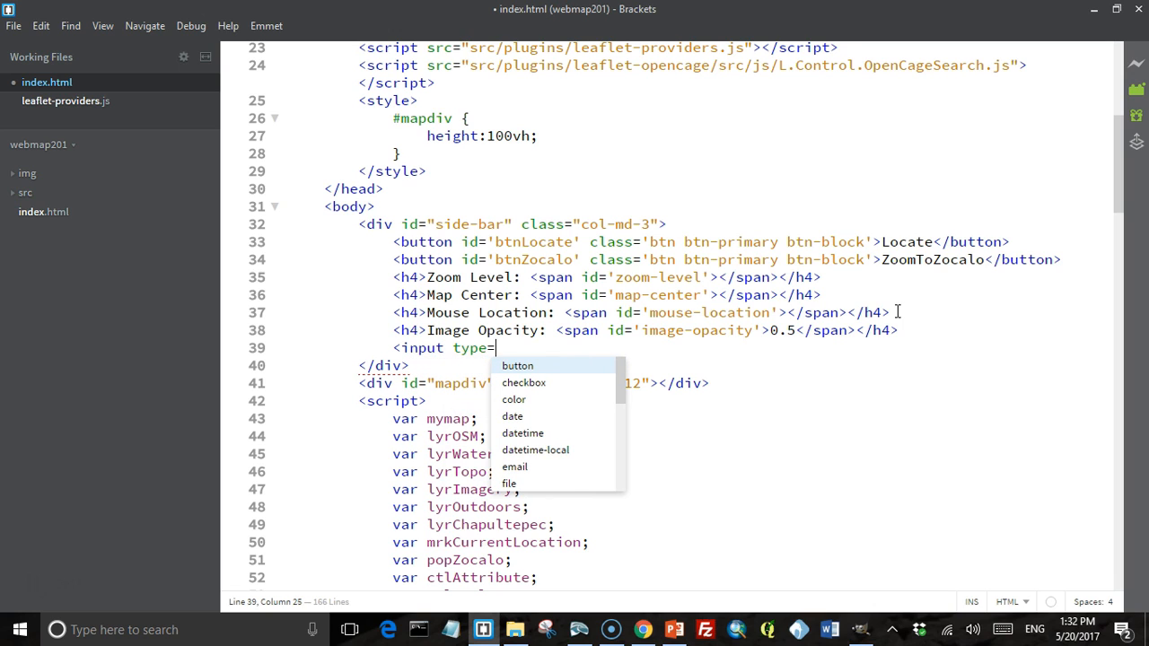
text(range')
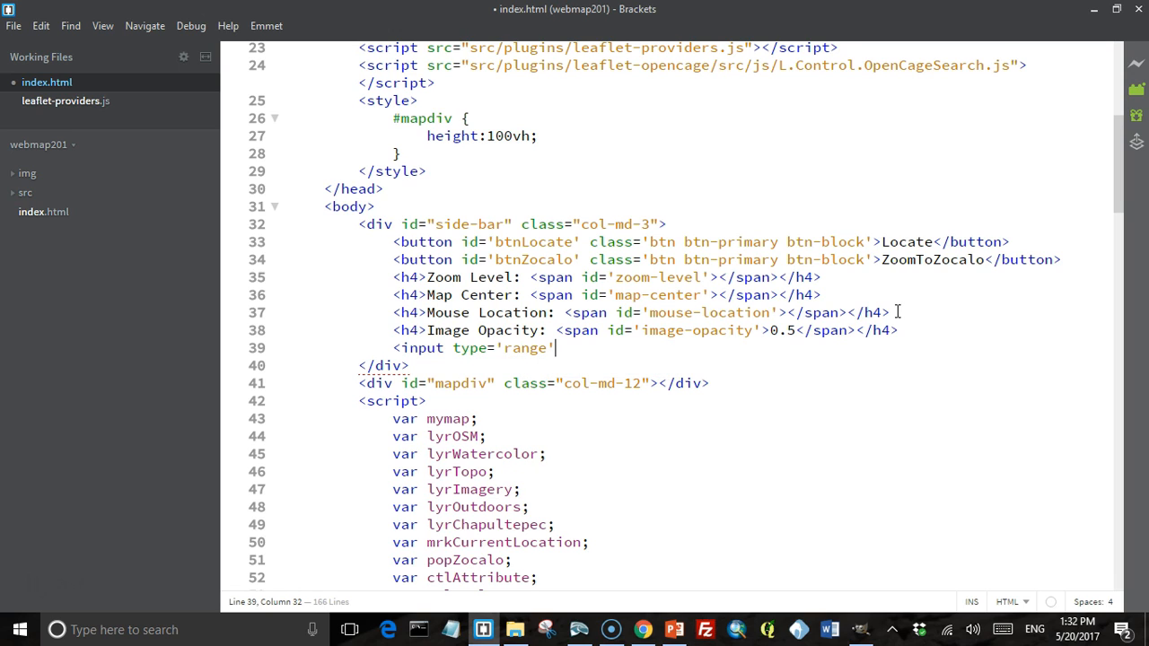
text(id='')
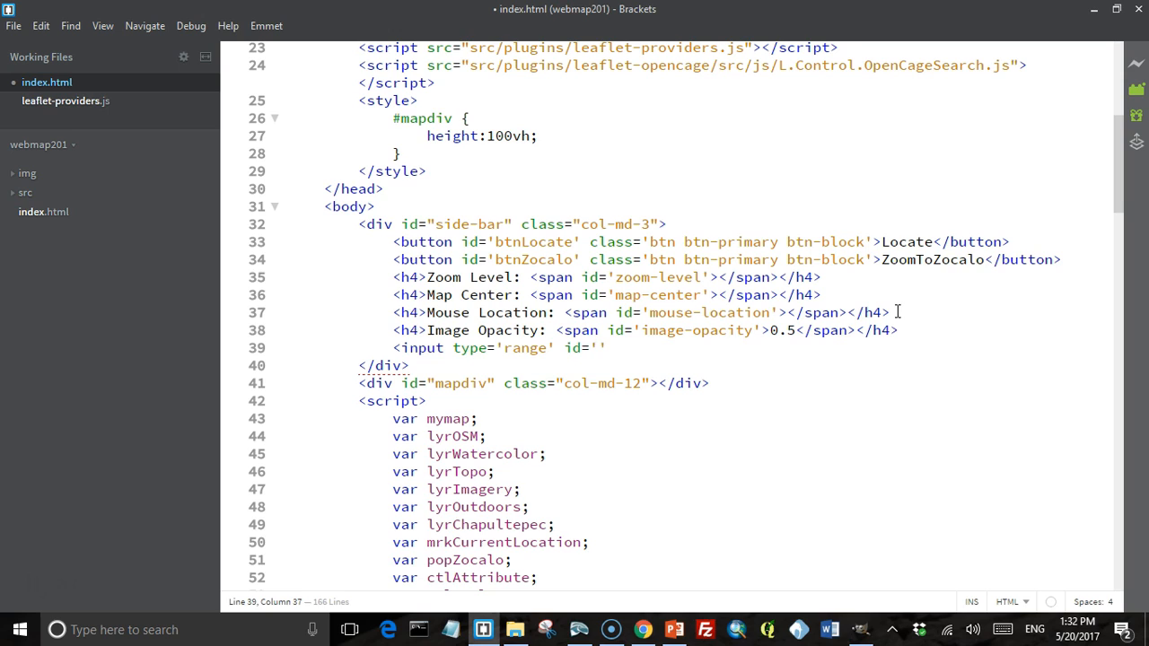
text(sldOp)
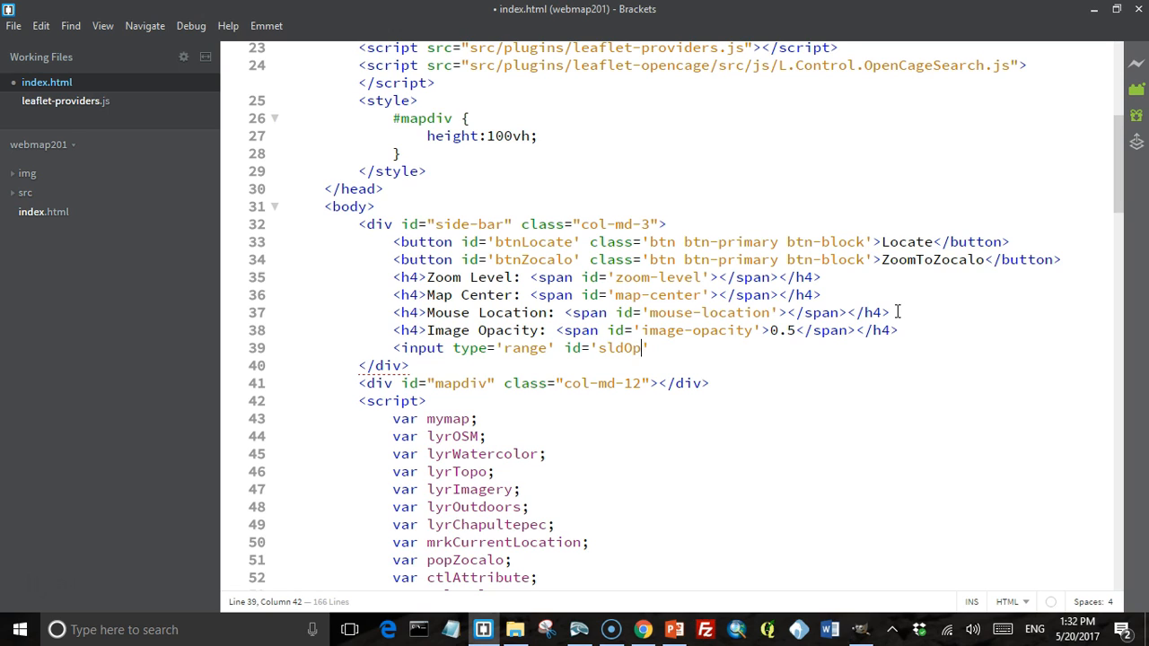
text(acity)
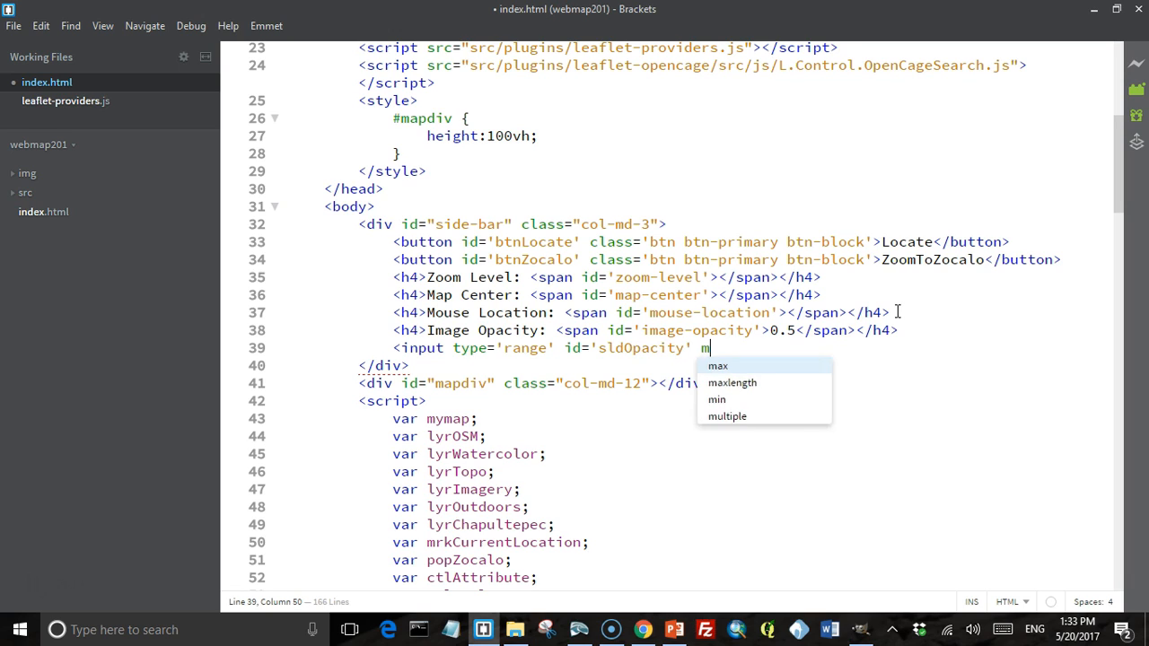
Give the sldOpacity slider min 0, max 1, step 0.1 and a value attribute.
text(in)
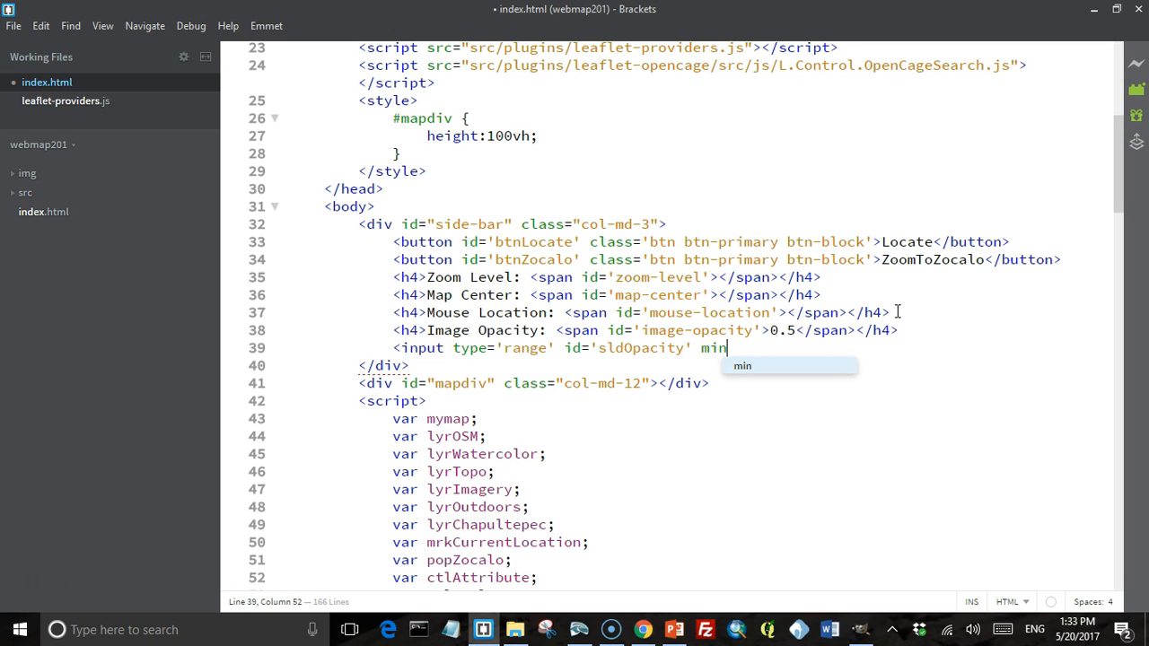
text(=)
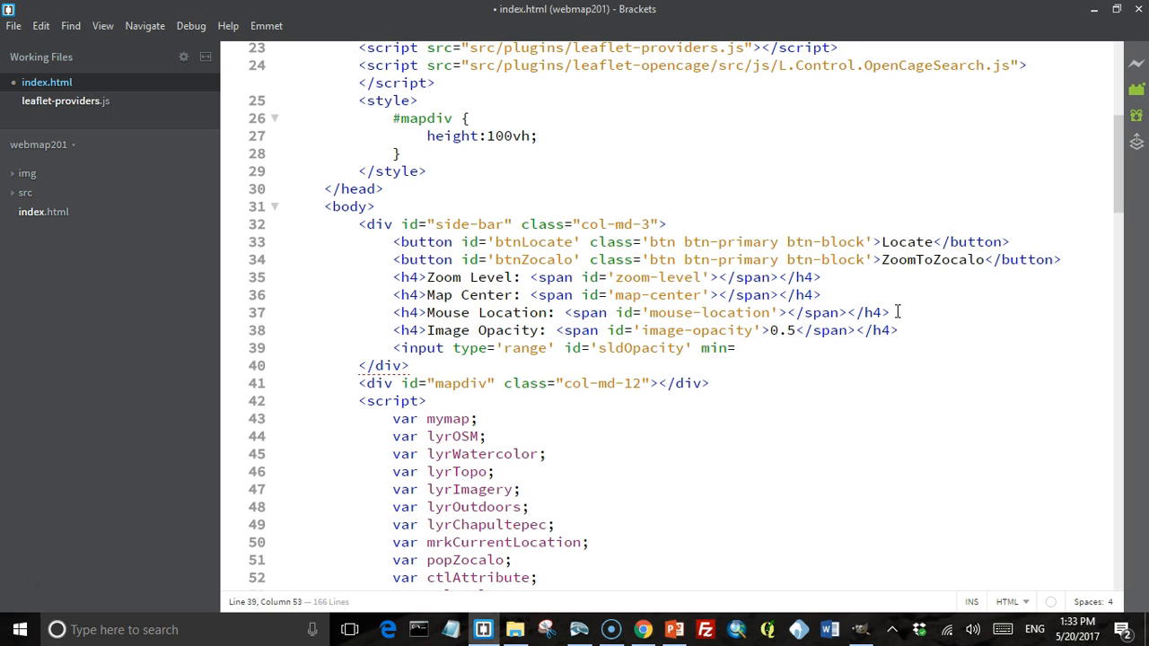
text('0' max=)
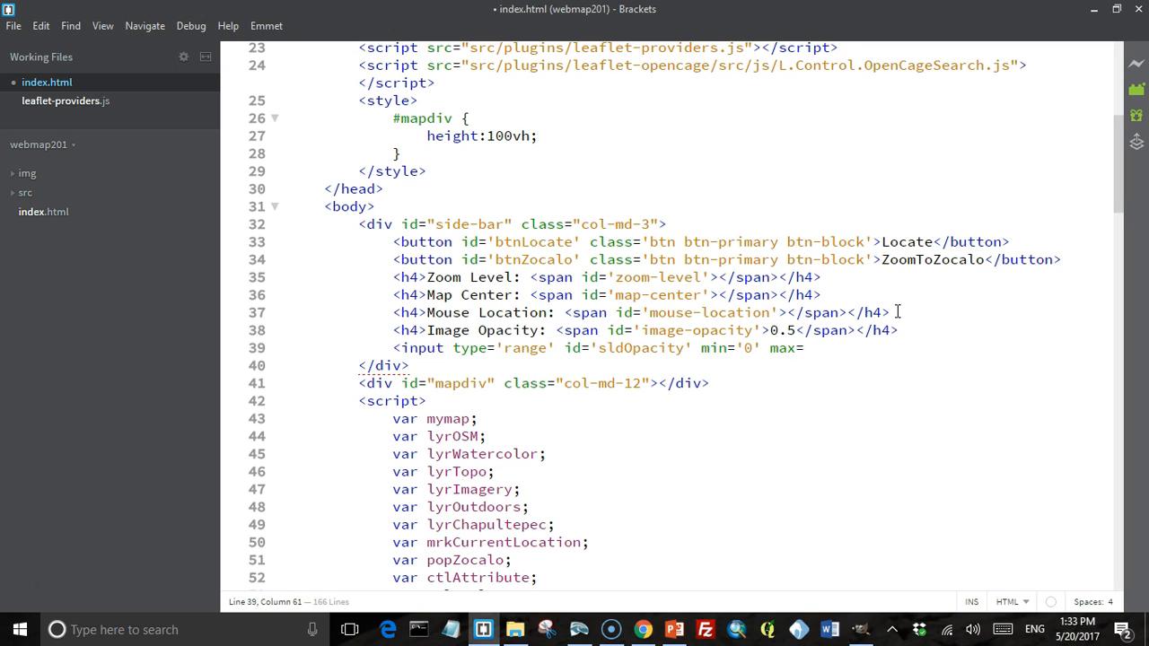
text(1')
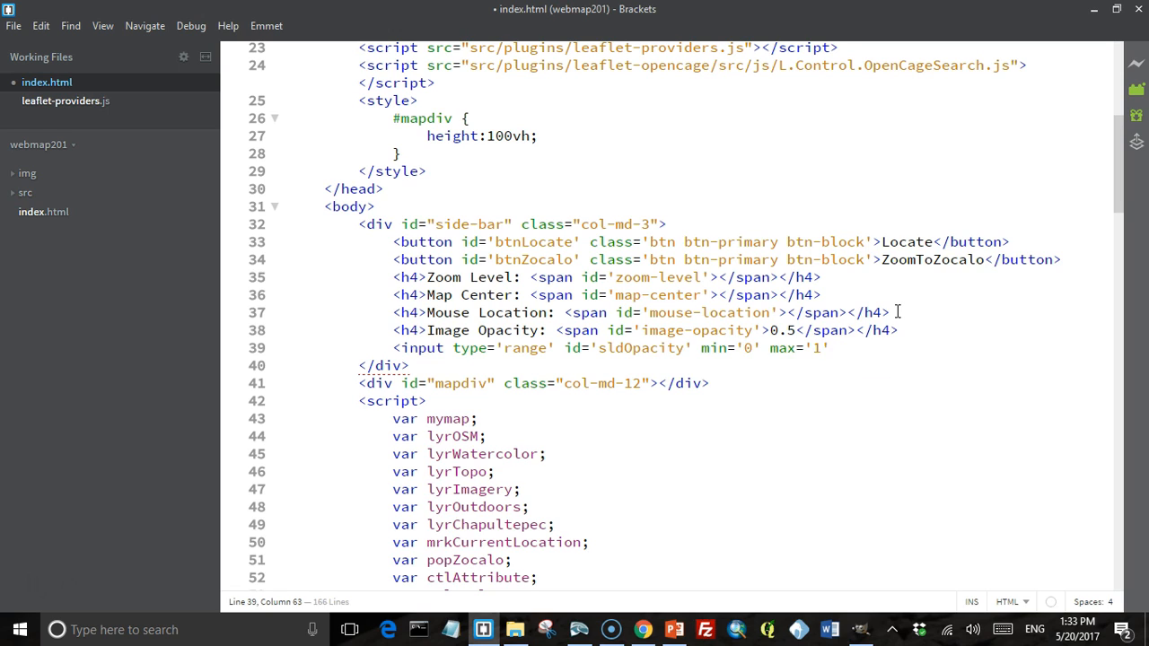
text(step=')
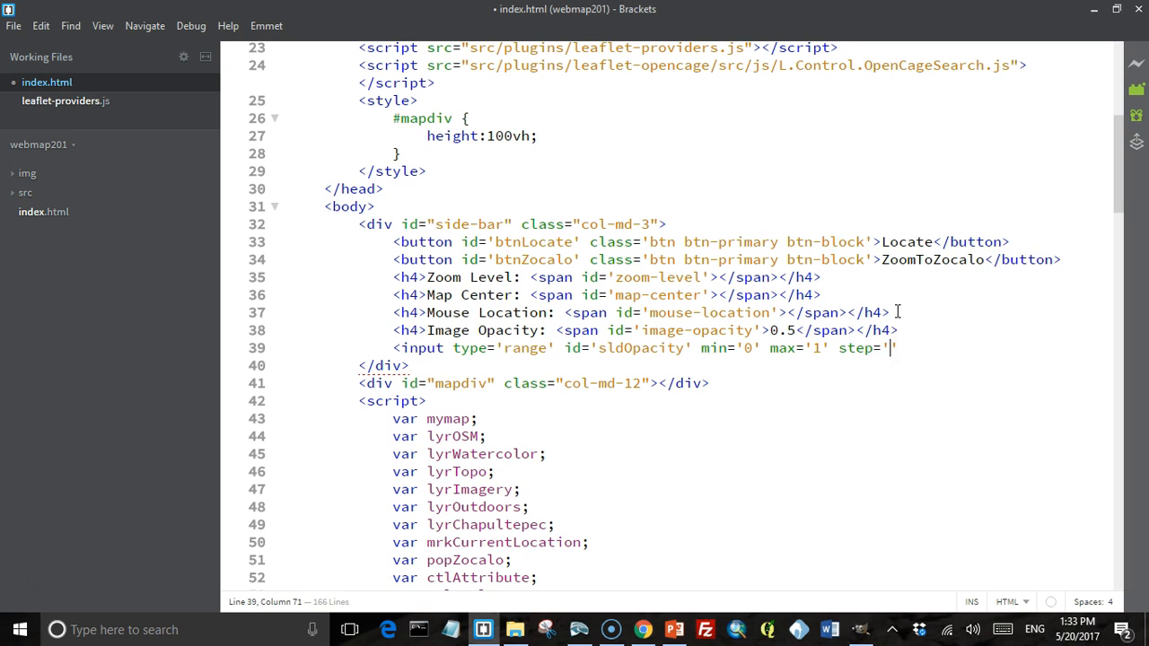
text(0.1')
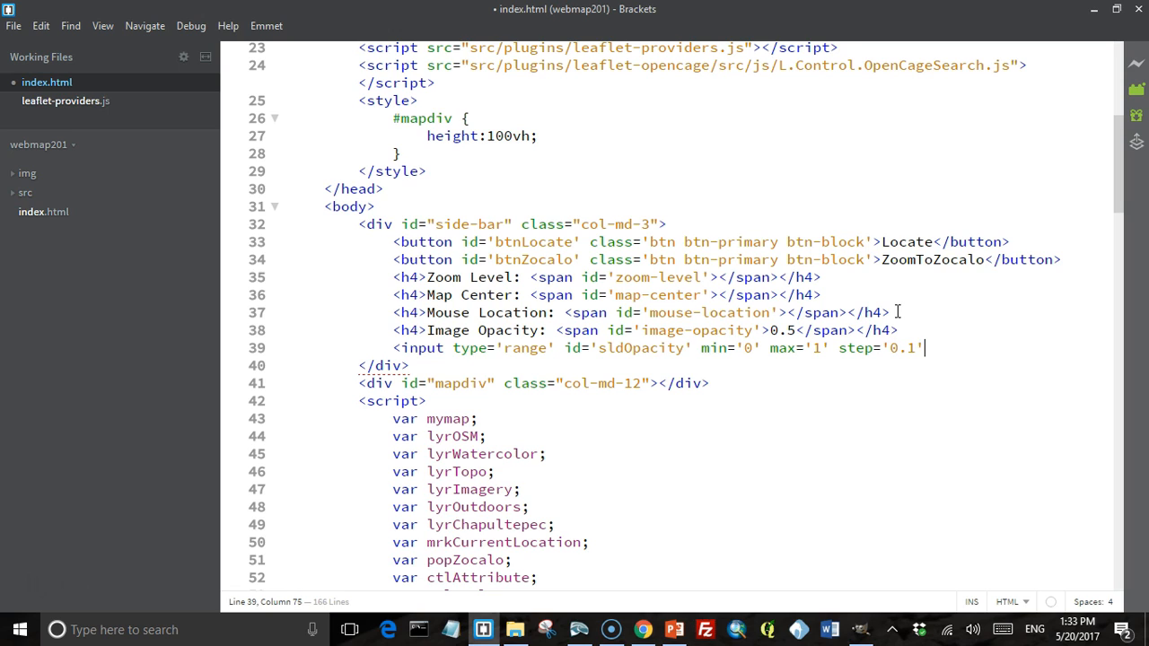
text(val)
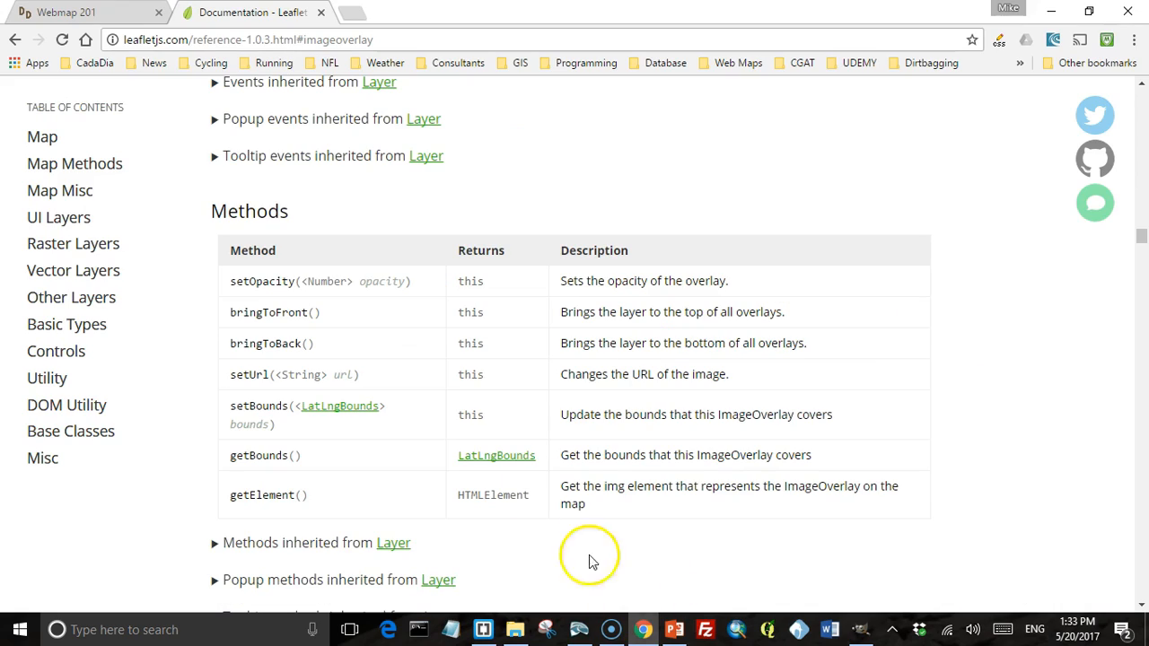
Test that dragging the Image Opacity slider does not yet change the overlay, then return to the editor.
click(87, 11)
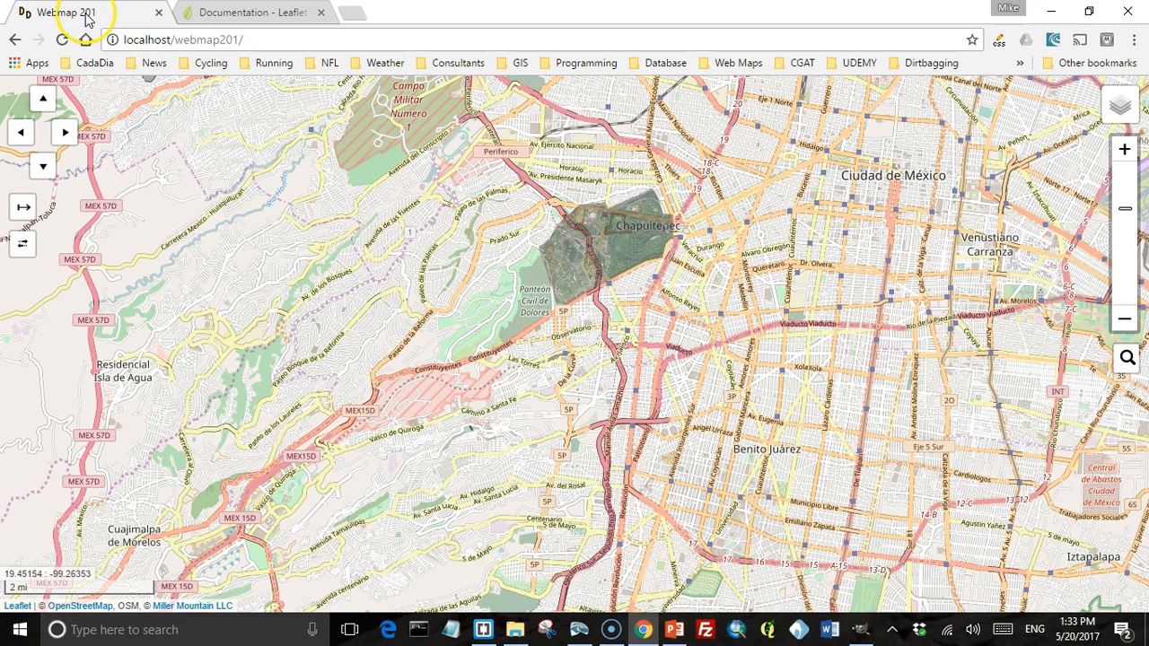
click(63, 40)
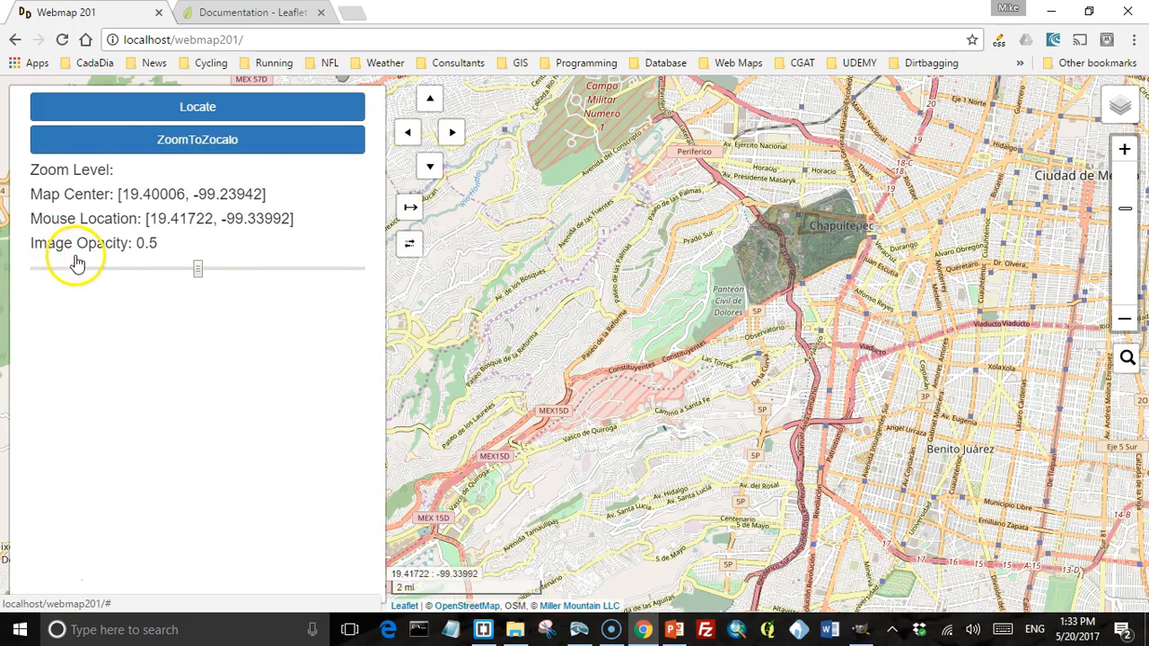
mouse_move(153, 248)
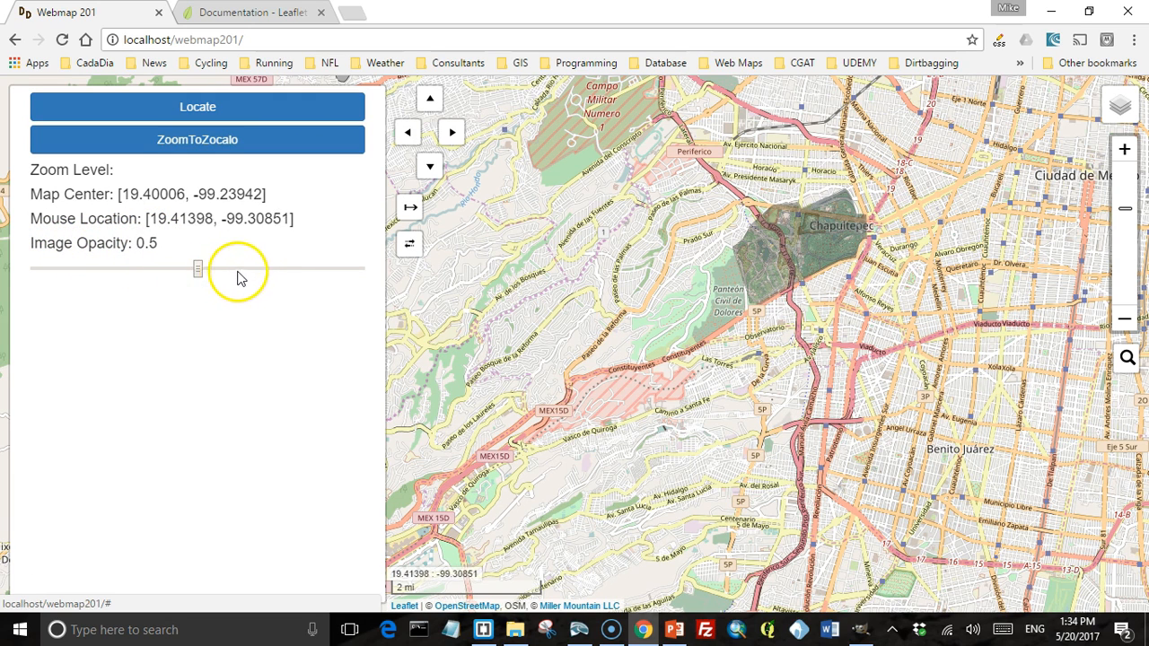
drag(198, 270, 99, 269)
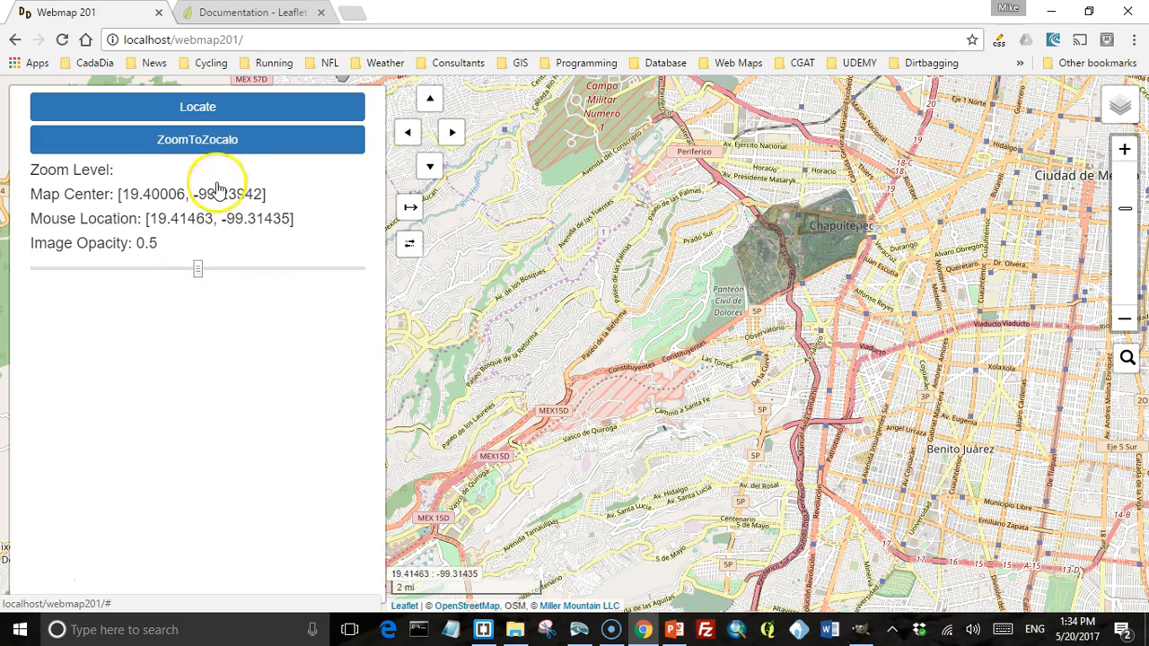
click(483, 629)
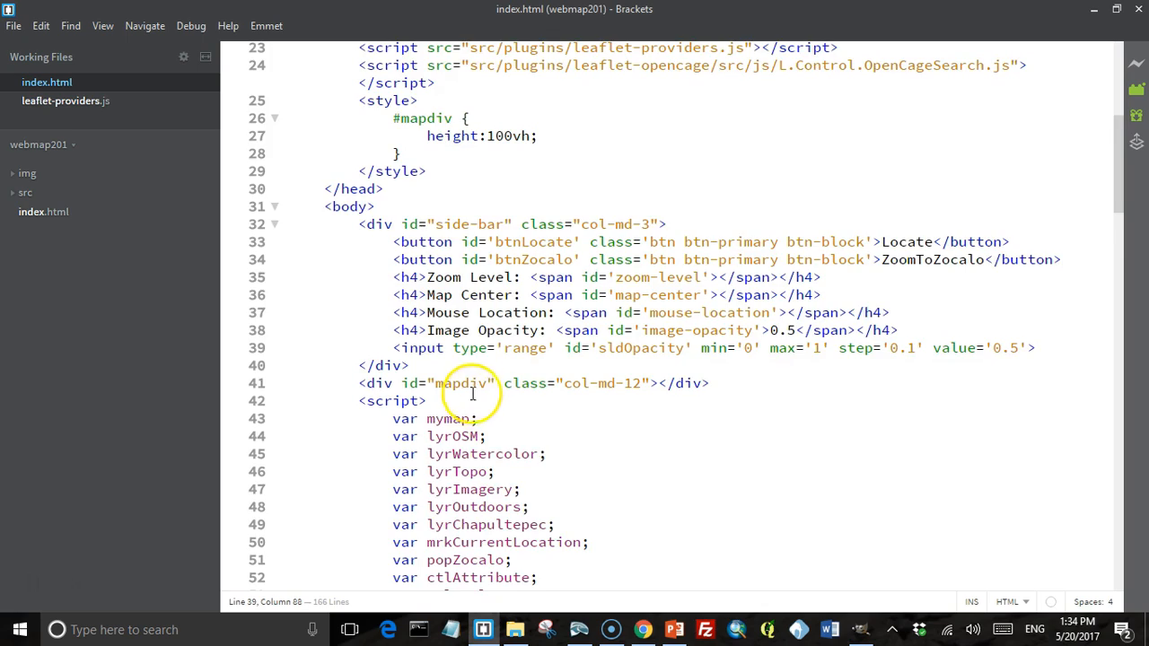
Write a $("#sldOpacity") change handler that sets the image-opacity label to this.value.
scroll(down, 3)
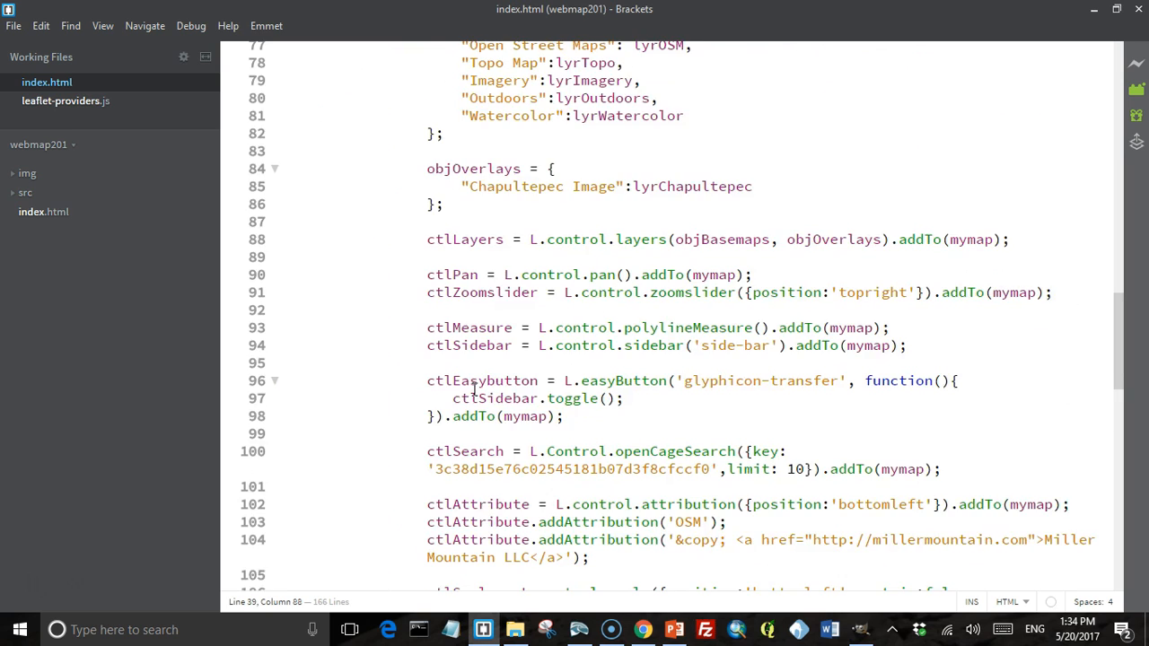
scroll(down, 3)
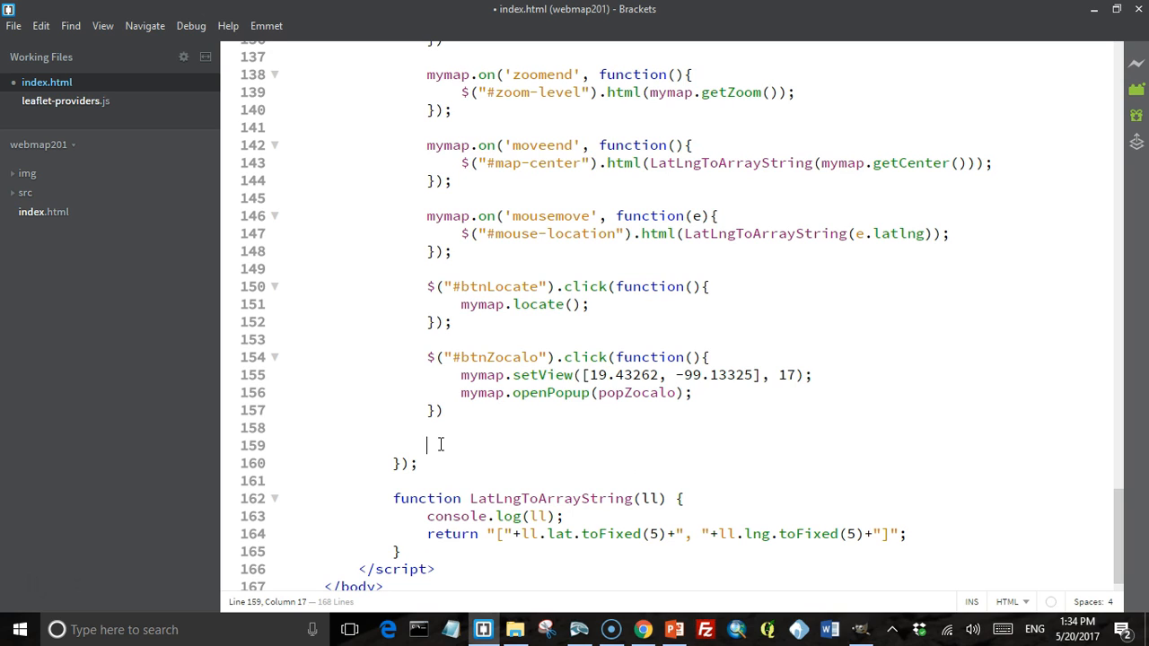
text($)
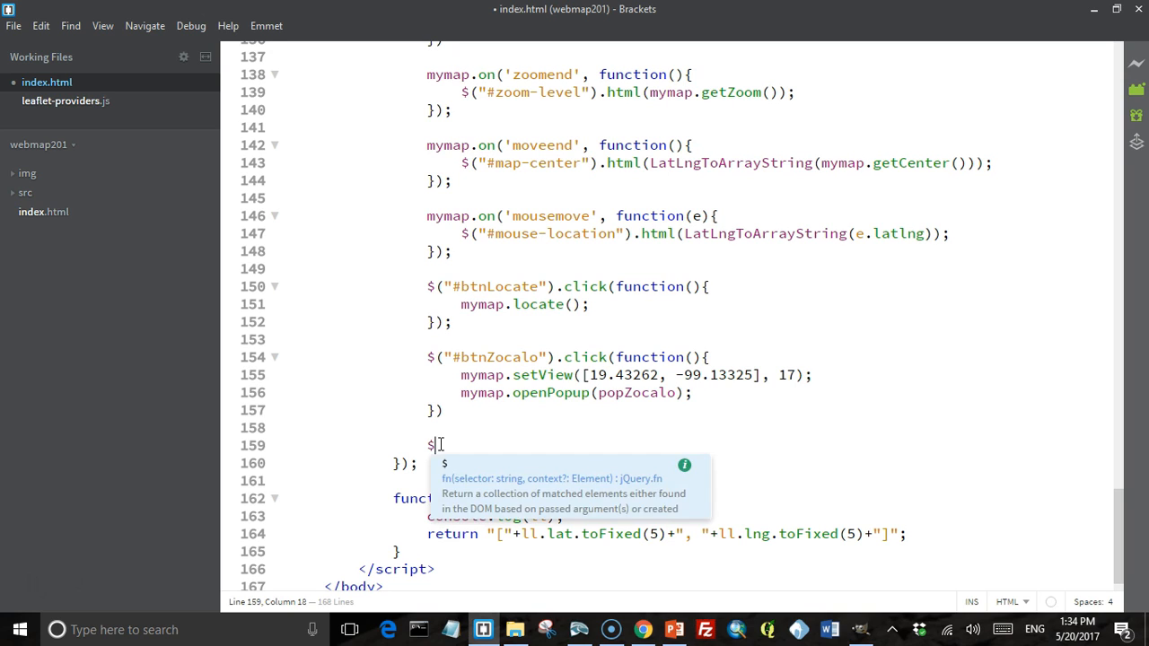
text(()
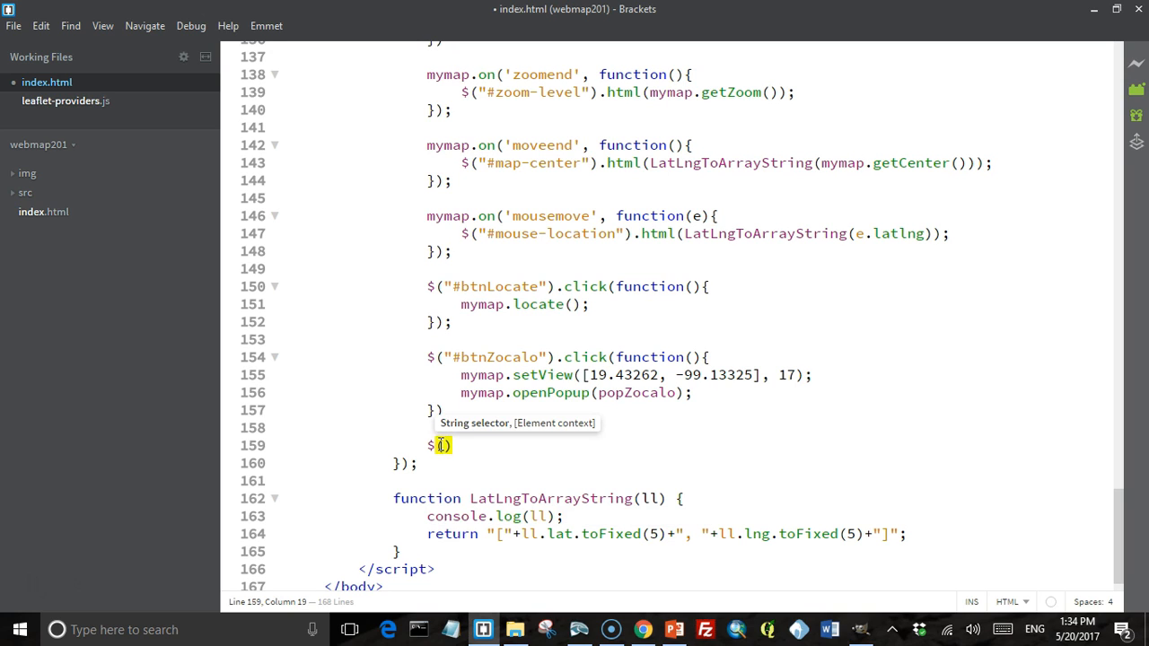
text("#s)
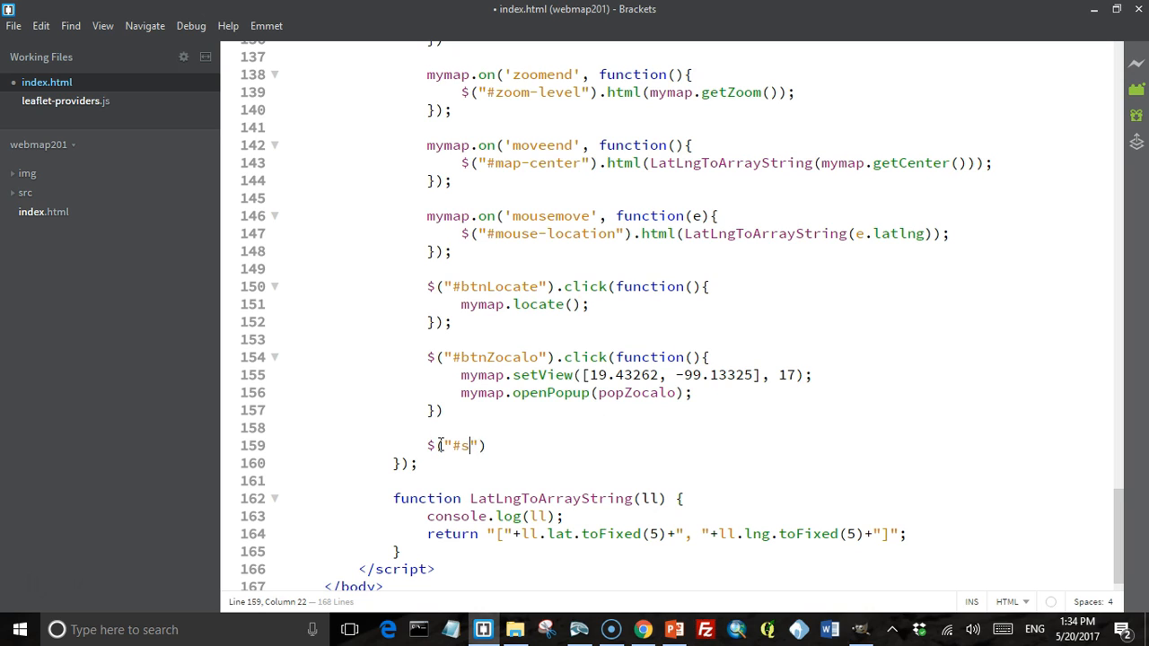
text(ldOpacity)
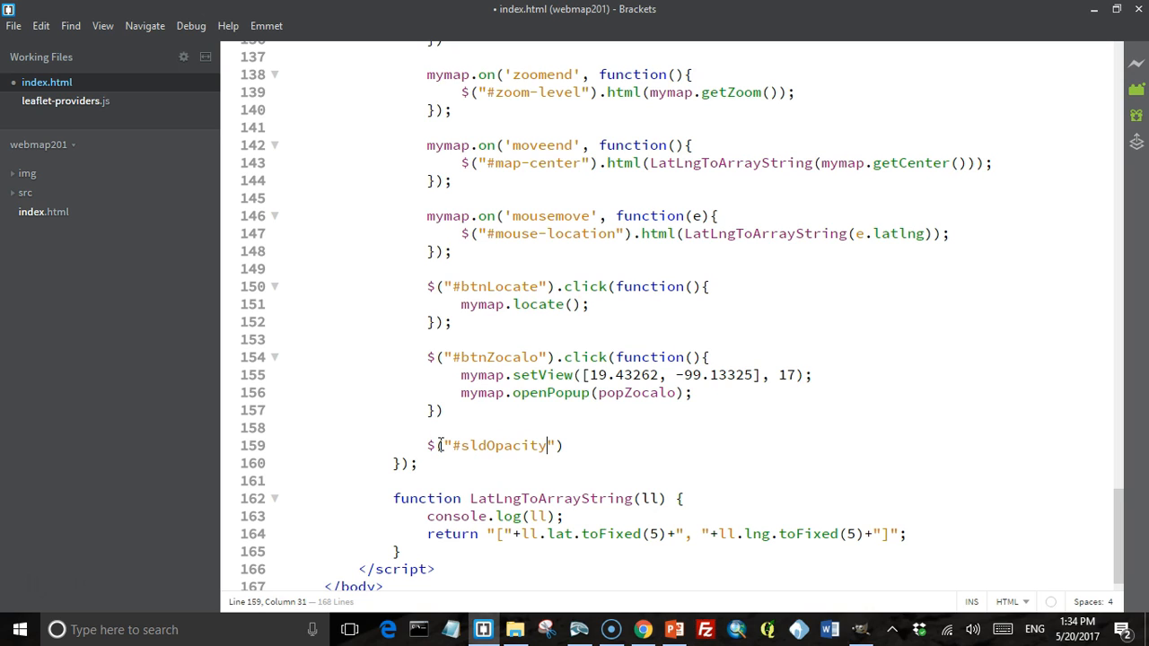
text(.)
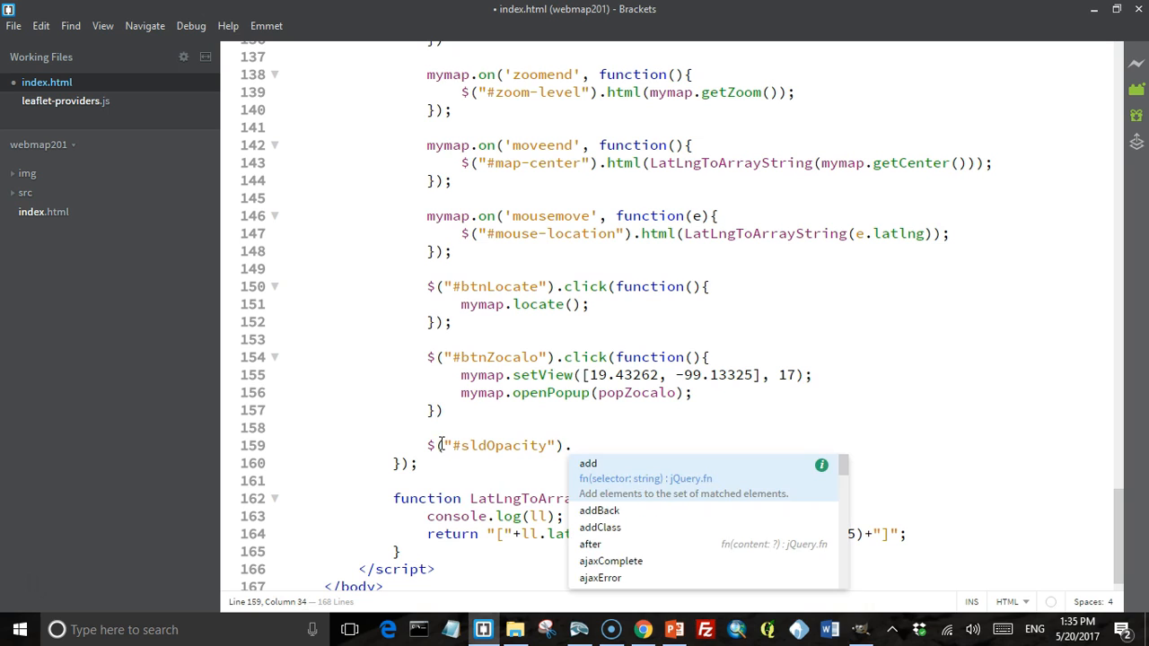
text(on('chang)
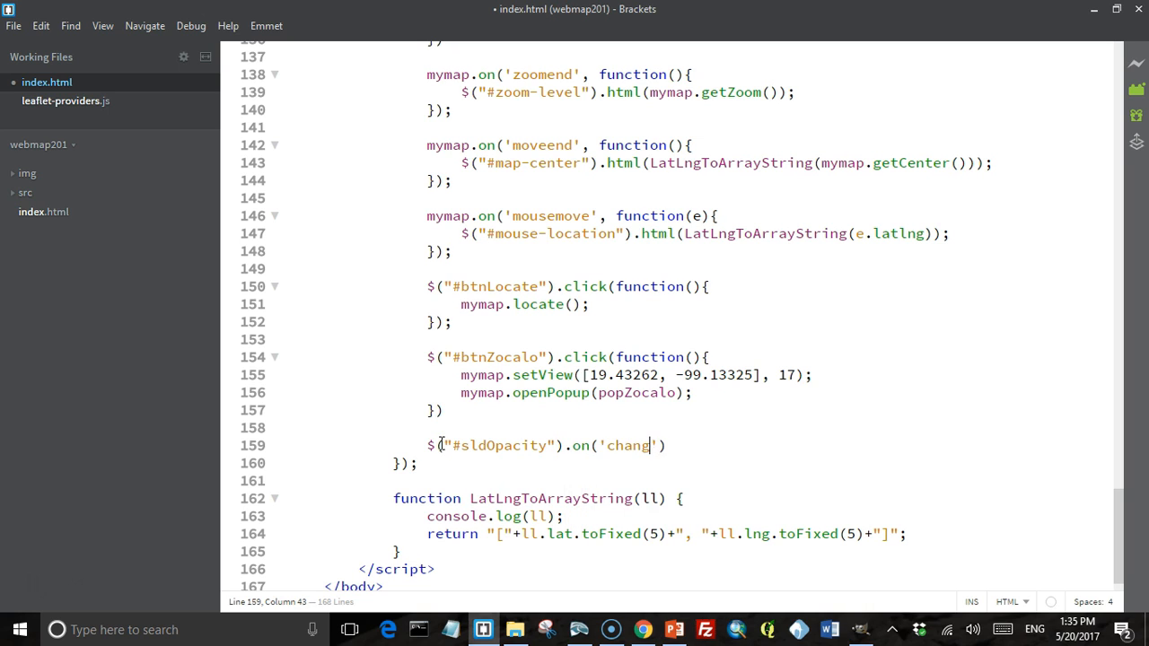
text(e',)
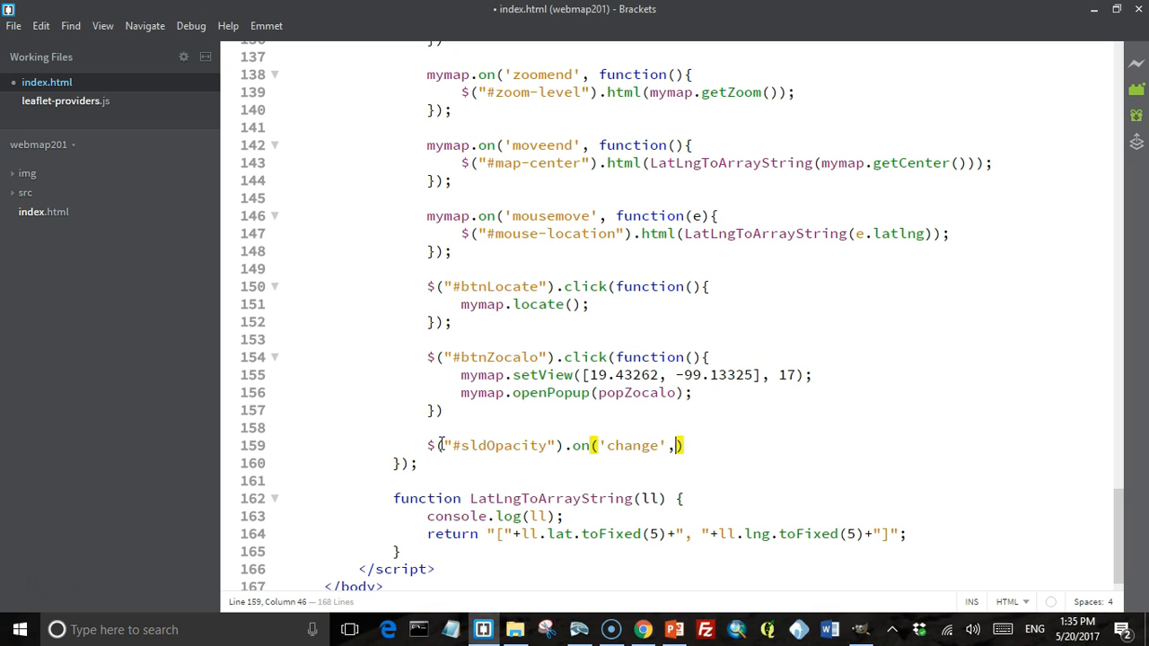
text(function()
text($("#image-opacity").html(t)
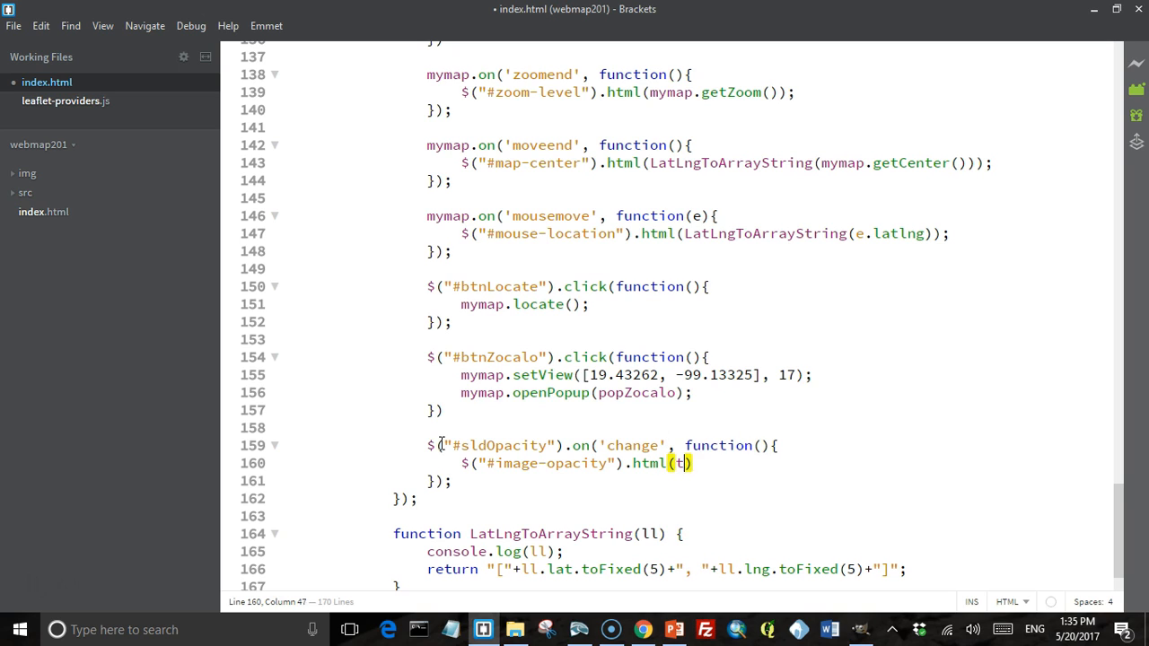
text(his.value)
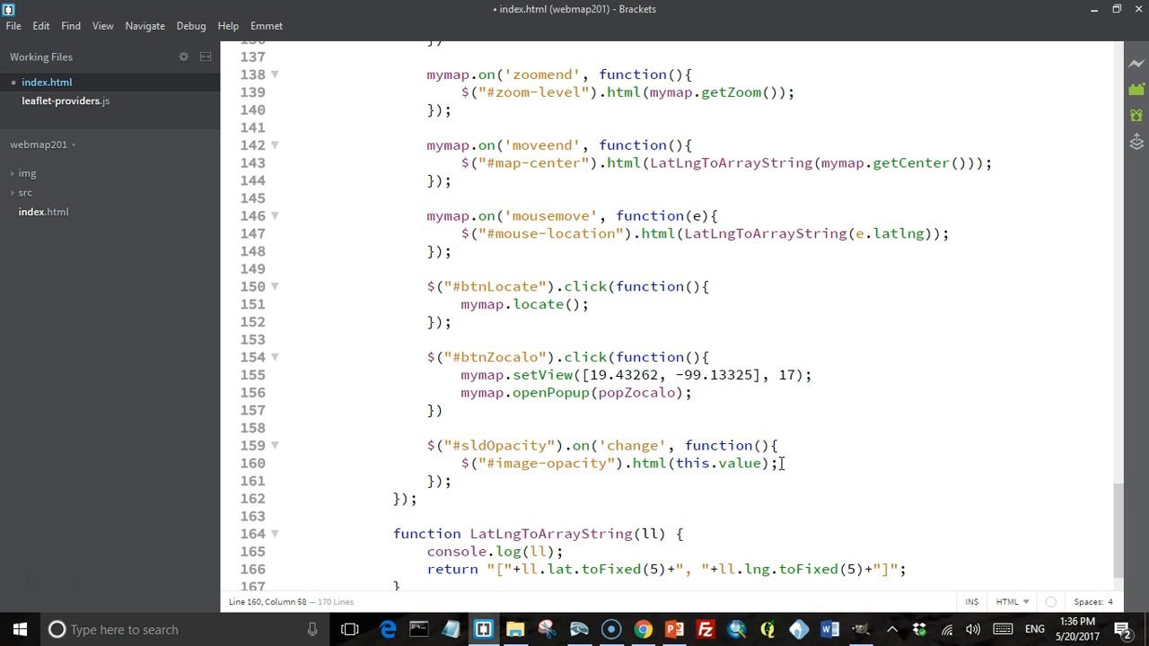
Call lyrChapultepec.setOpacity(this.value) inside the handler and save index.html.
key(enter)
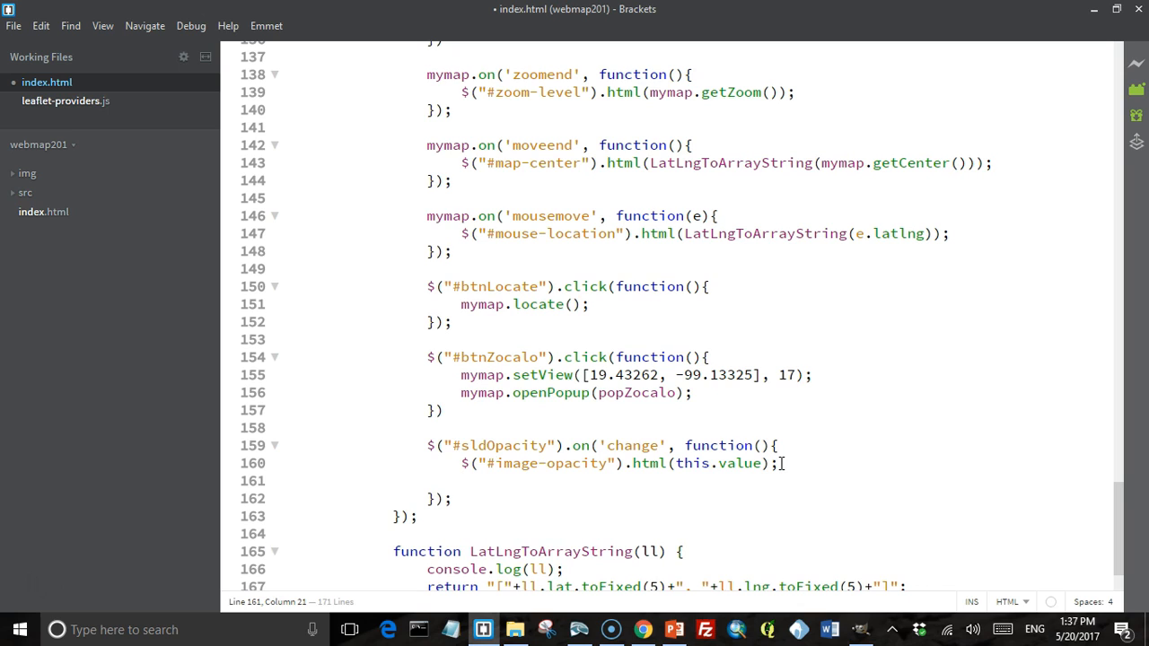
text(l)
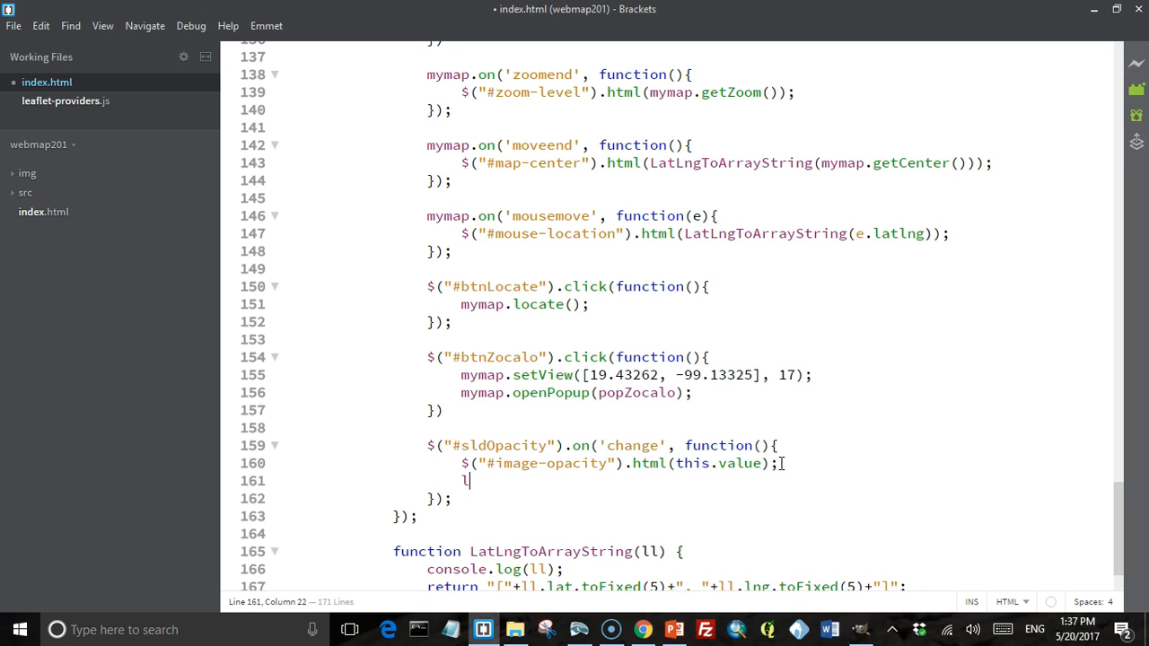
text(yrCha)
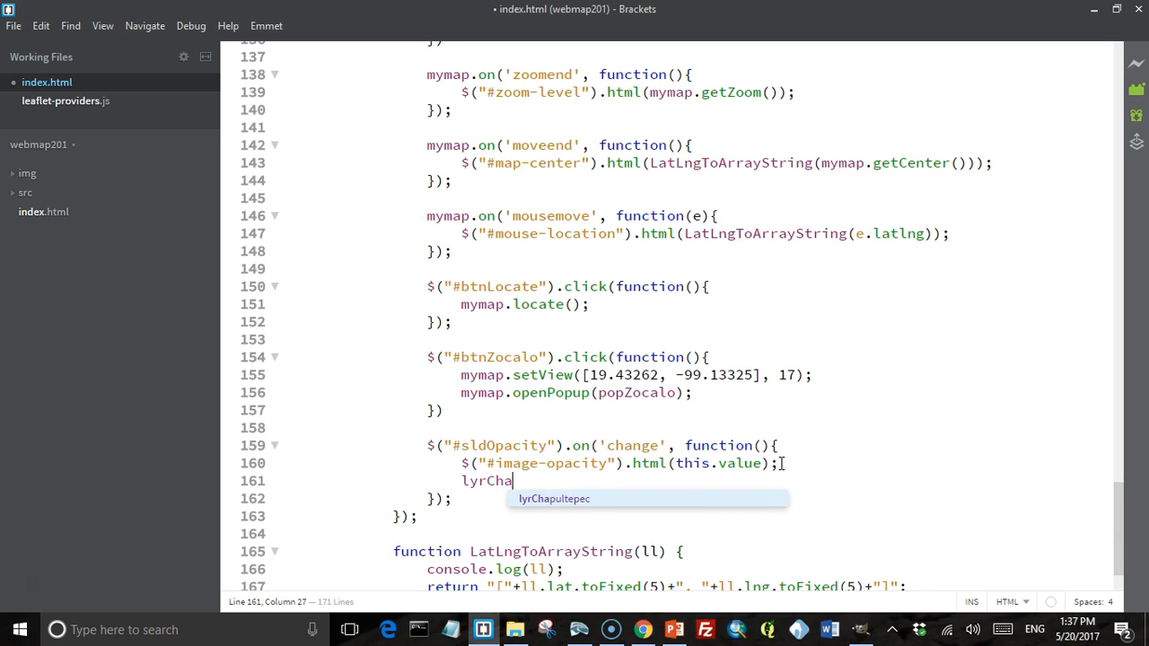
text(pultepec)
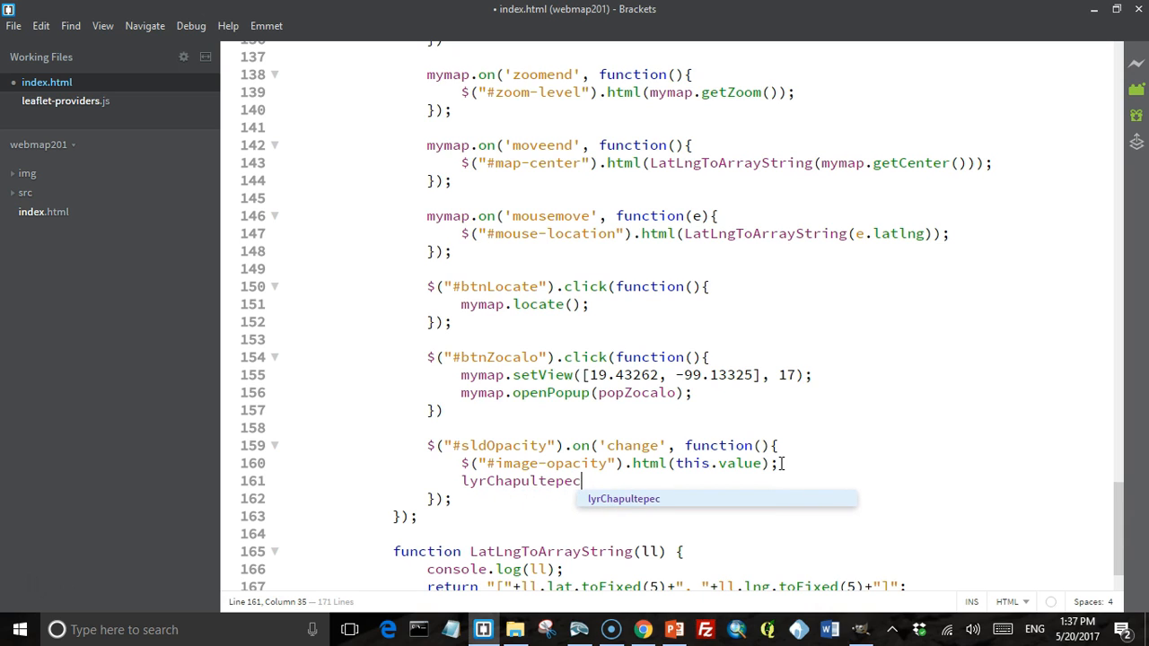
text(.setOpacity()
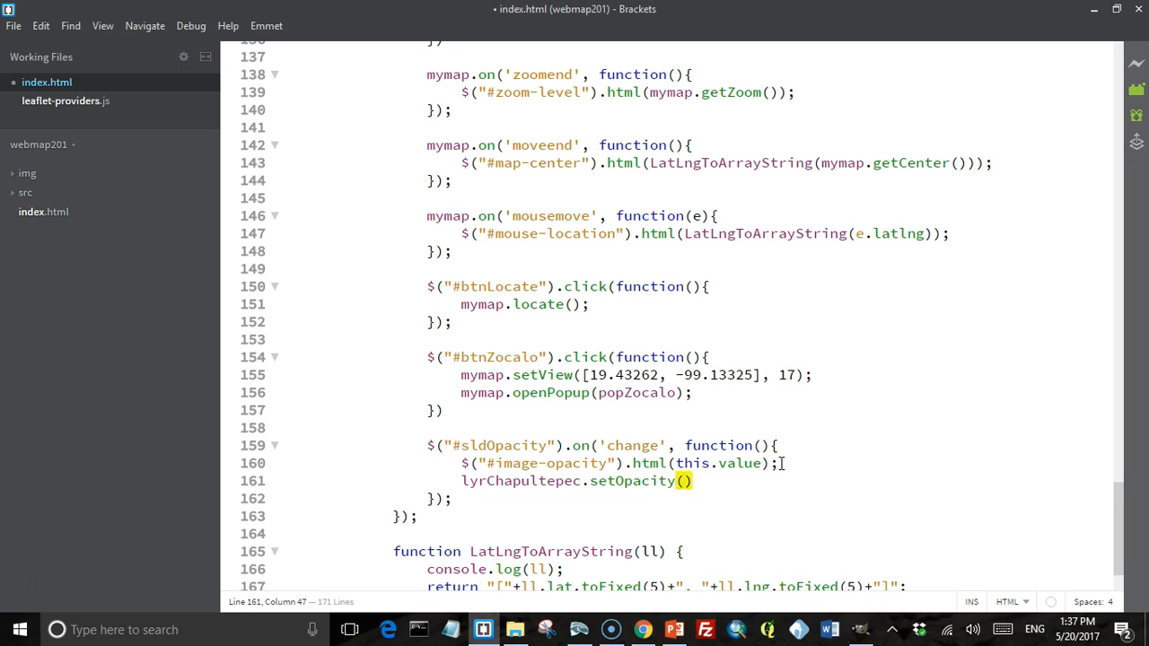
text(this.value)
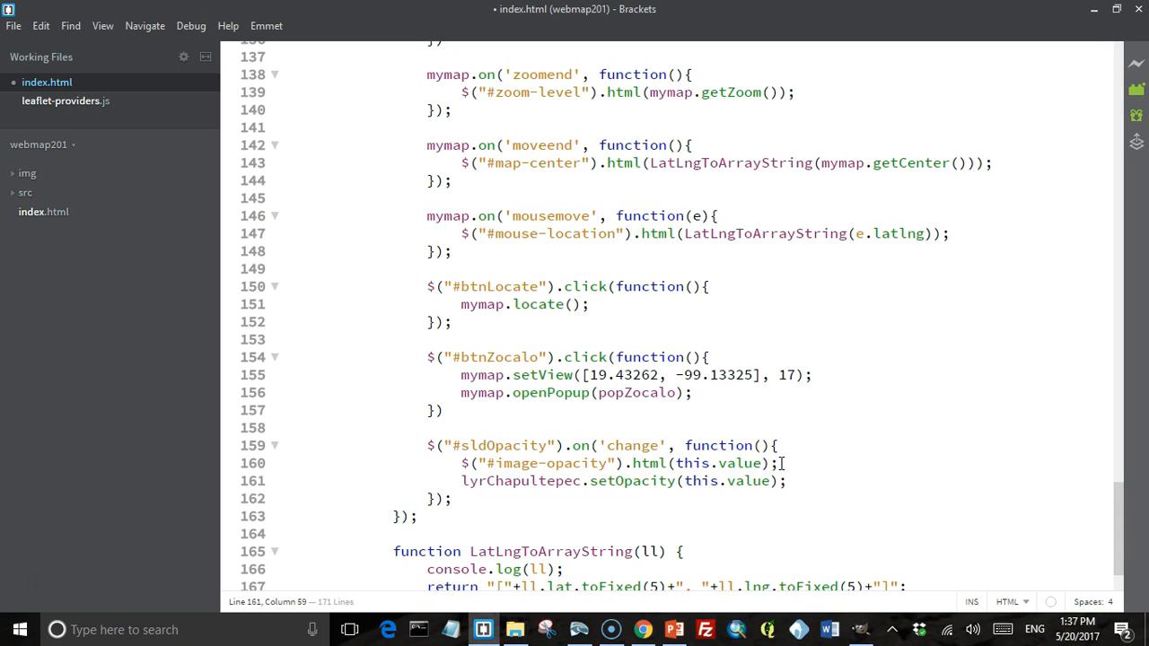
click(788, 481)
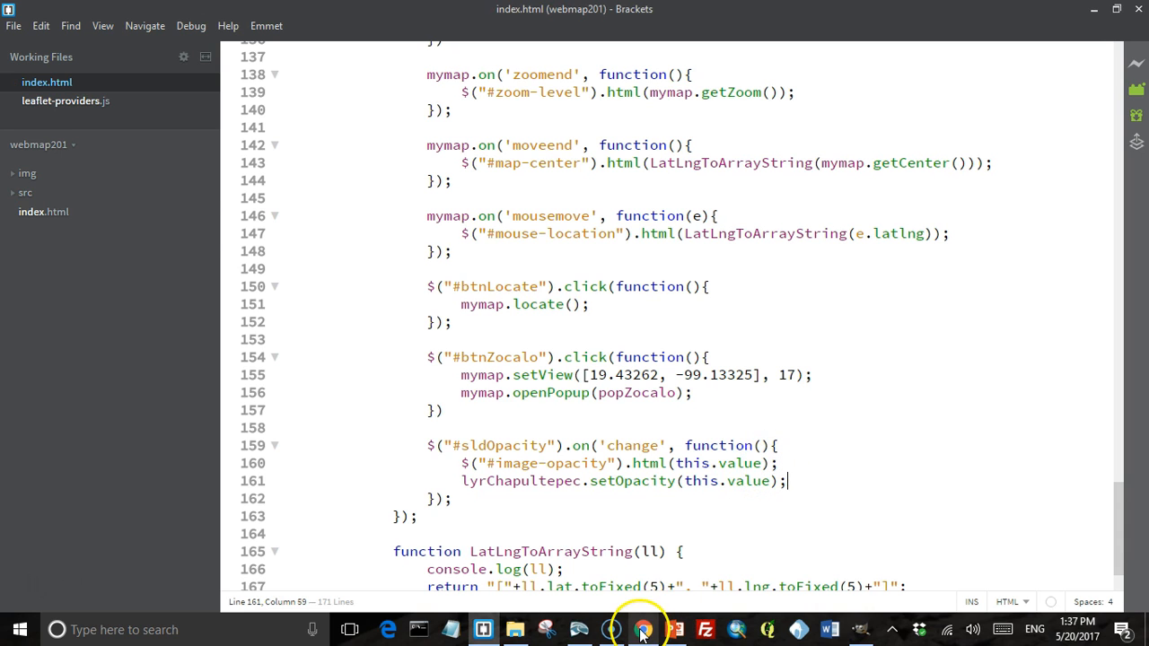
Drag the slider to 0.7, 0.8, 0.3 and back to 0.5, watching the overlay fade, then check it over Watercolor.
click(641, 628)
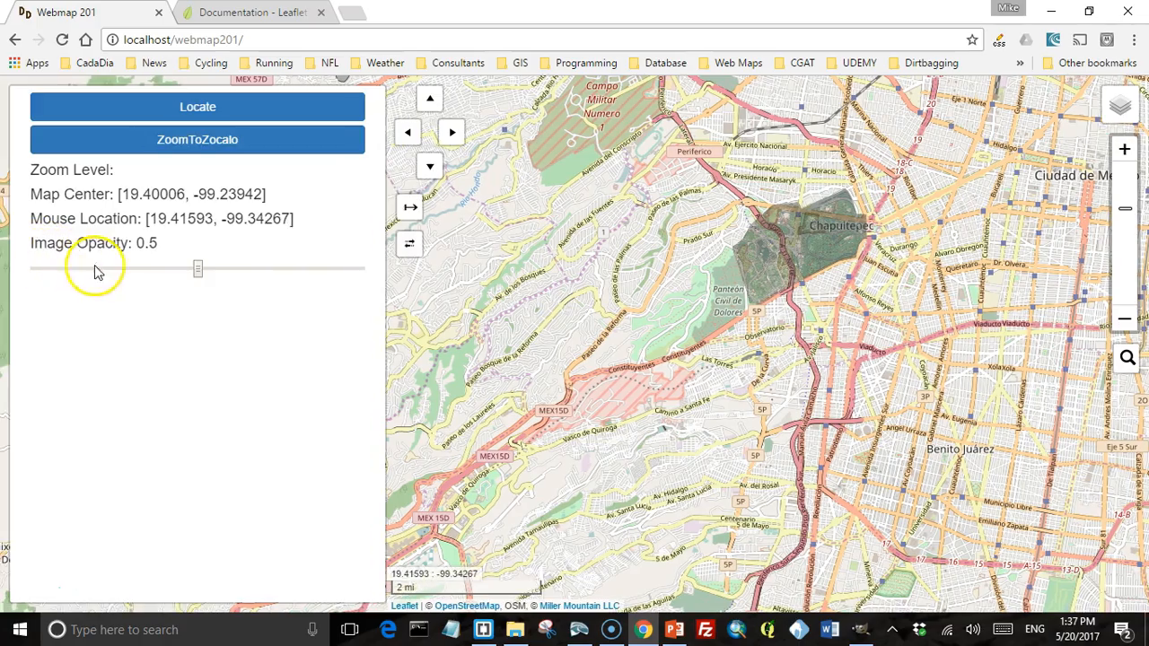
drag(197, 269, 269, 269)
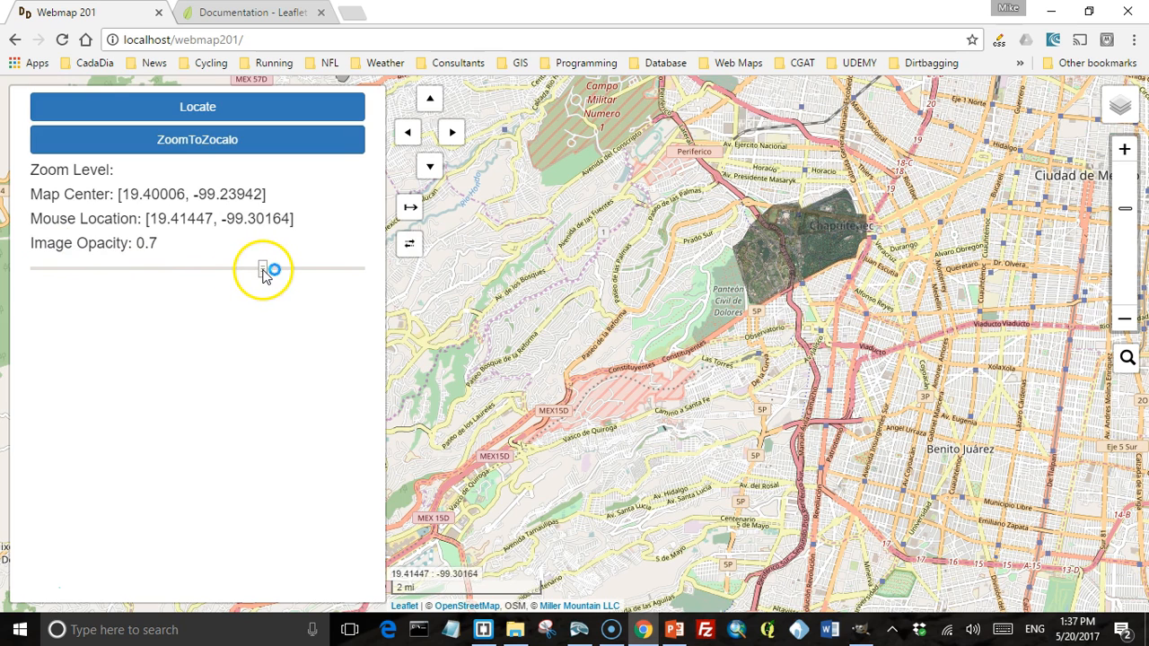
drag(262, 270, 302, 270)
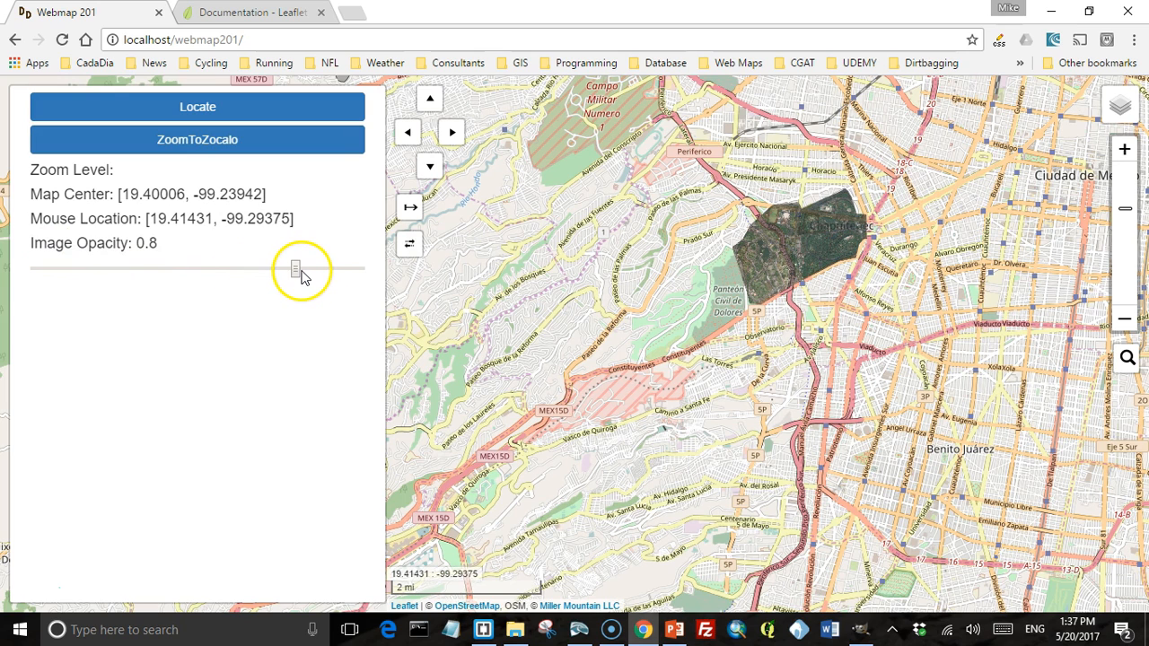
drag(301, 269, 326, 269)
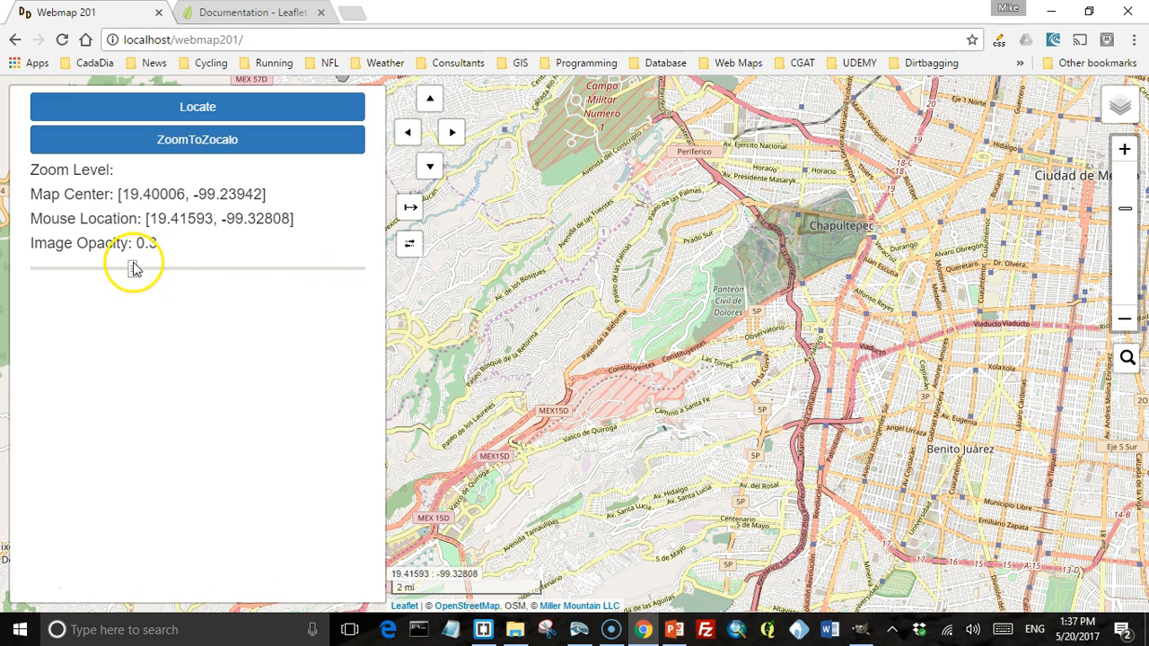
drag(135, 268, 197, 268)
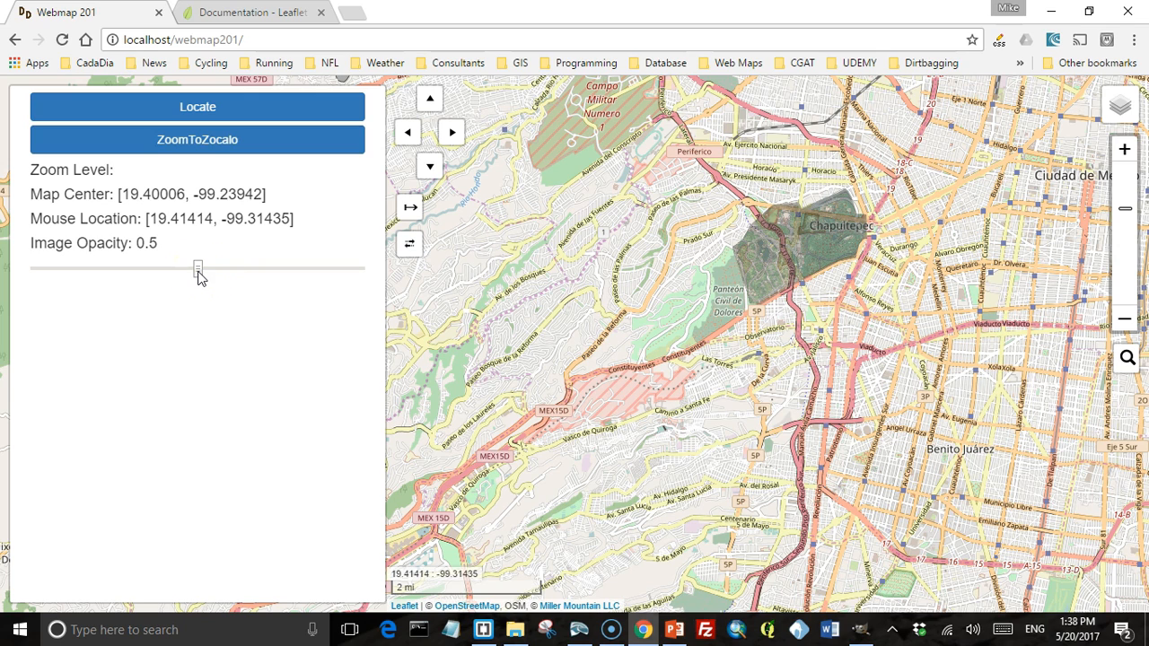
click(1029, 192)
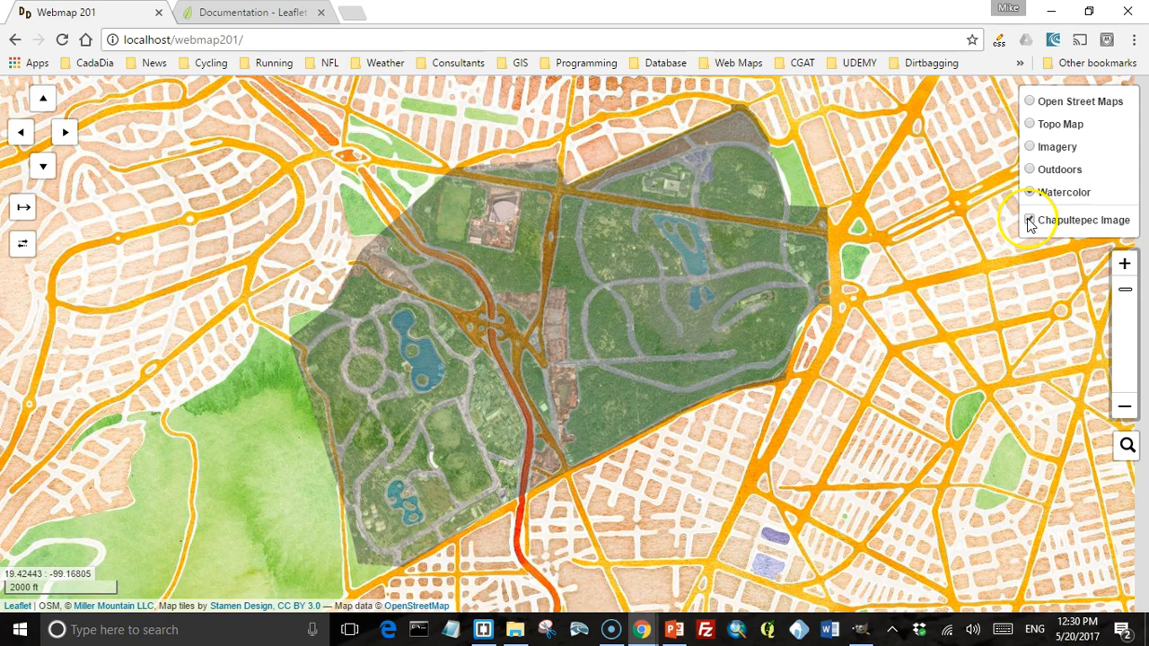